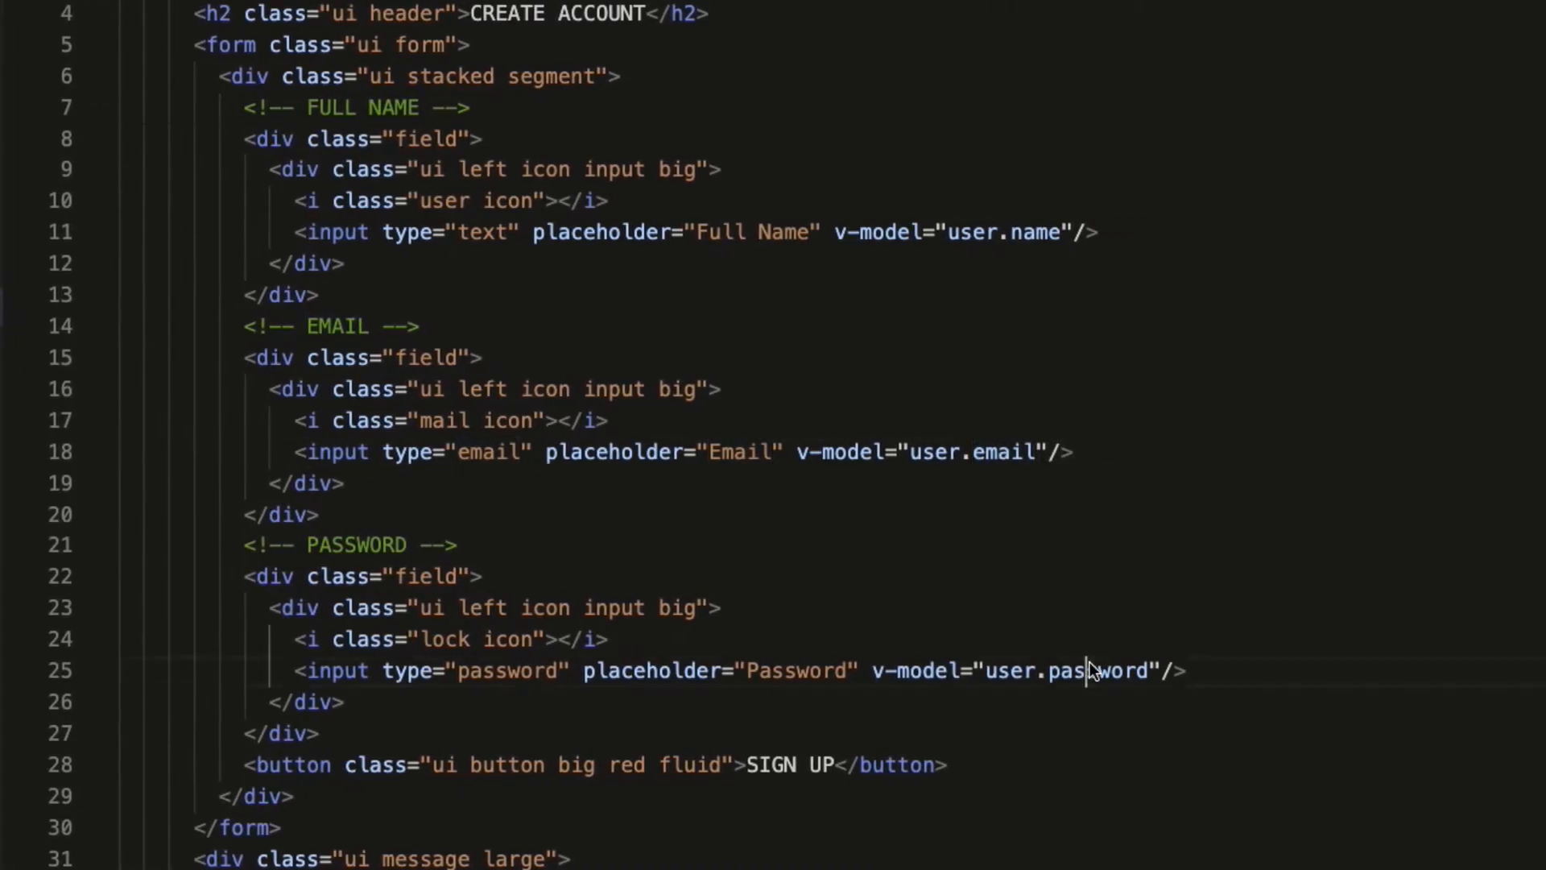
Add v-bind:click="signUpButtonPressed" to the SIGN UP button tag on line 28.
{"action": "double_click", "coordinate": [1096, 670]}
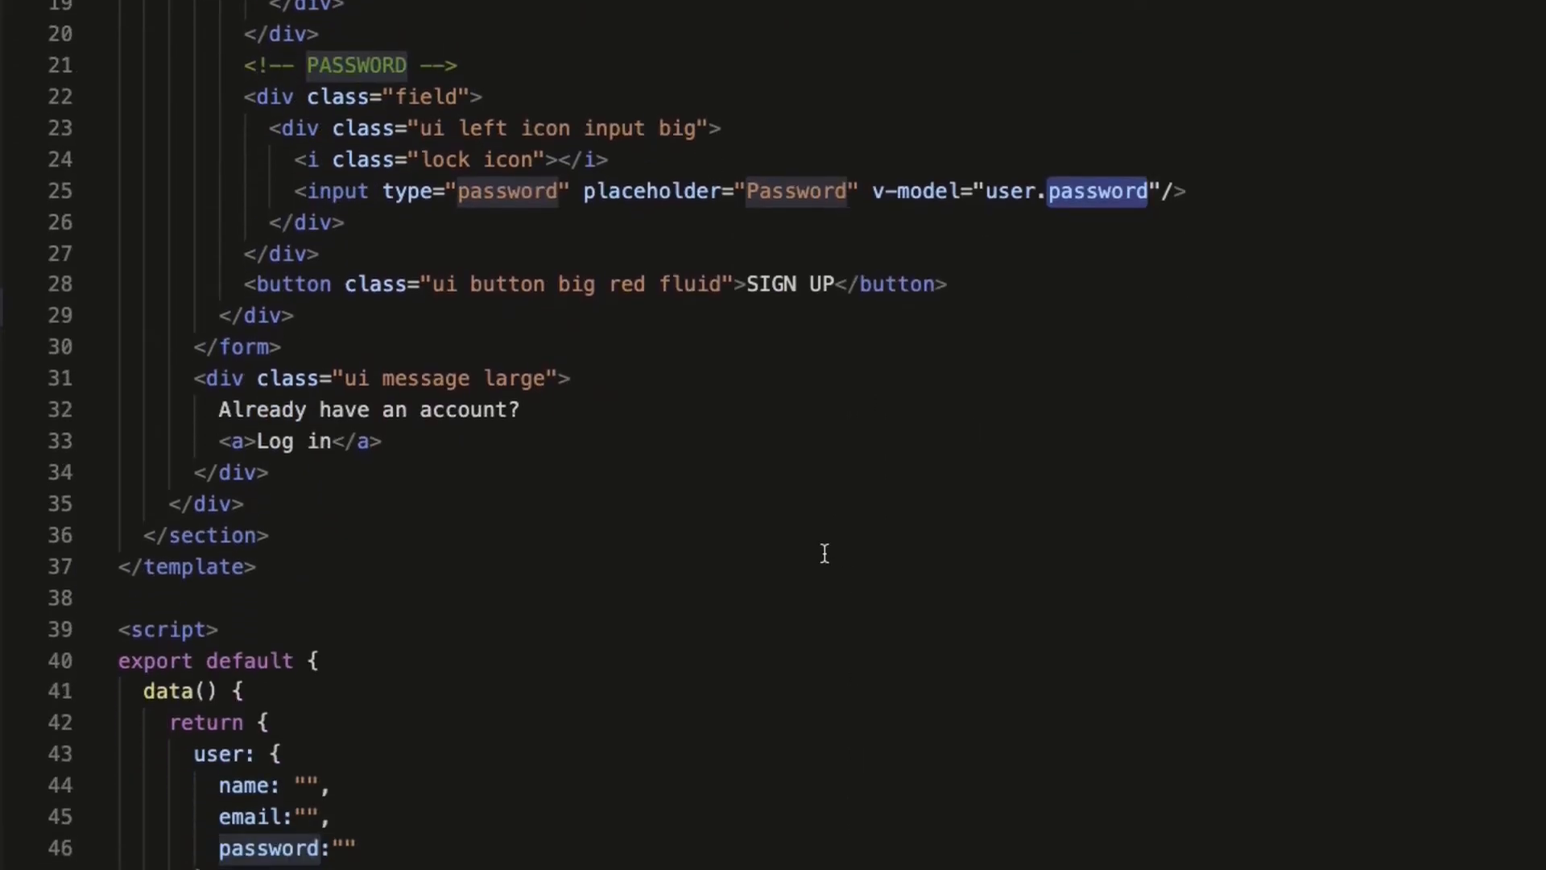
{"action": "mouse_move", "coordinate": [651, 288]}
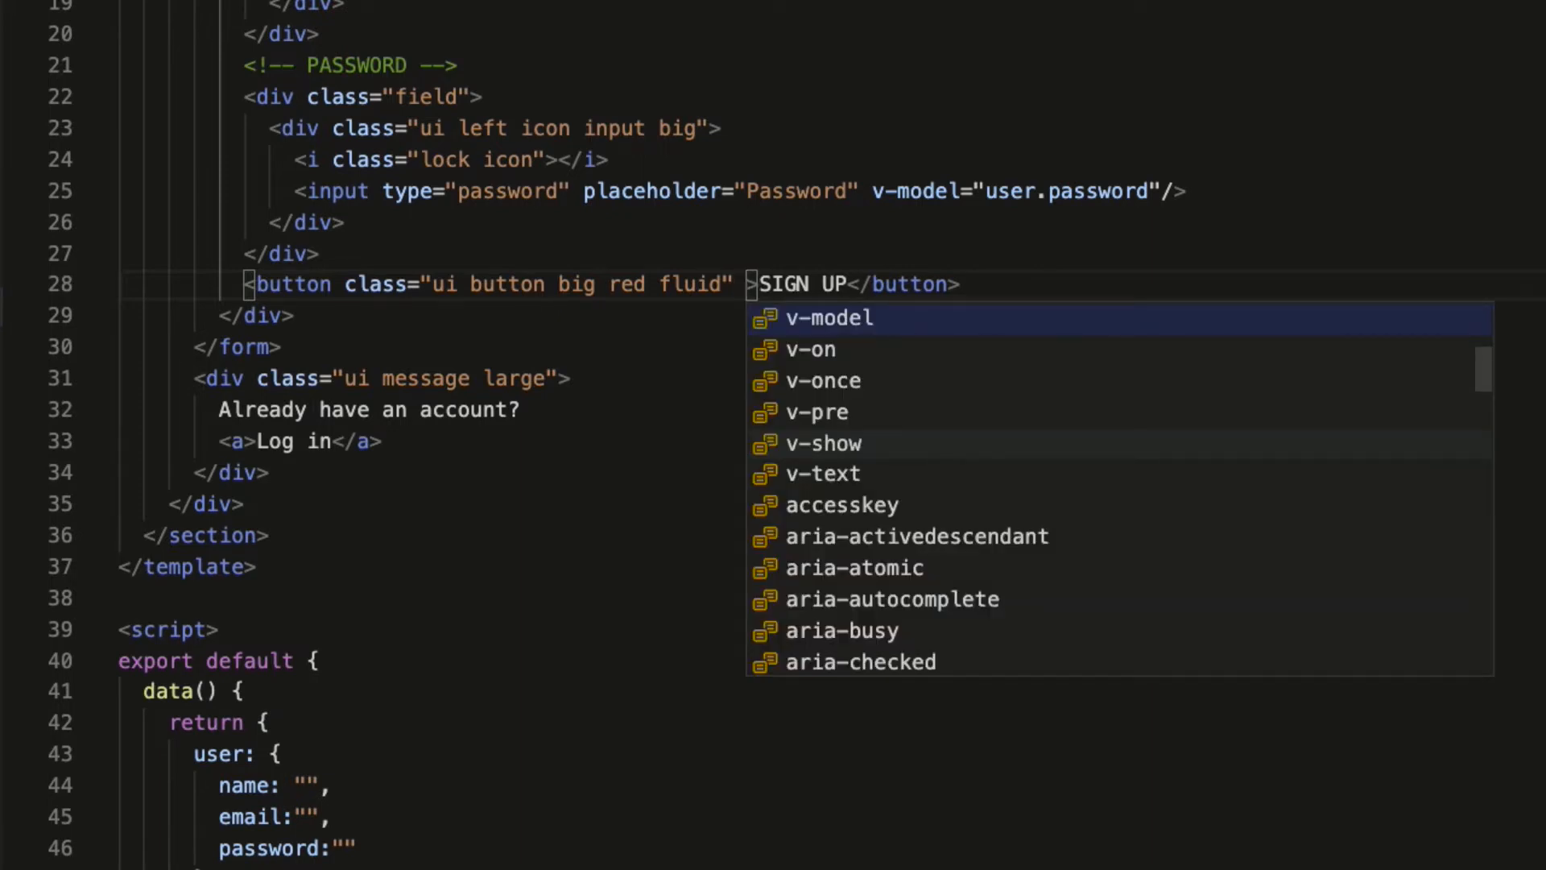
{"action": "type", "text": "v-bind"}
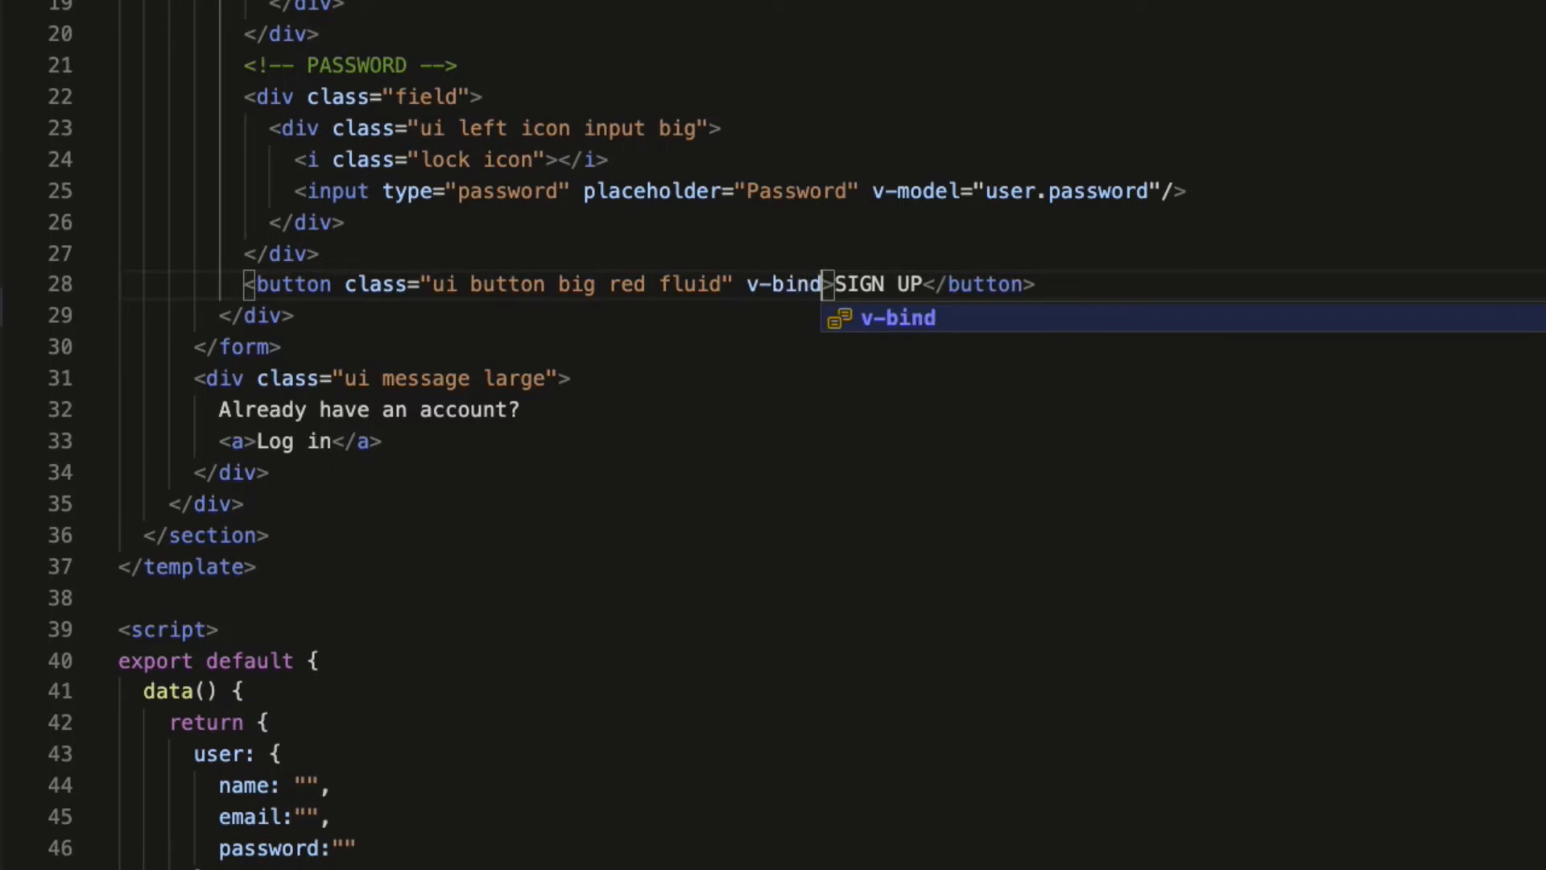
{"action": "type", "text": ":click=\"\""}
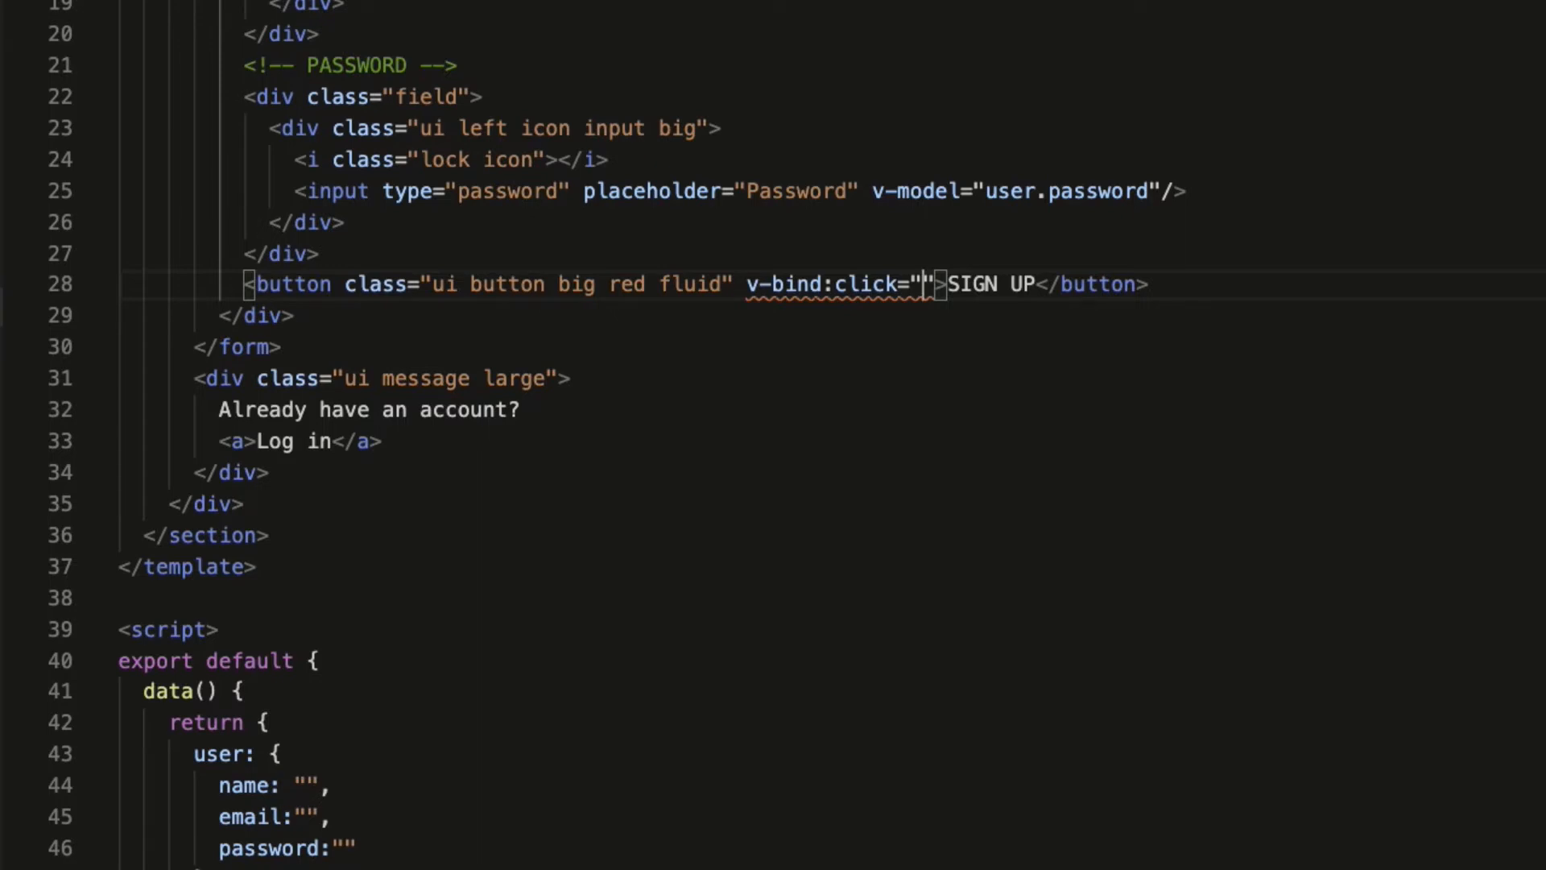
{"action": "type", "text": "signUpB"}
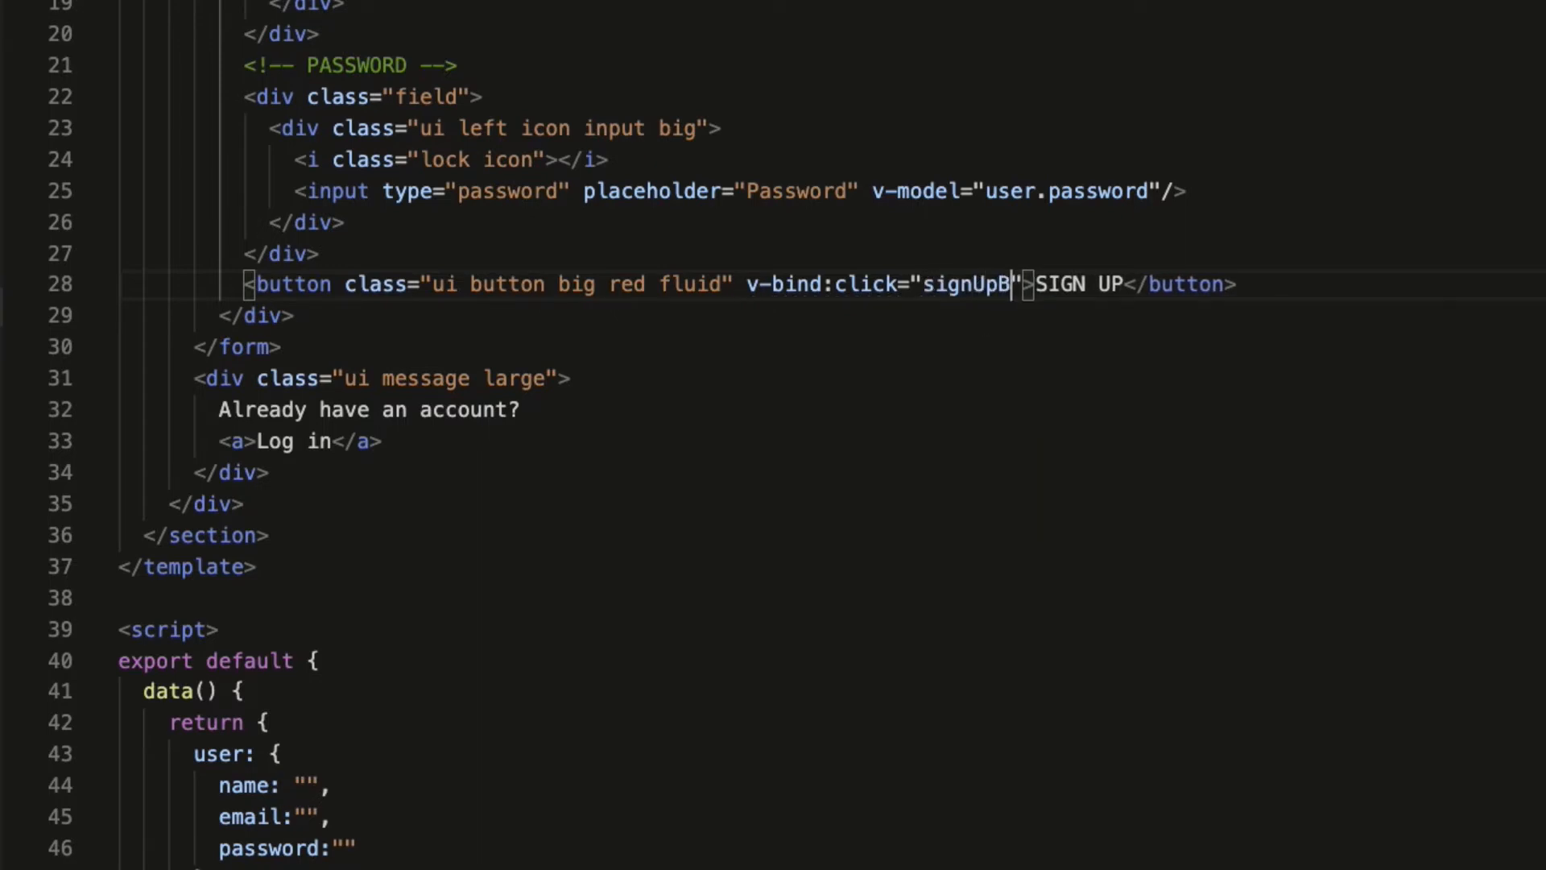
{"action": "type", "text": "uttonPressed"}
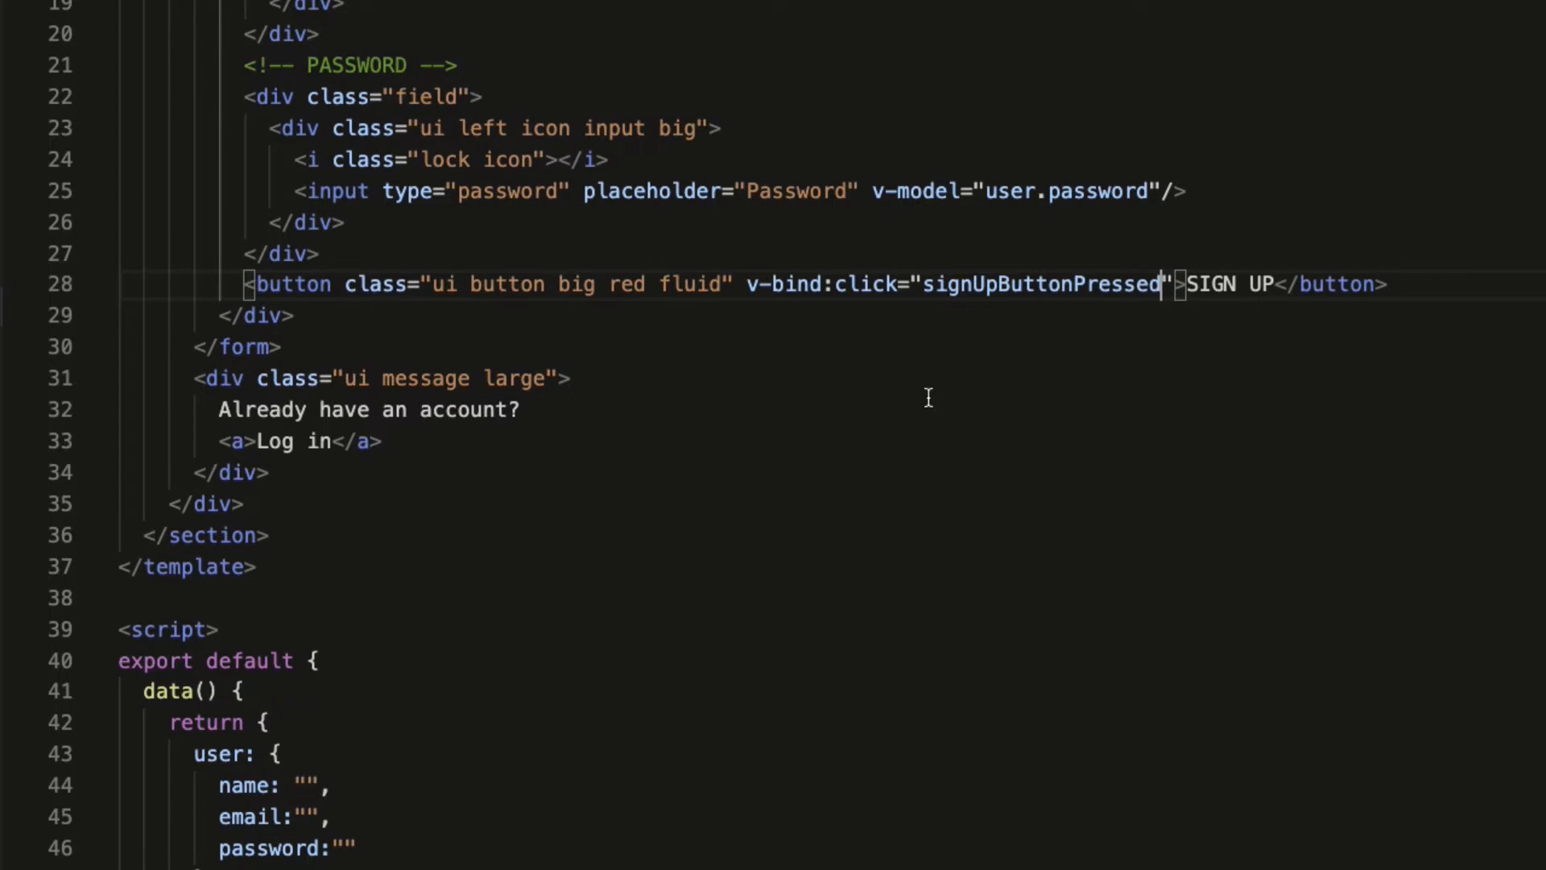
{"action": "double_click", "coordinate": [753, 283]}
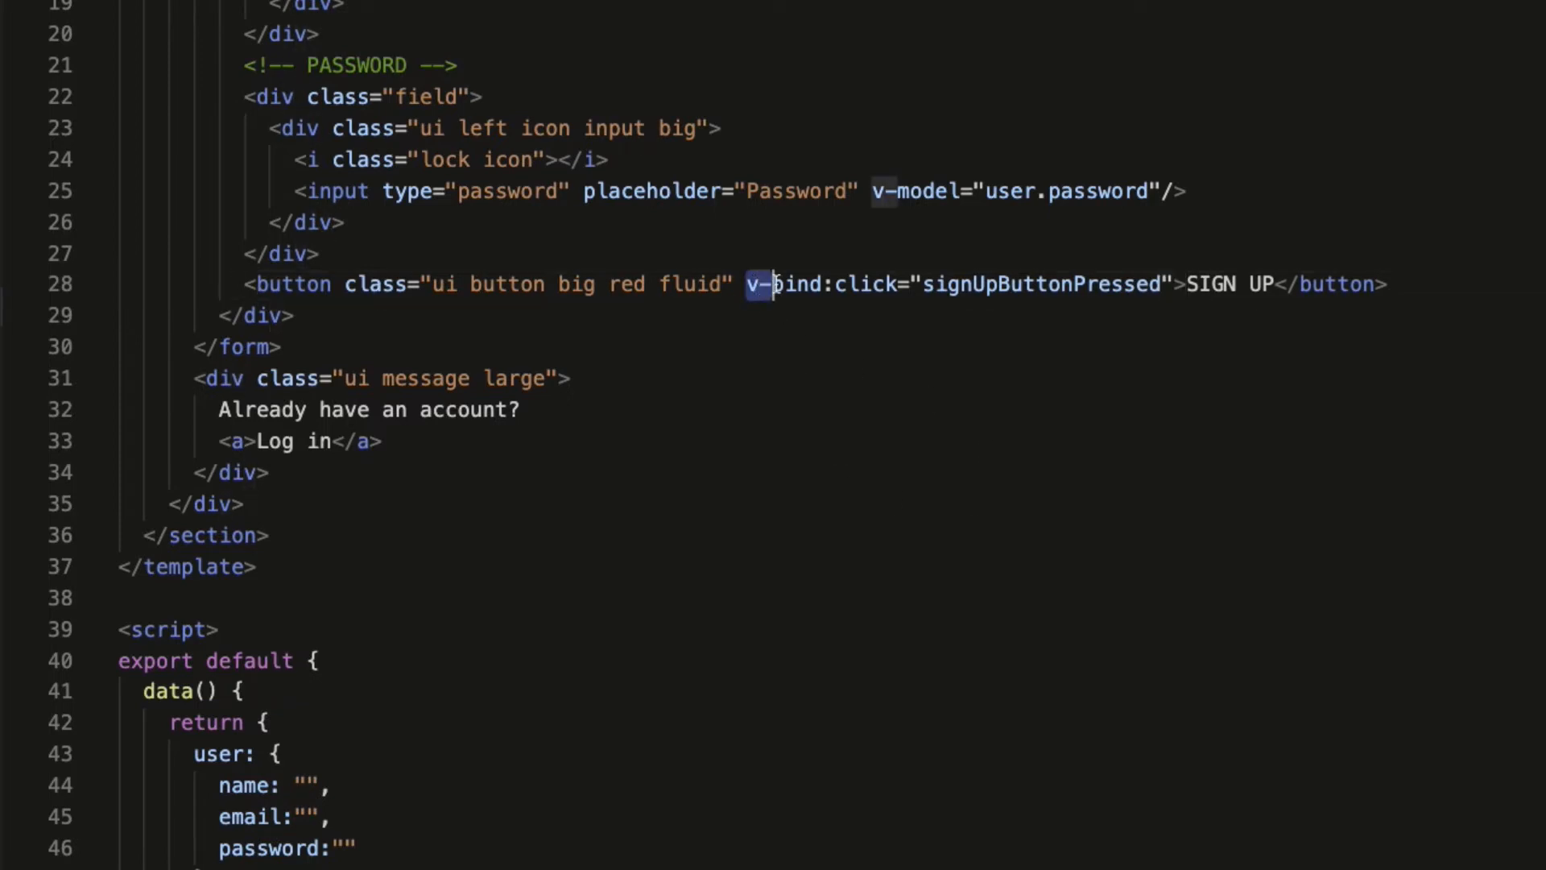
{"action": "double_click", "coordinate": [789, 283]}
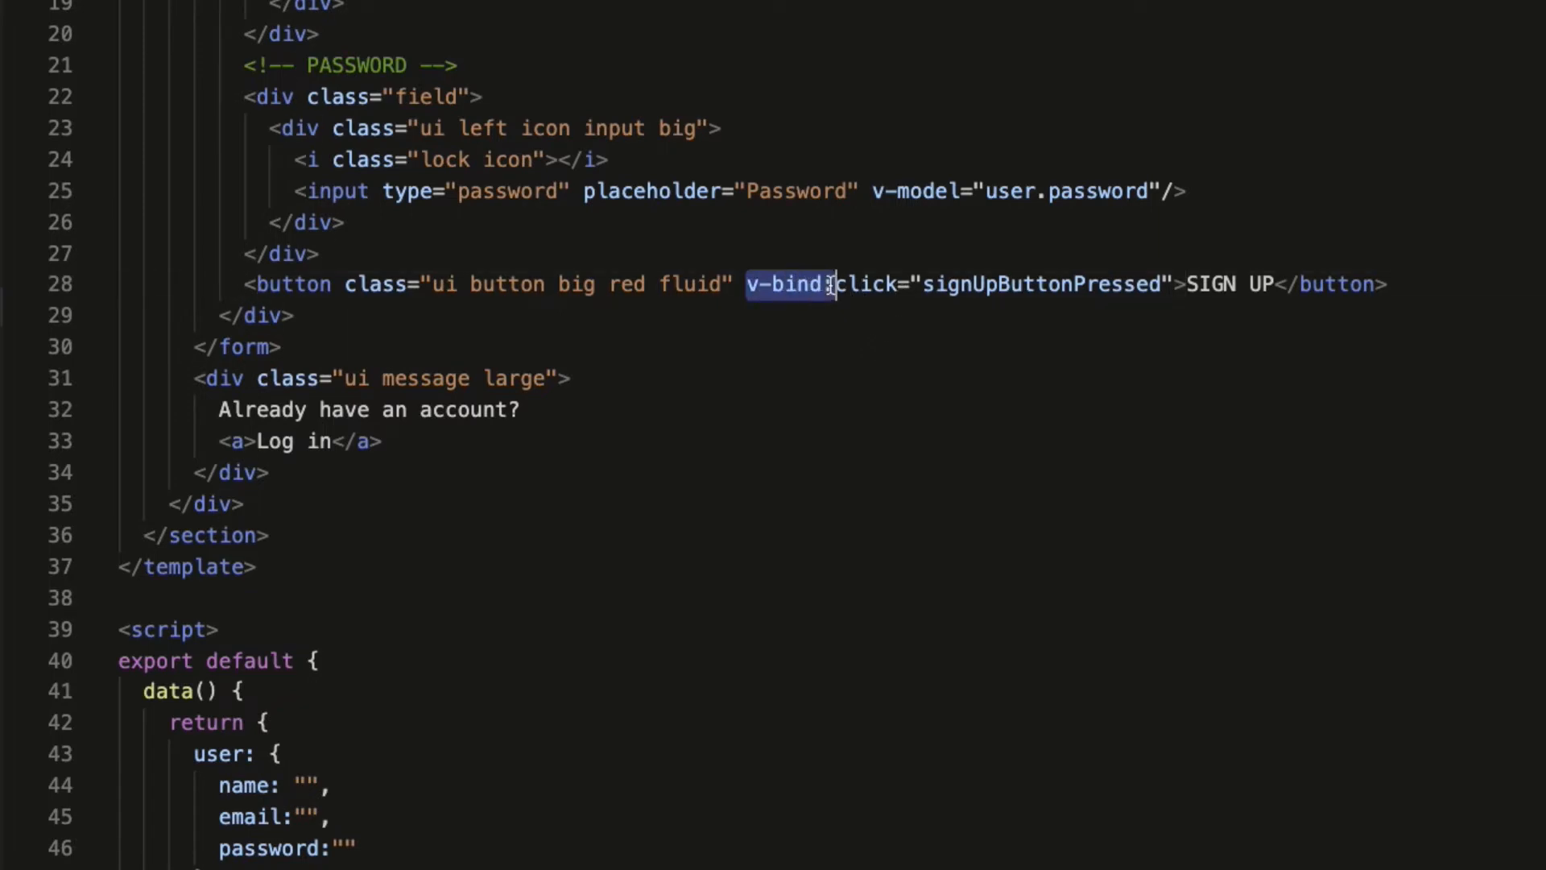
{"action": "type", "text": "@click"}
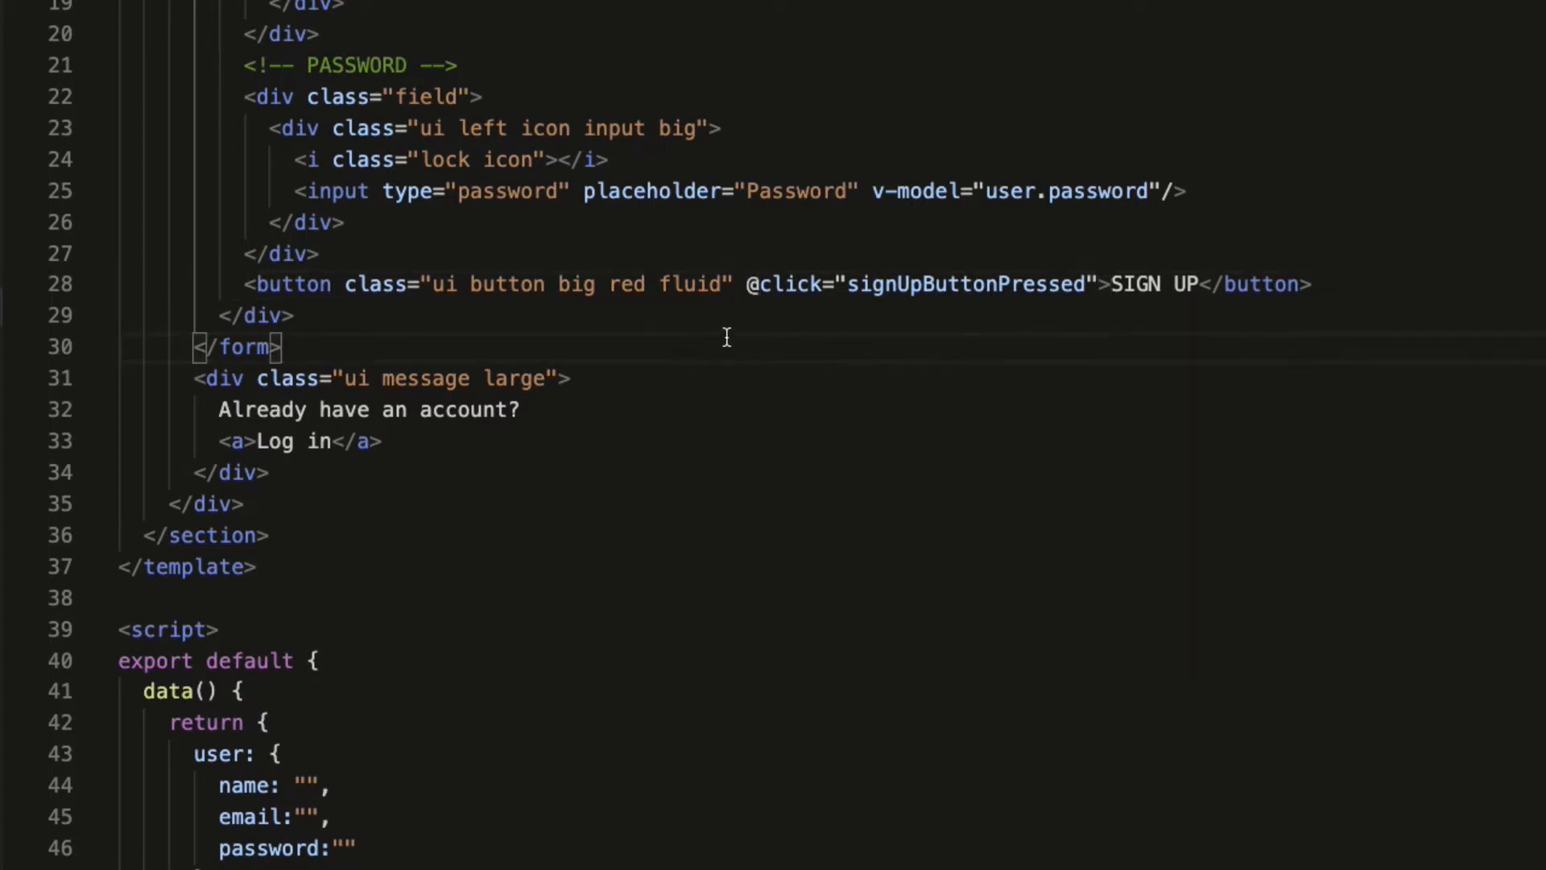
{"action": "left_click", "coordinate": [520, 409]}
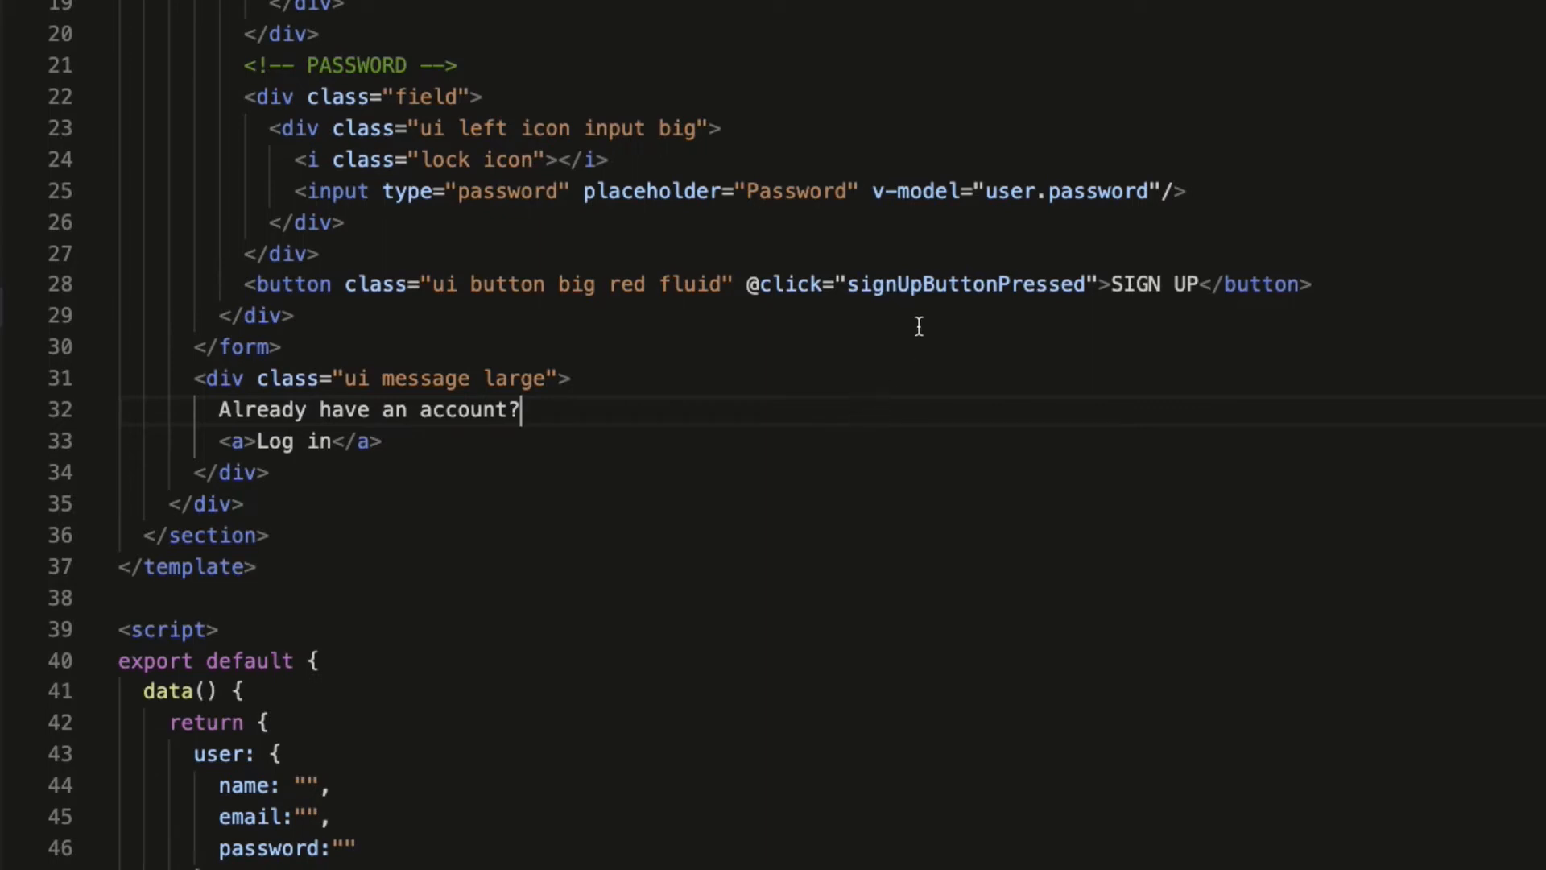
Add a methods: { } block after data() in the script section.
{"action": "double_click", "coordinate": [965, 284]}
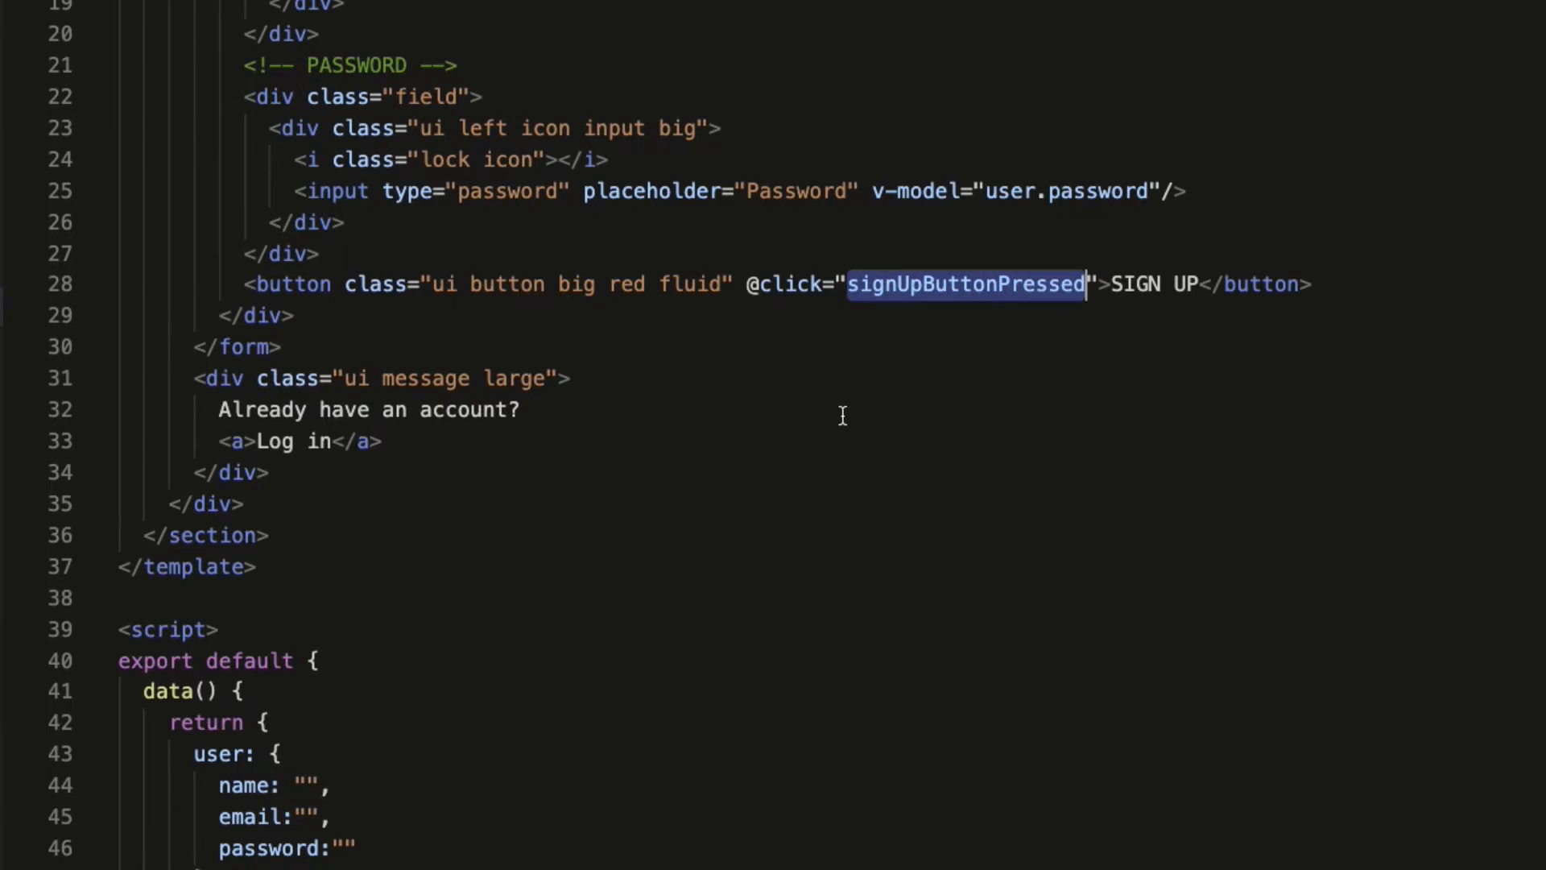
{"action": "scroll", "scroll_direction": "down", "scroll_amount": 3}
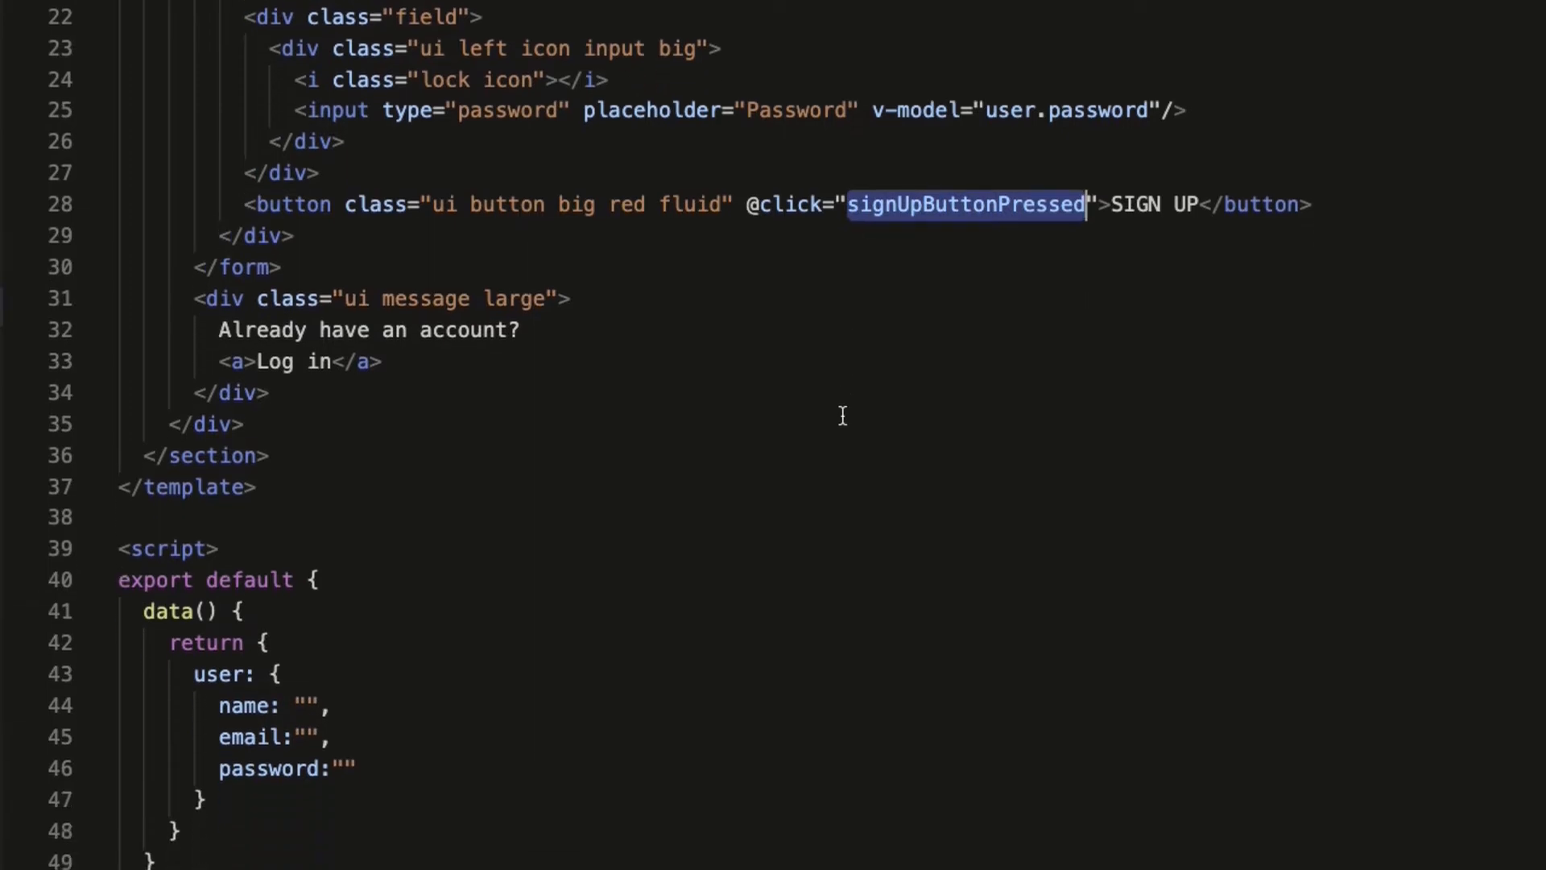
{"action": "scroll", "scroll_direction": "down", "scroll_amount": 3}
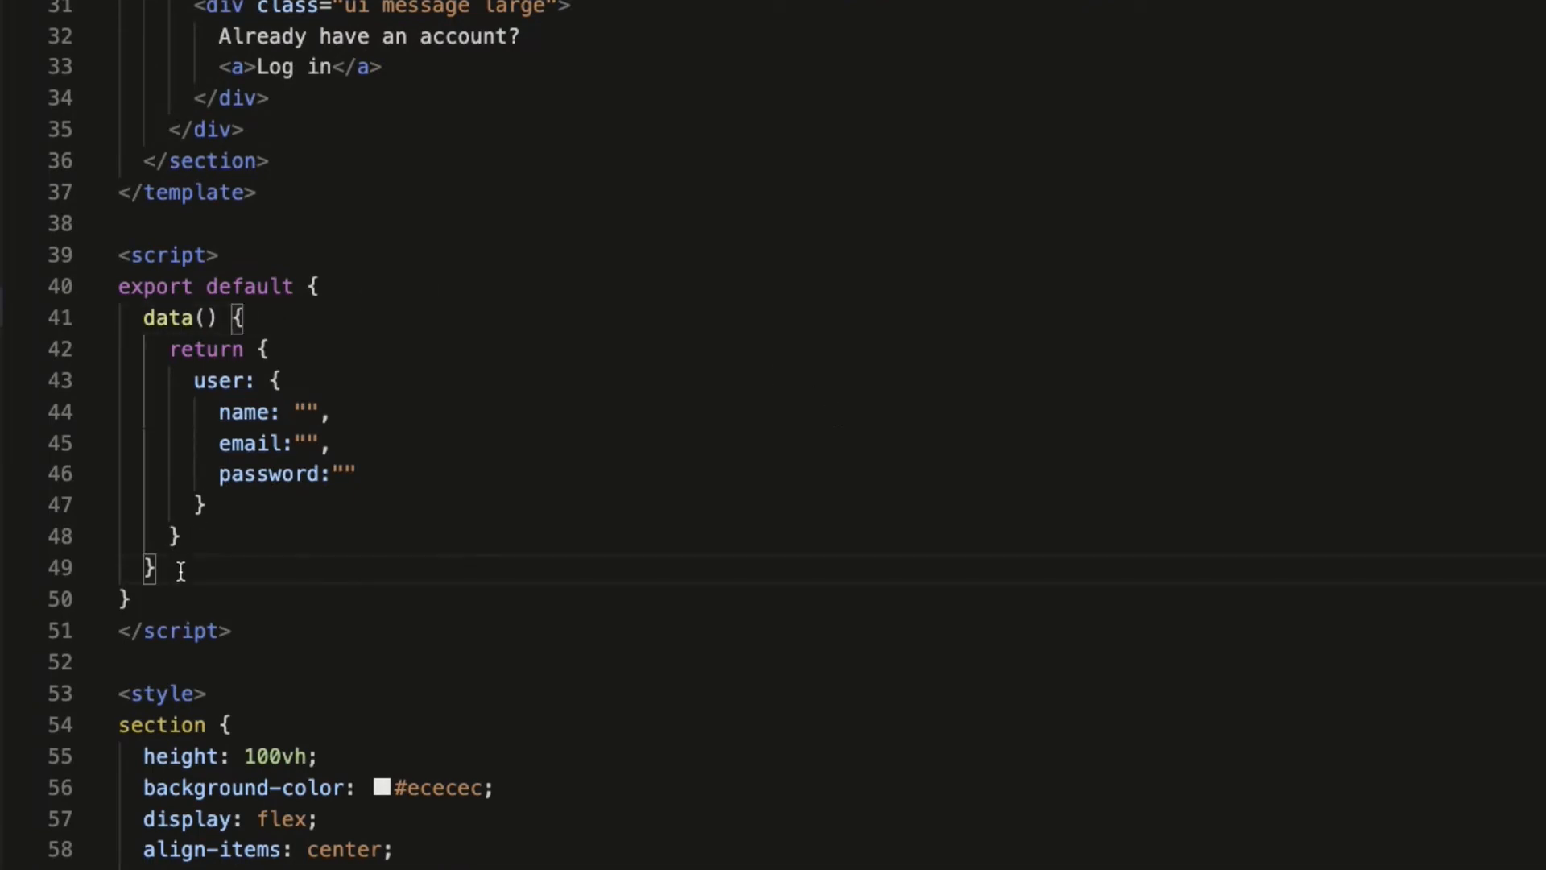
{"action": "type", "text": "methods:"}
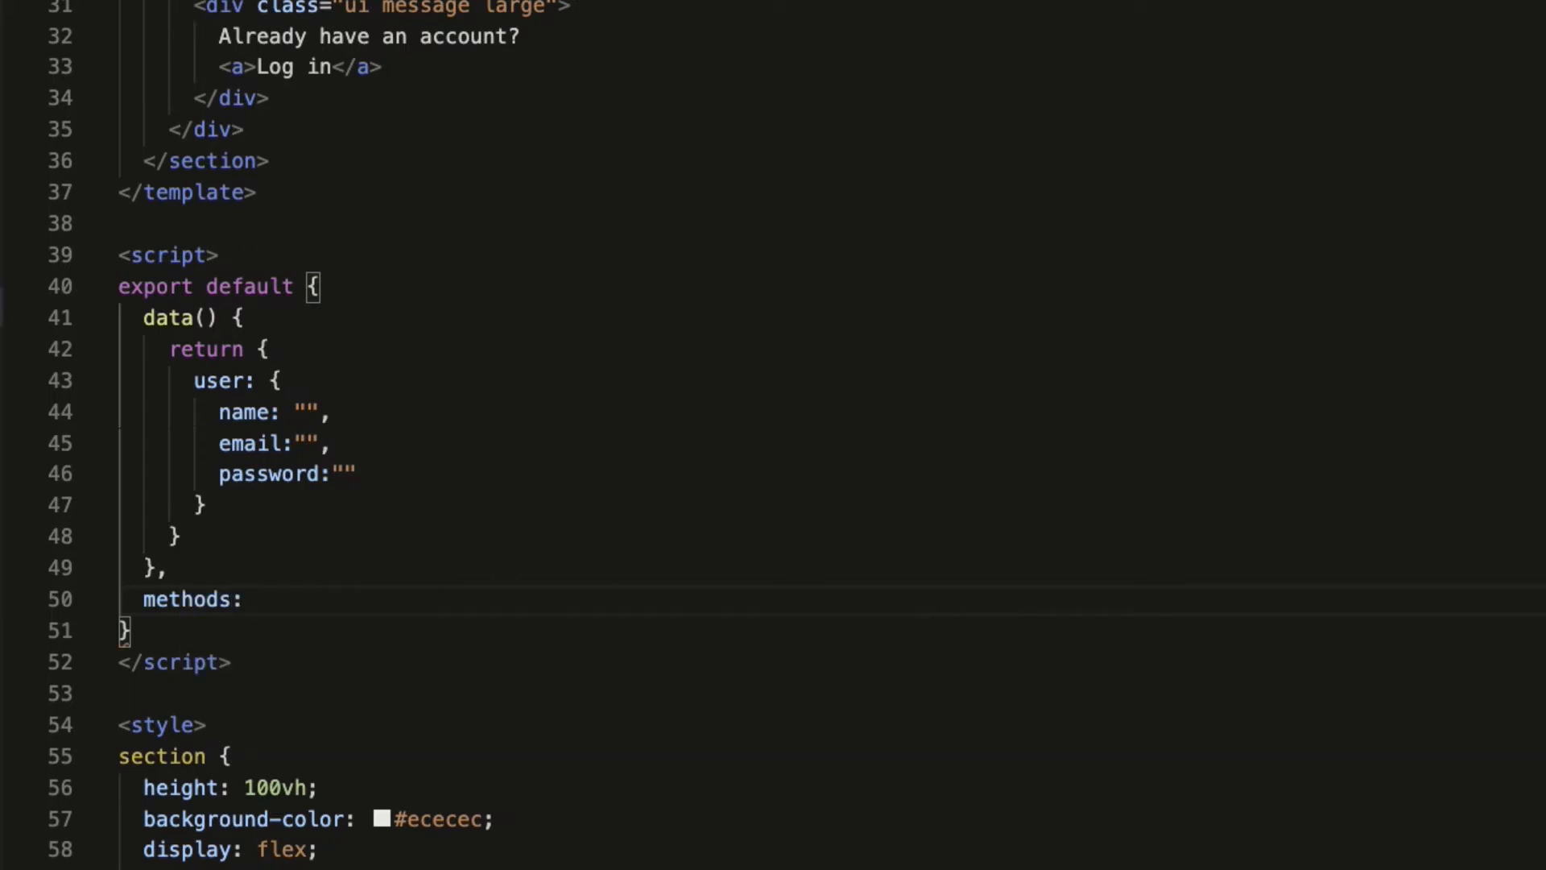
{"action": "type", "text": "{"}
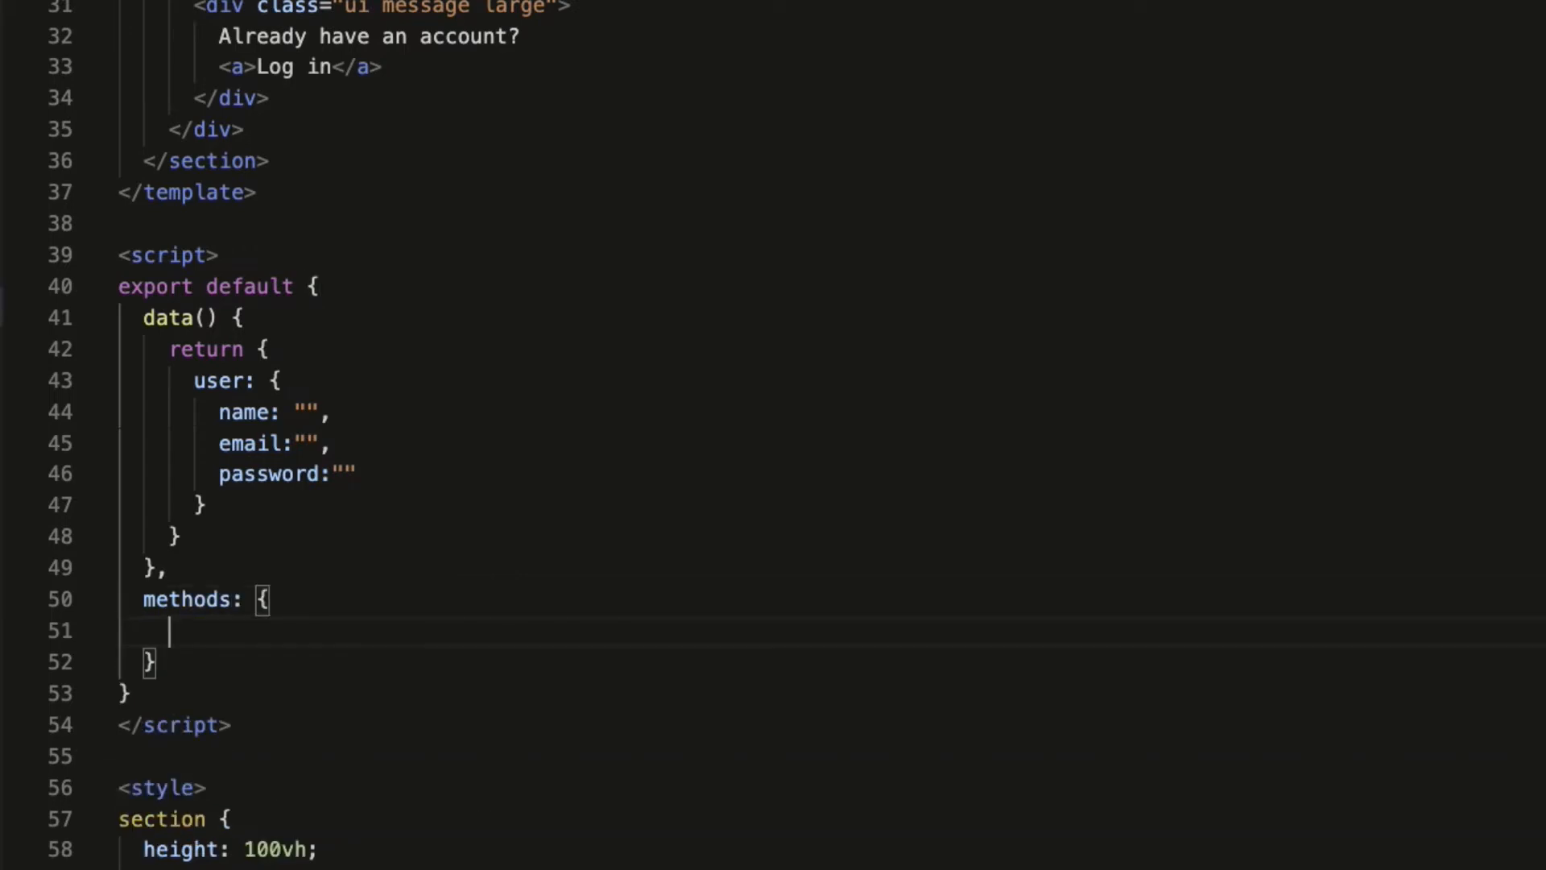
Define signUpButtonPressed() that logs "Sign up button is pressed" to the console.
{"action": "type", "text": "sign"}
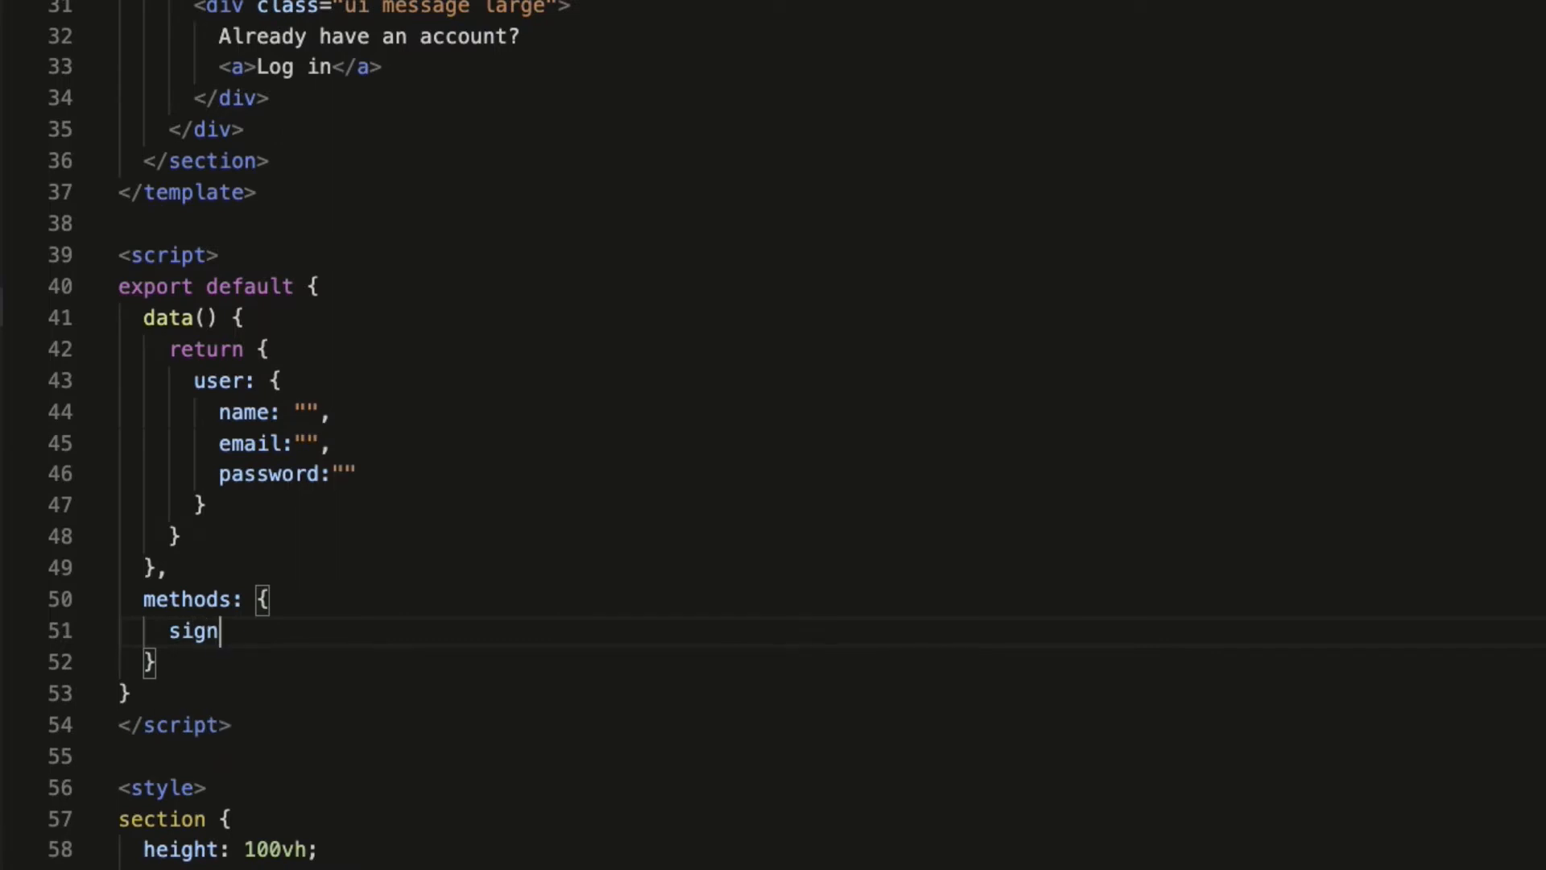
{"action": "type", "text": "UpButtonP"}
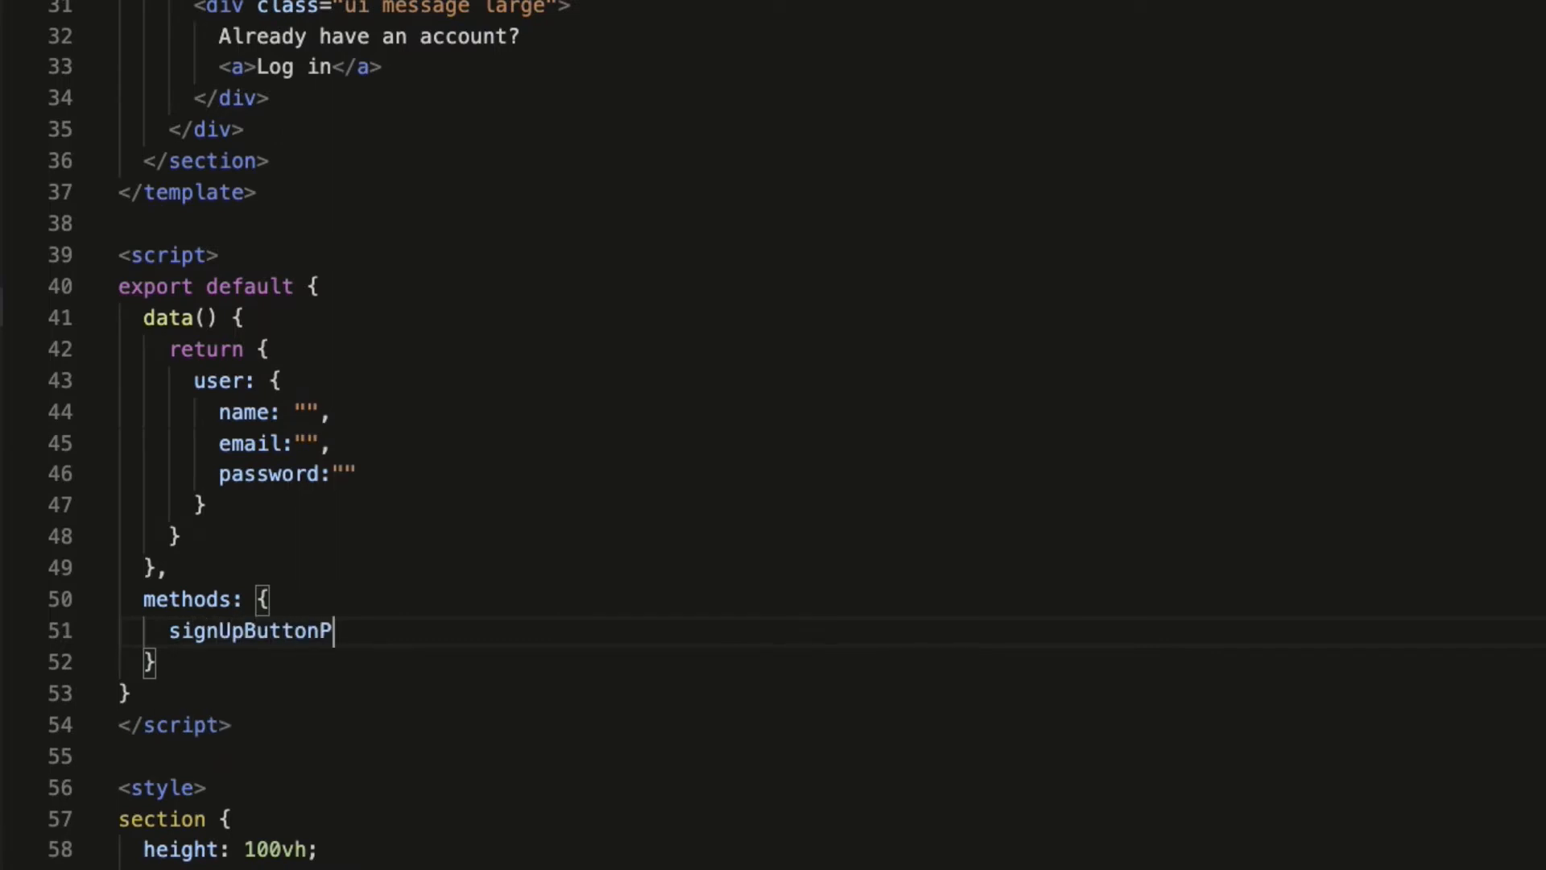
{"action": "type", "text": "ressed() {"}
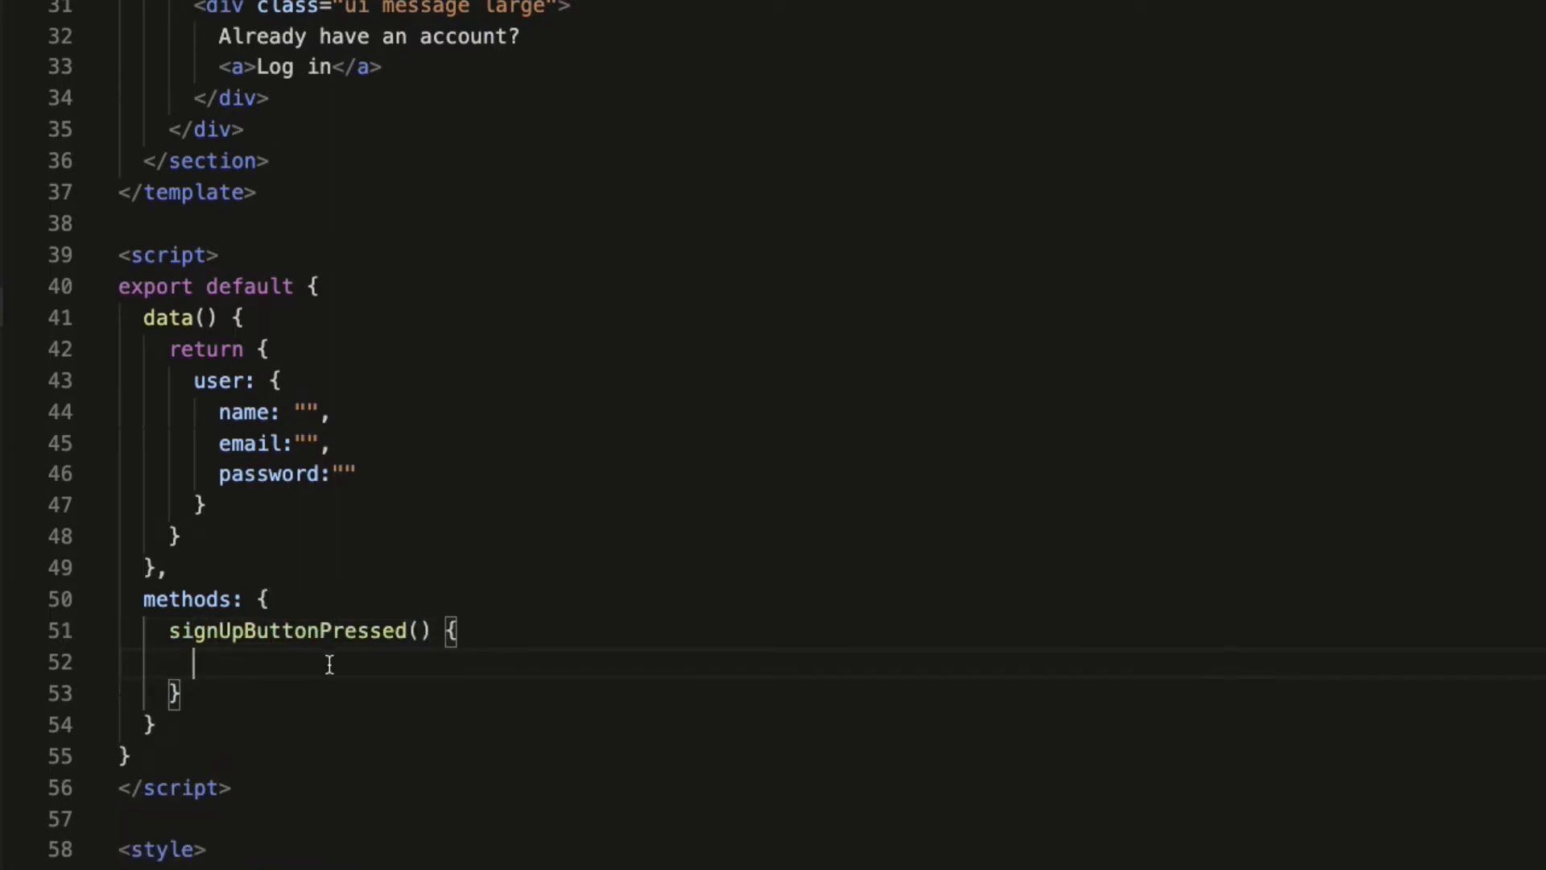
{"action": "type", "text": "console.log();"}
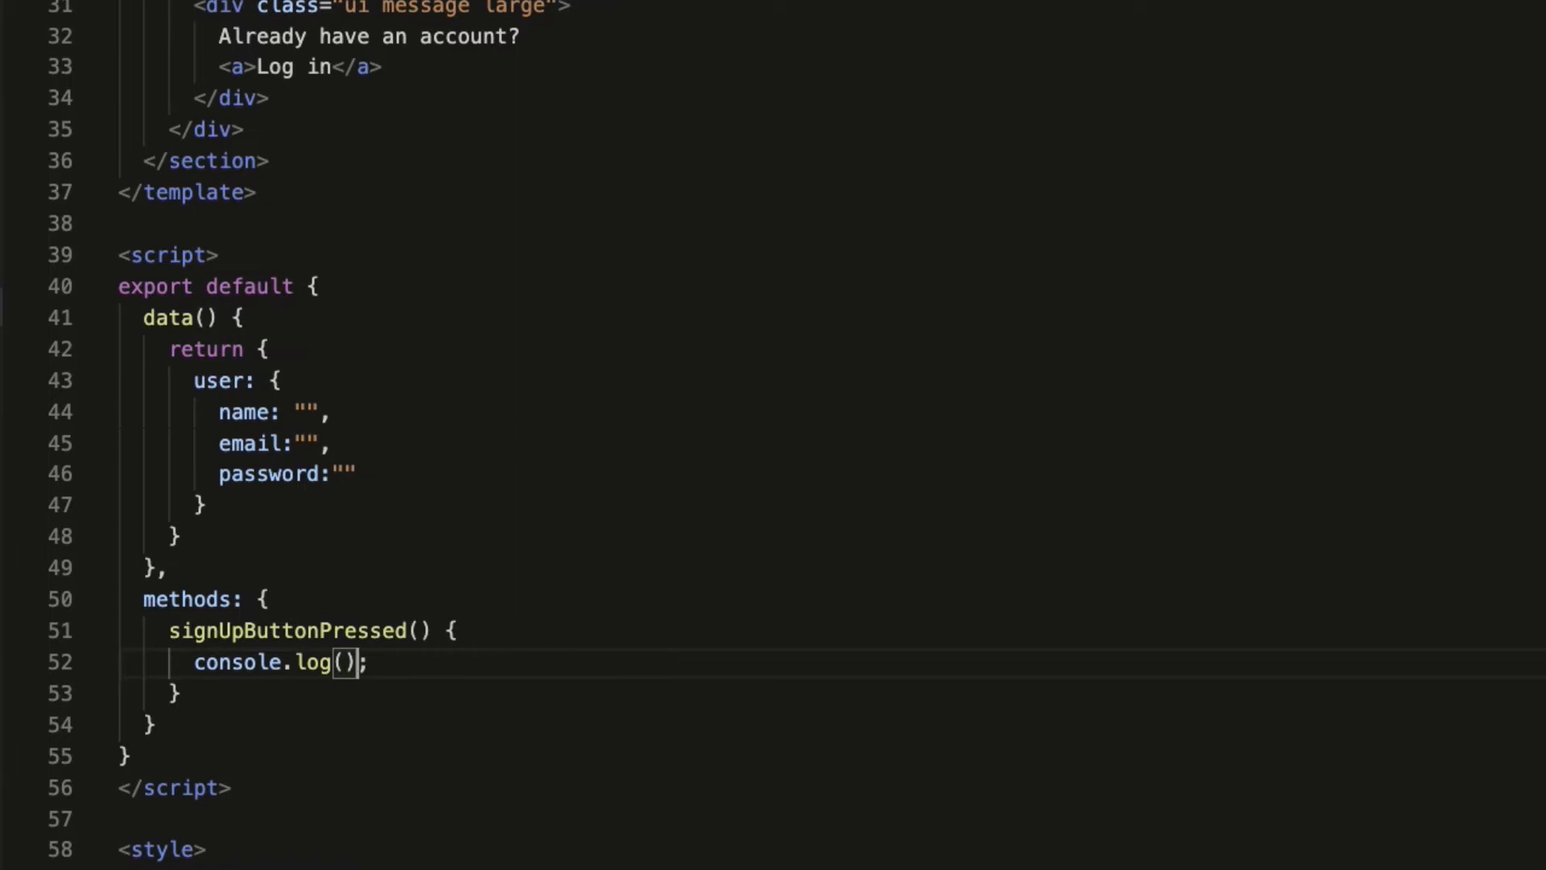
{"action": "type", "text": "\"Sig\""}
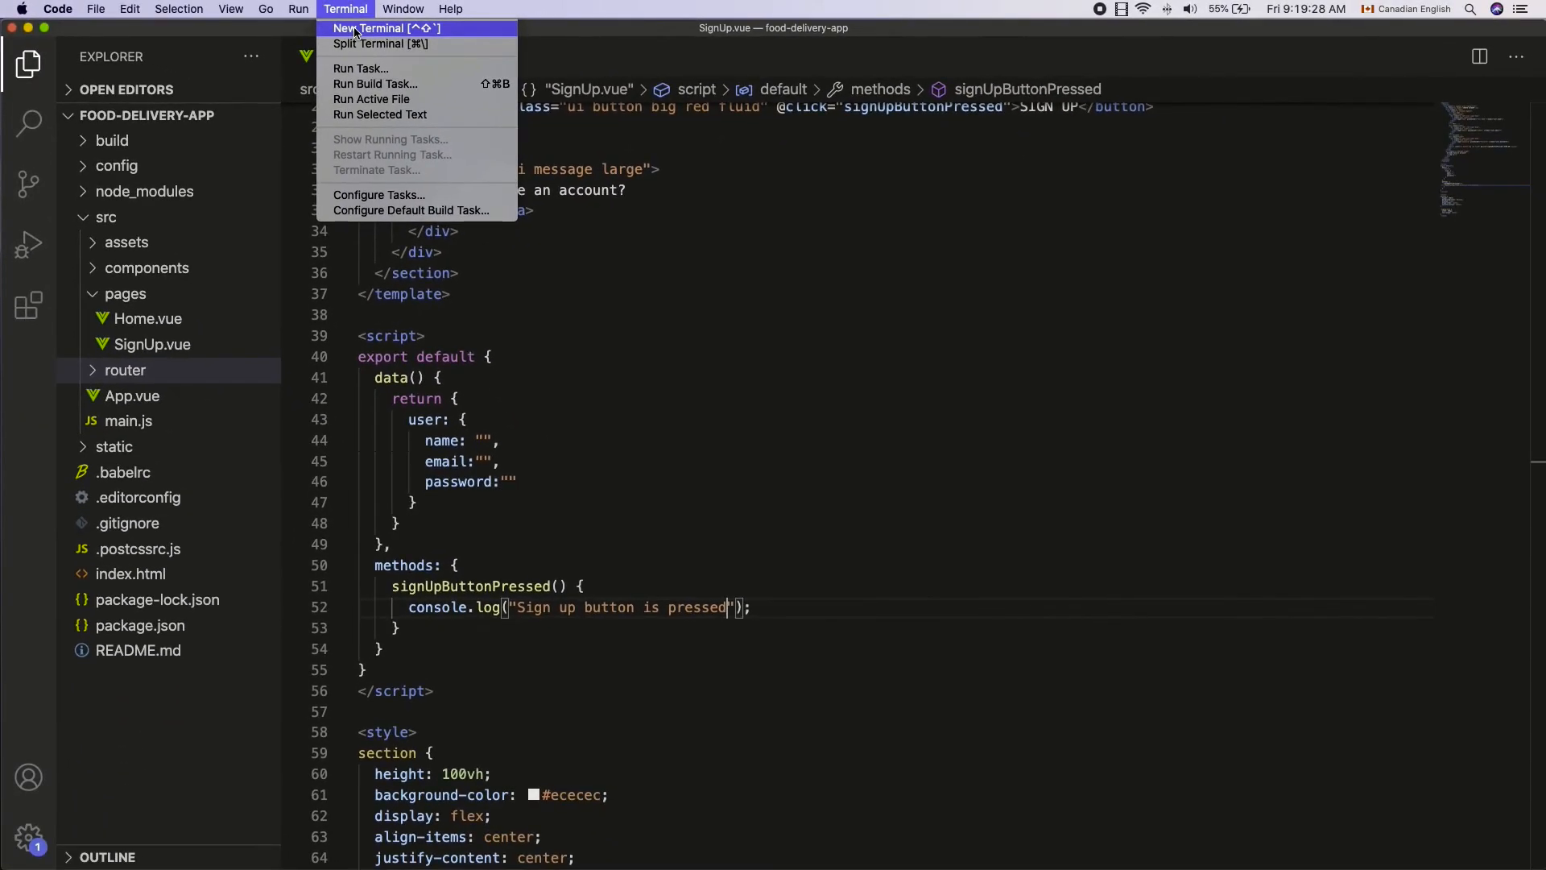
Start the dev server with npm run dev in a new integrated terminal.
{"action": "left_click", "coordinate": [374, 27]}
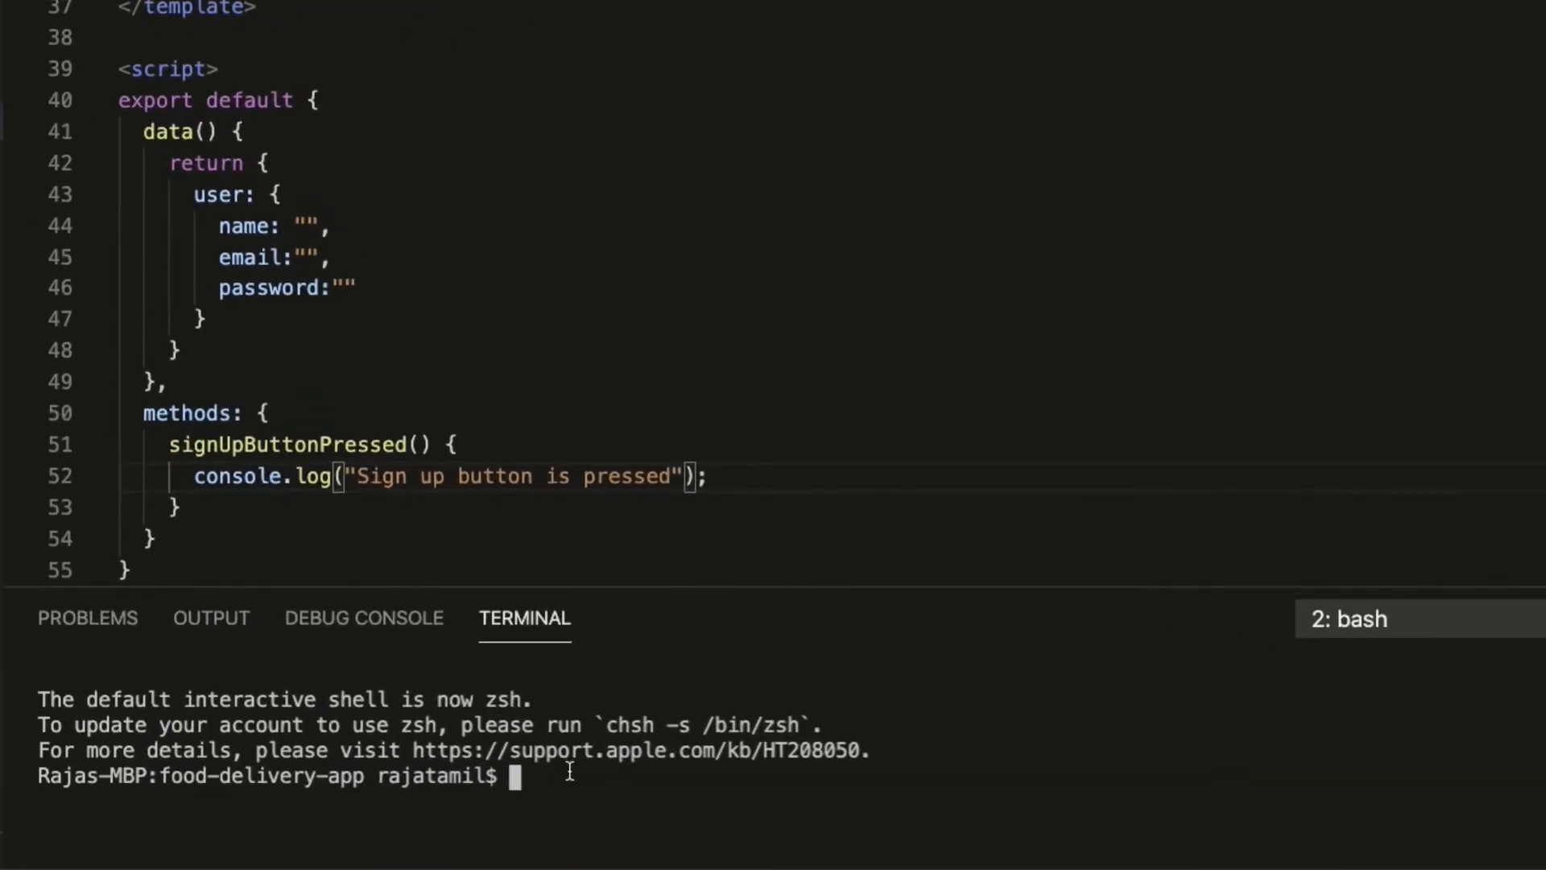
{"action": "type", "text": "n"}
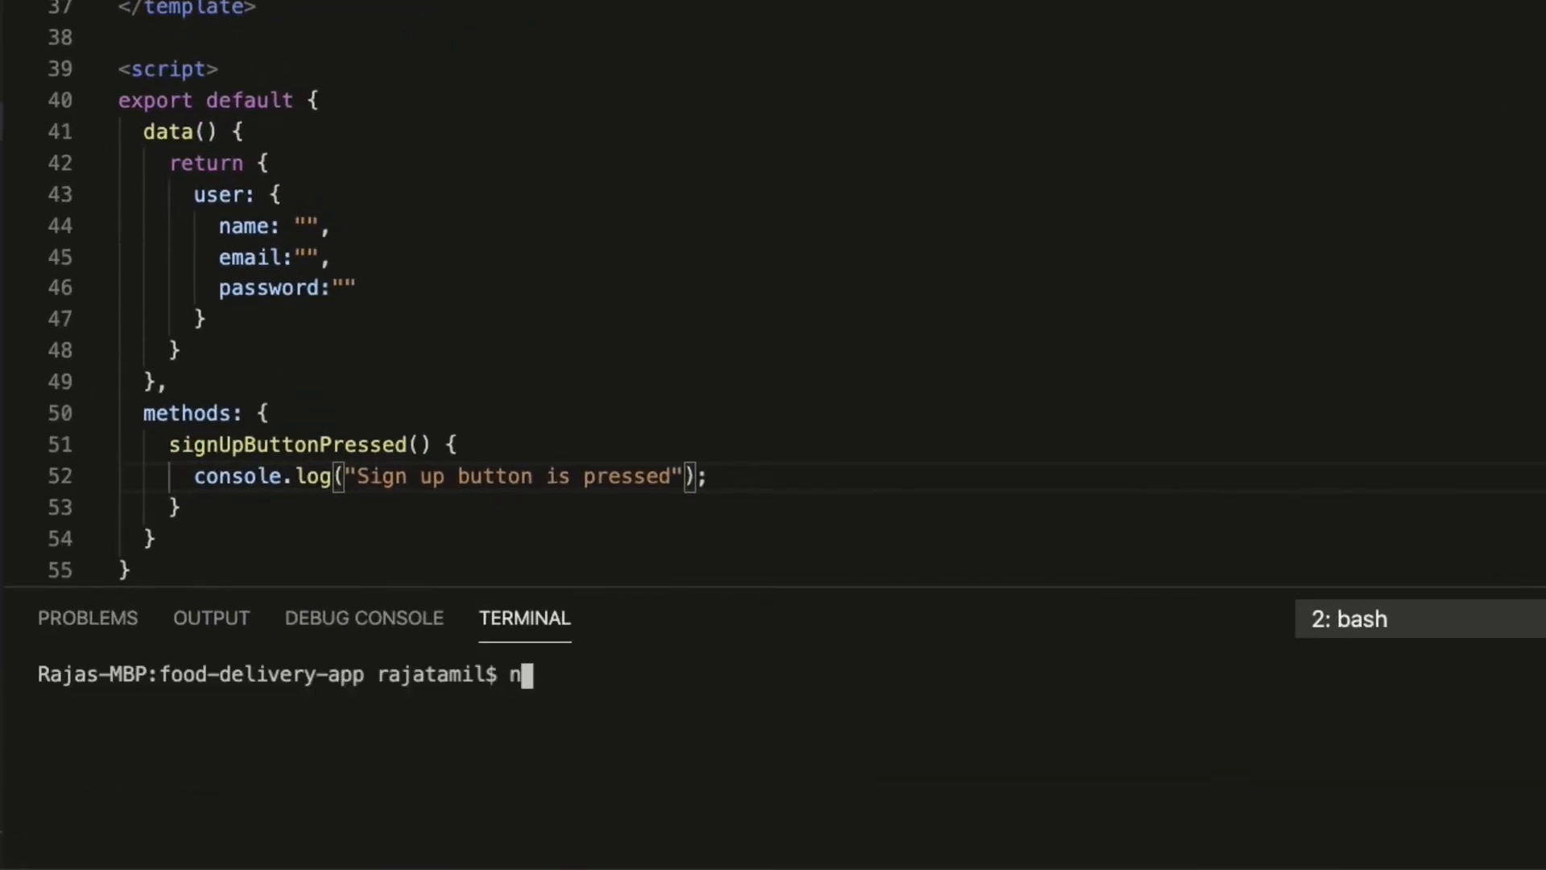
{"action": "type", "text": "pm run dev"}
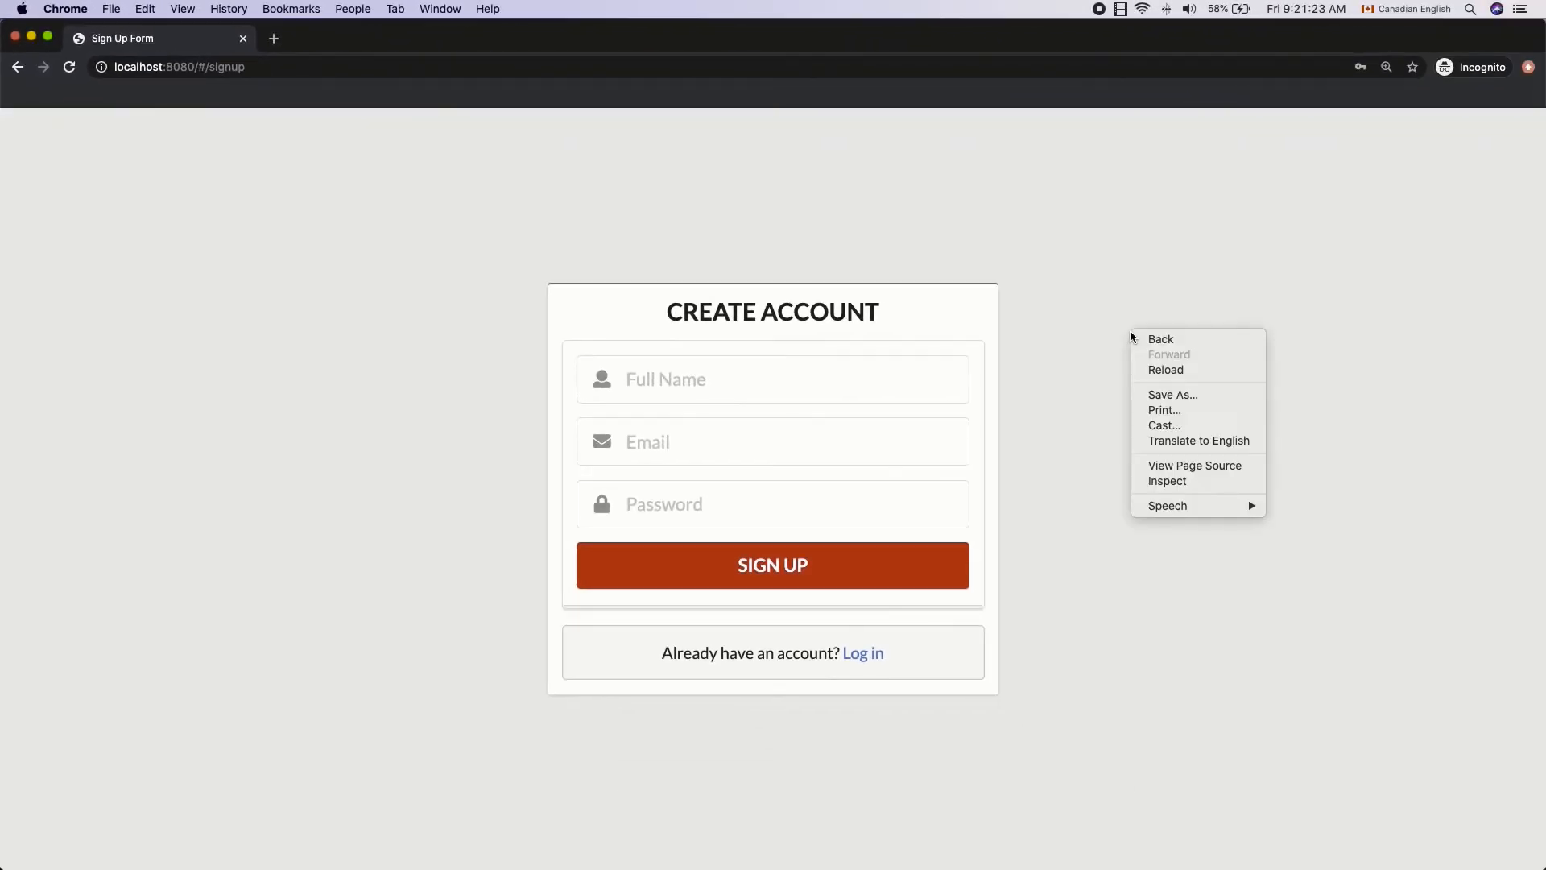
Show the DevTools Console in Chrome and press SIGN UP to see the log message.
{"action": "left_click", "coordinate": [1170, 490]}
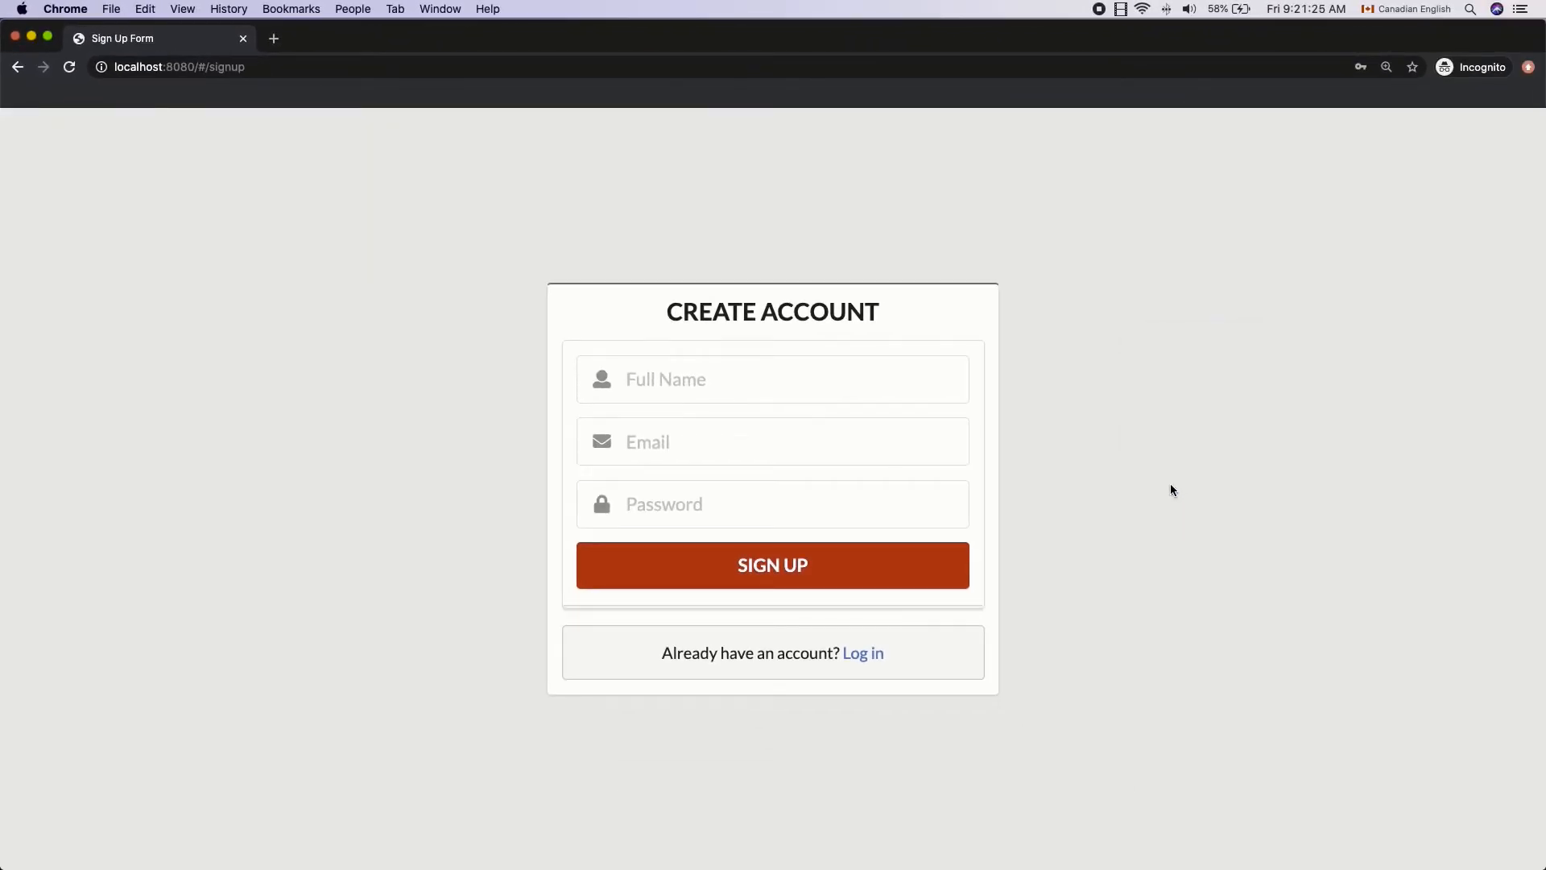
{"action": "key", "text": "F12"}
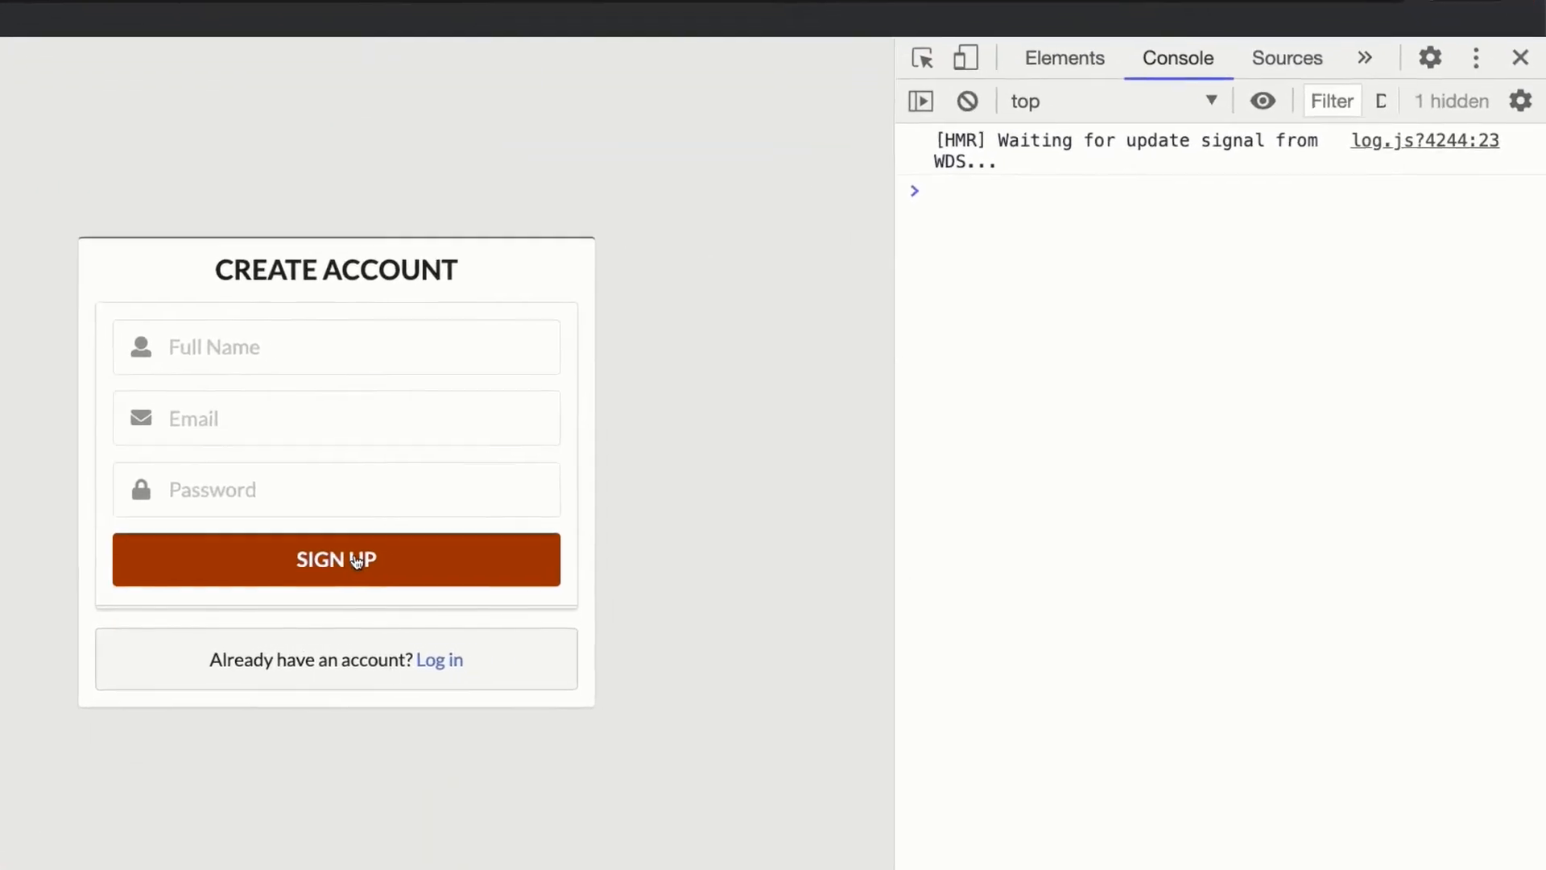
{"action": "left_click", "coordinate": [337, 559]}
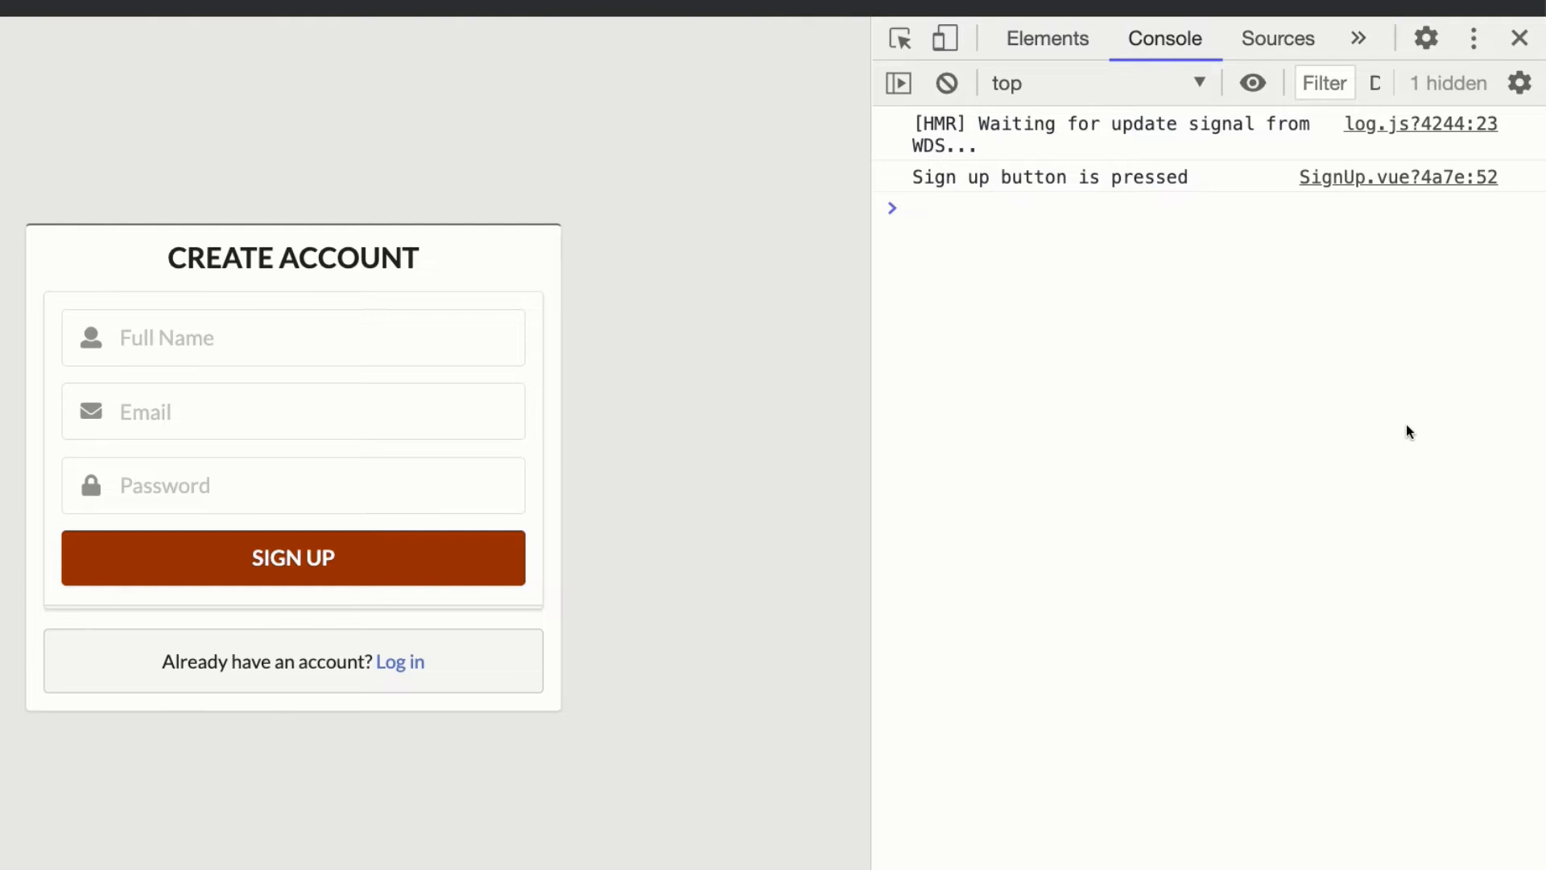
{"action": "mouse_move", "coordinate": [1413, 396]}
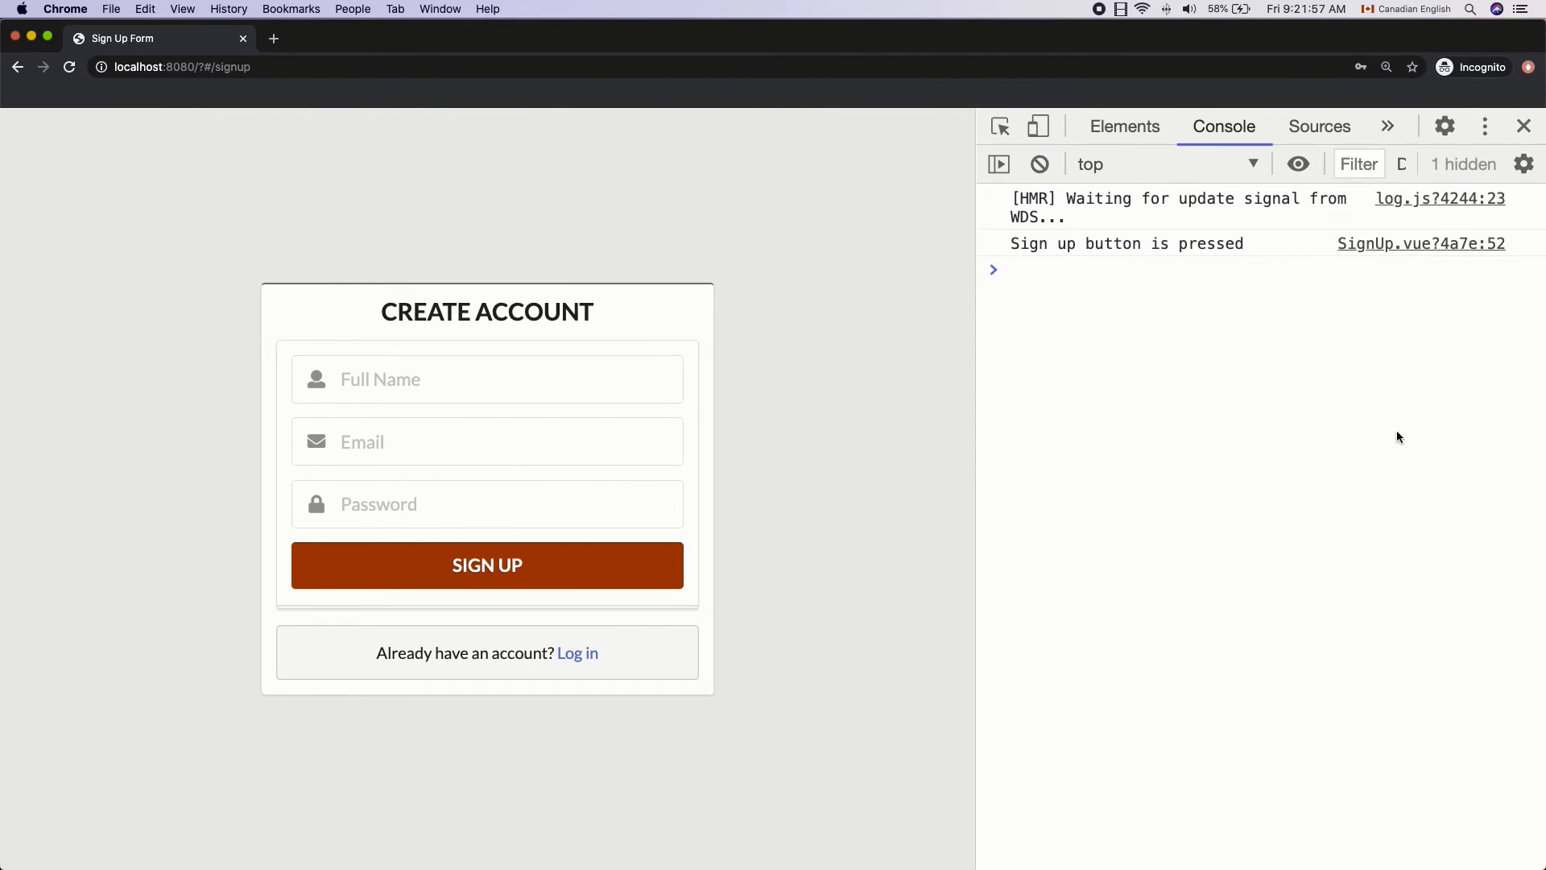
{"action": "mouse_move", "coordinate": [1250, 485]}
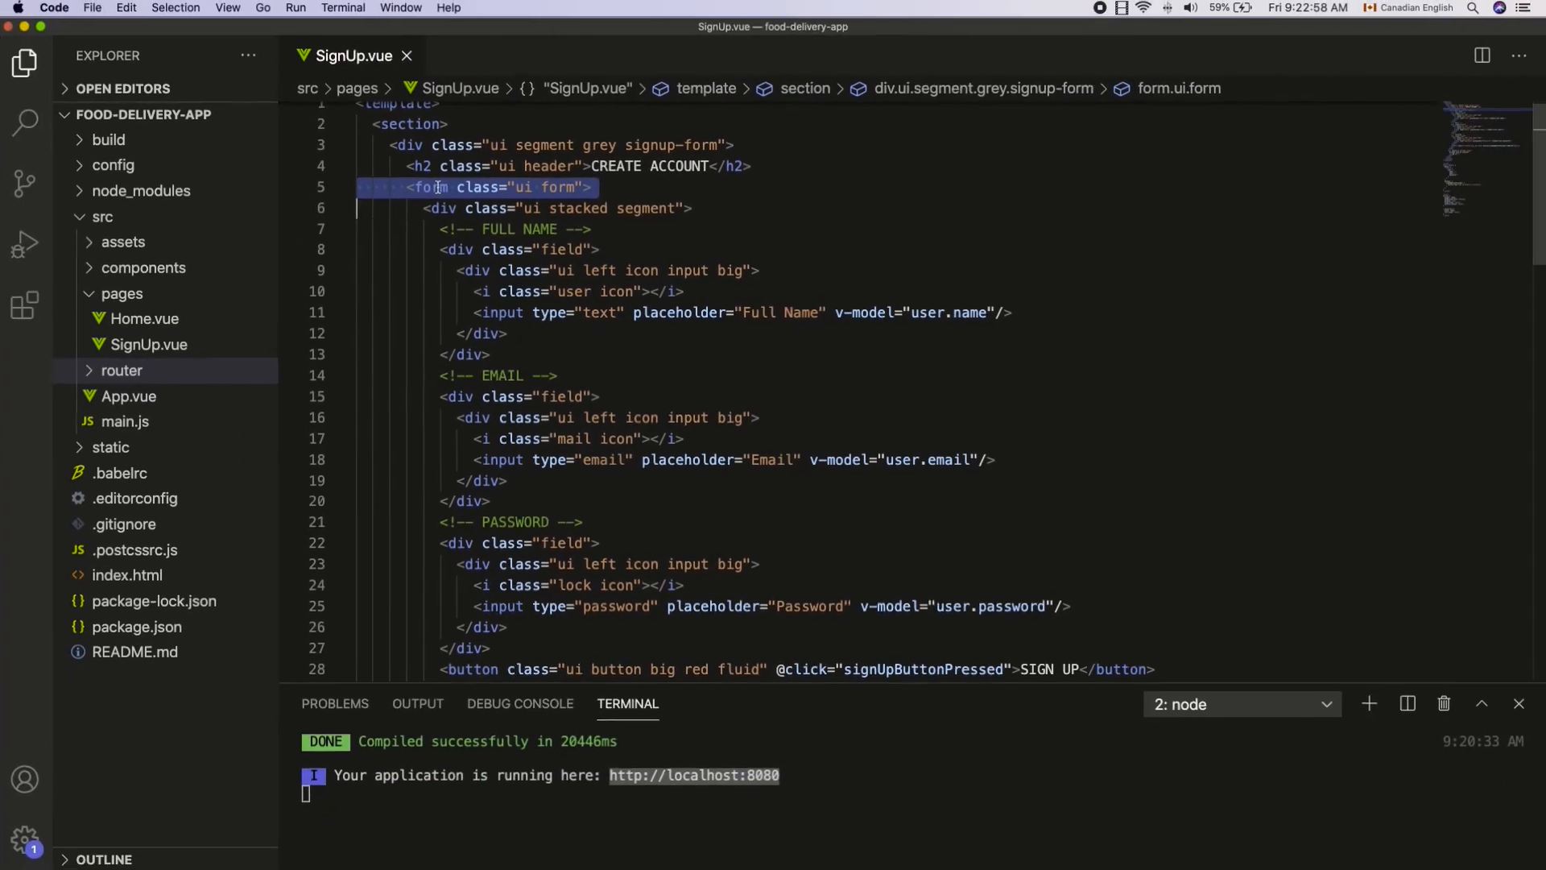
{"action": "left_click", "coordinate": [613, 566]}
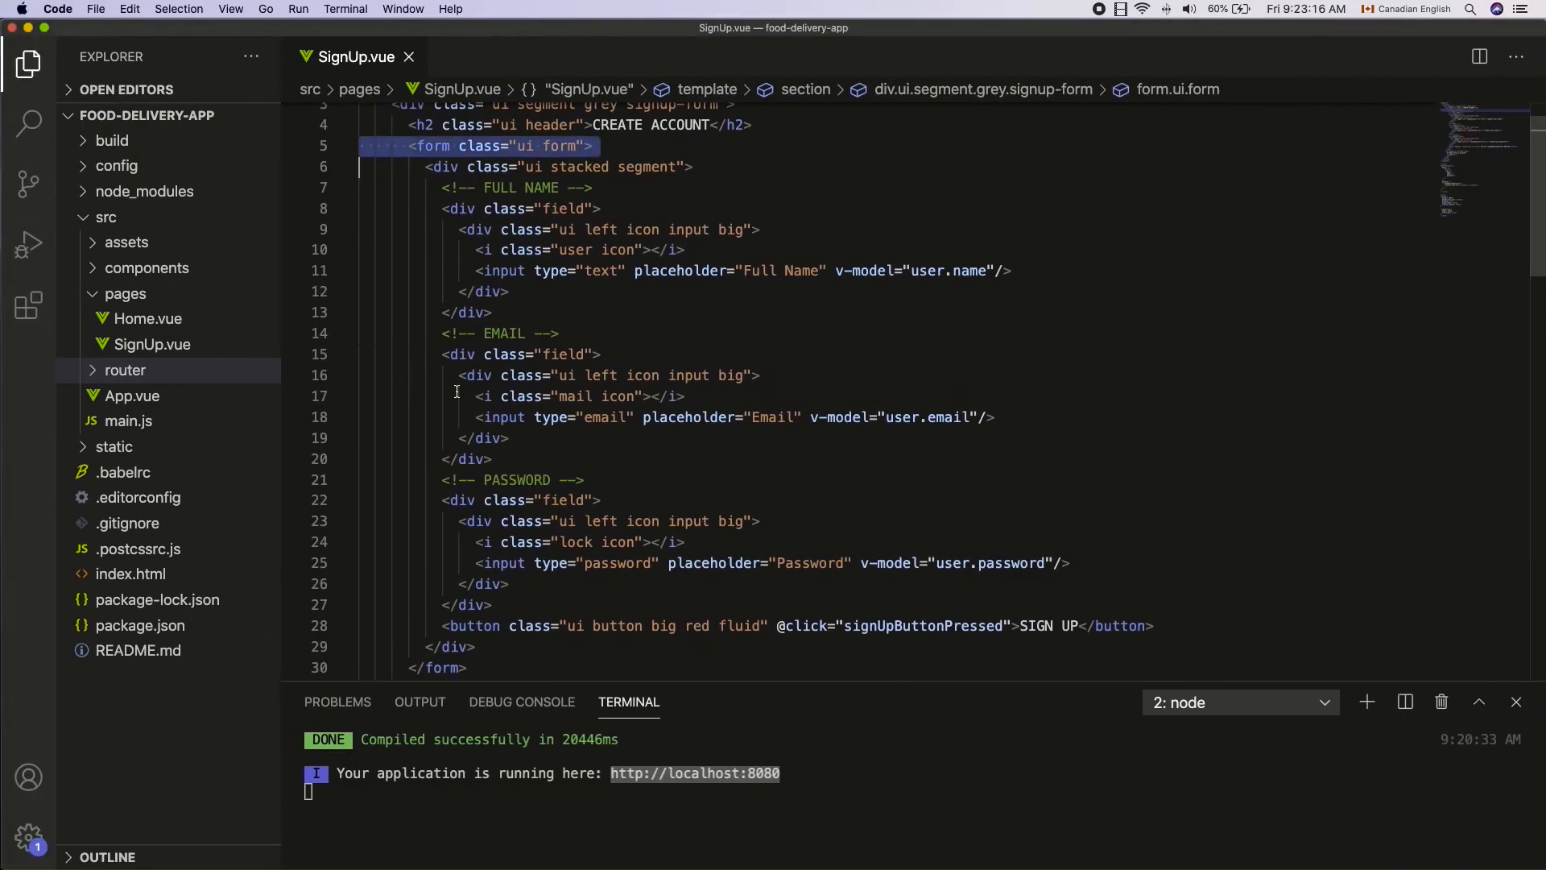
{"action": "mouse_move", "coordinate": [1011, 701]}
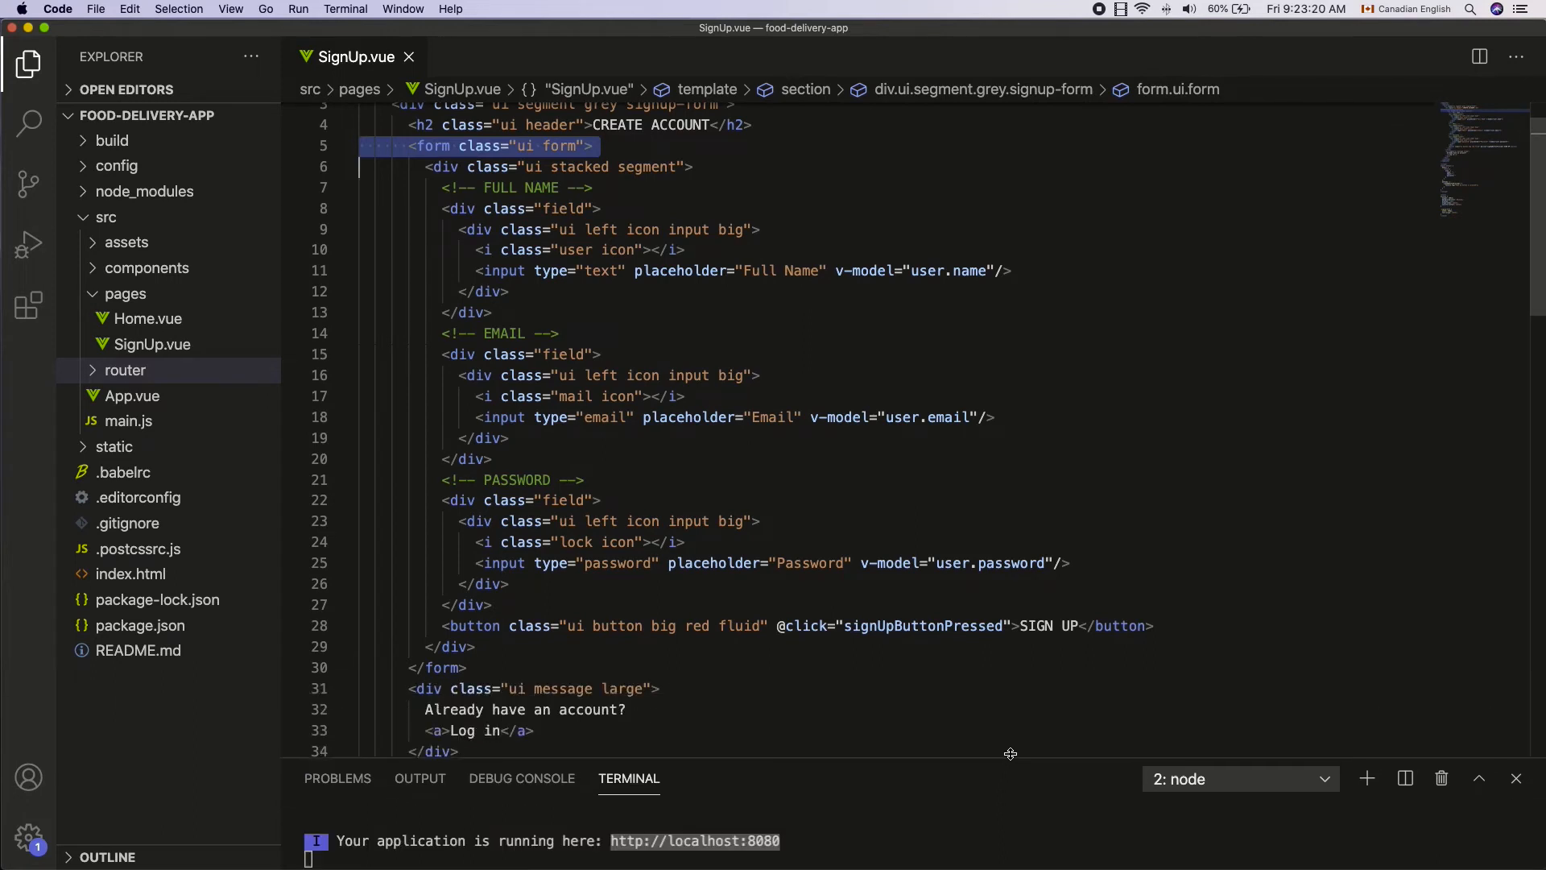
{"action": "left_click", "coordinate": [934, 624]}
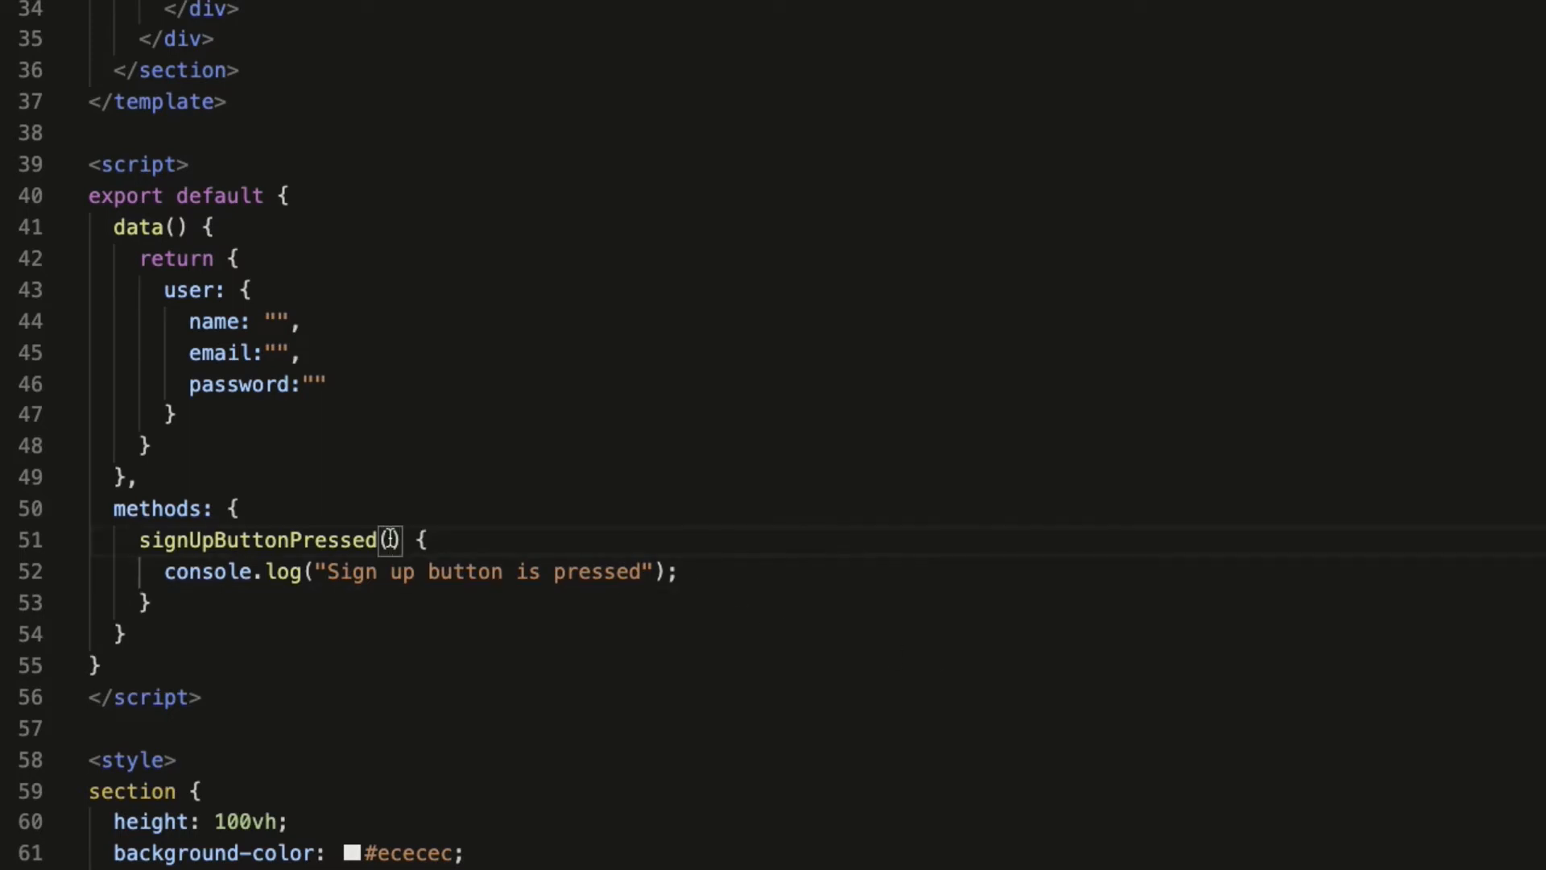
Give signUpButtonPressed an event parameter and call event.preventDefault(); after the log.
{"action": "type", "text": "event"}
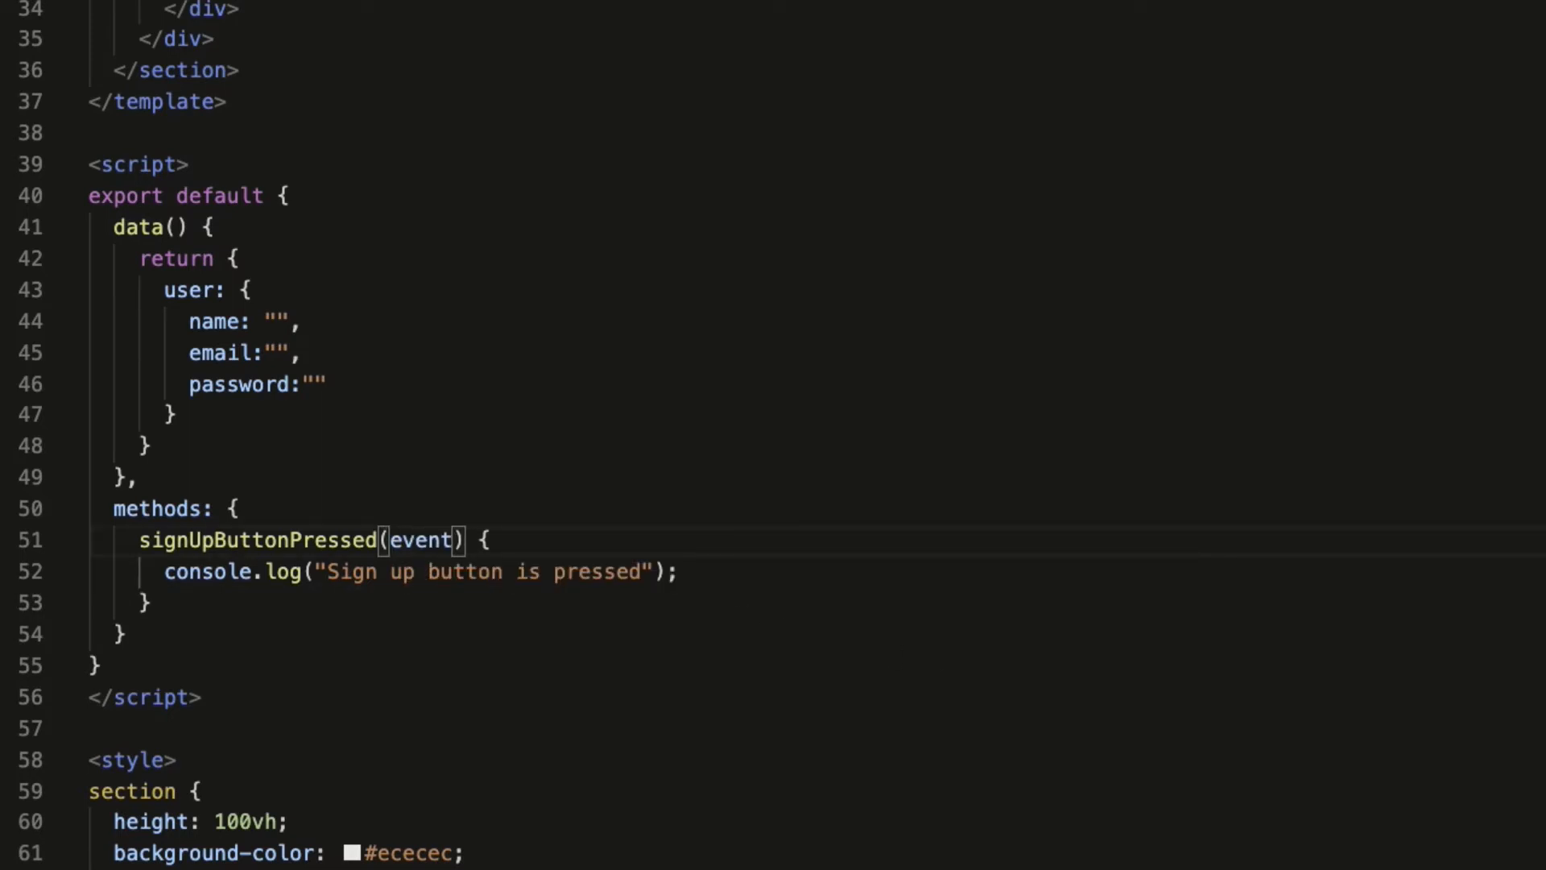
{"action": "double_click", "coordinate": [420, 539]}
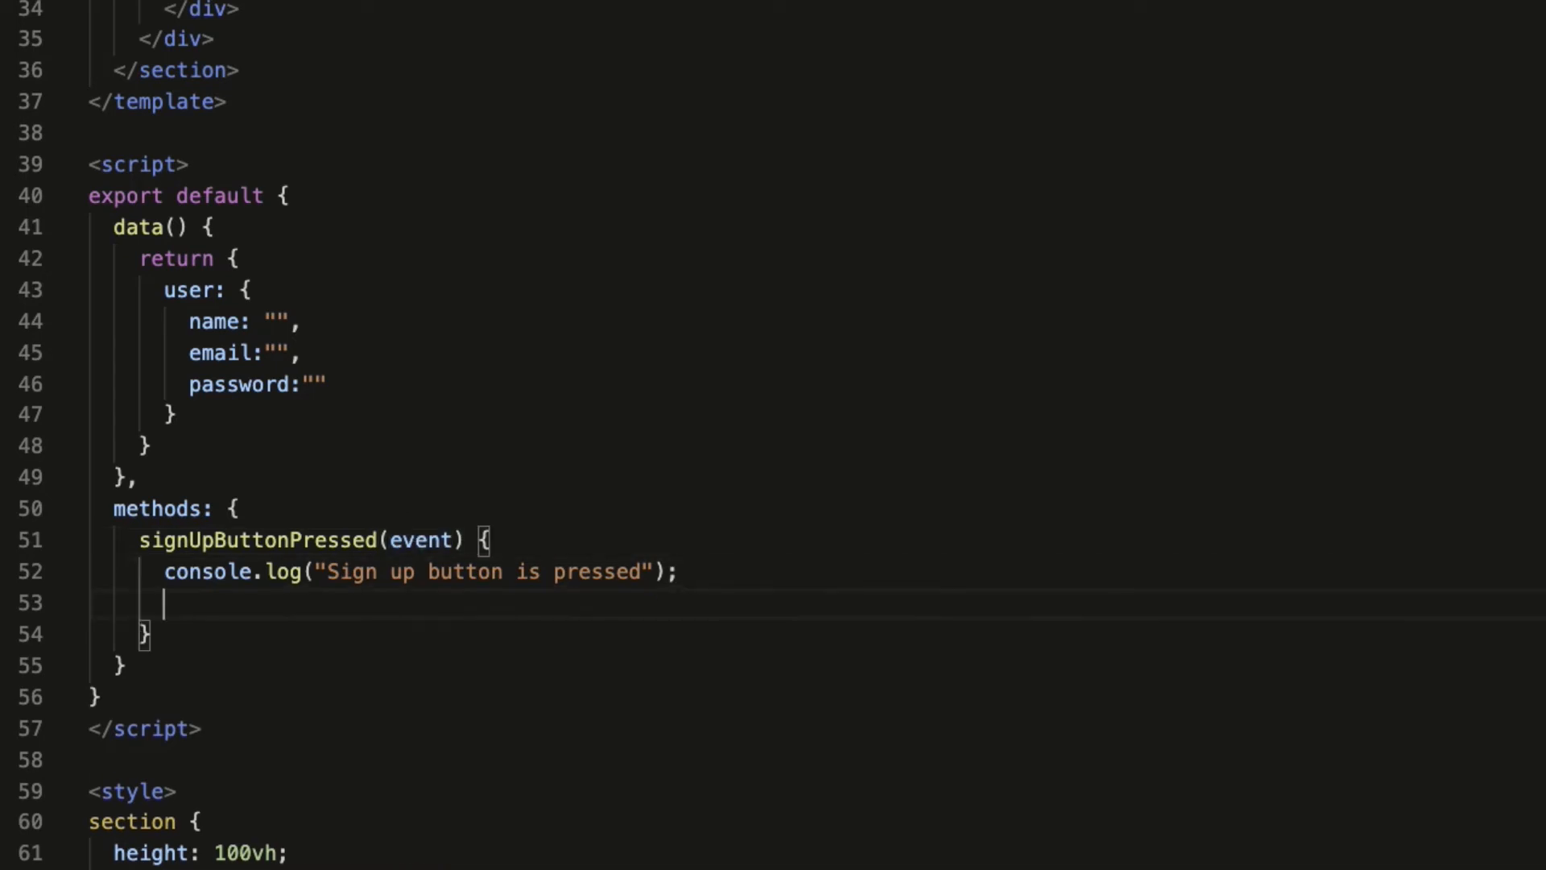
{"action": "type", "text": "event"}
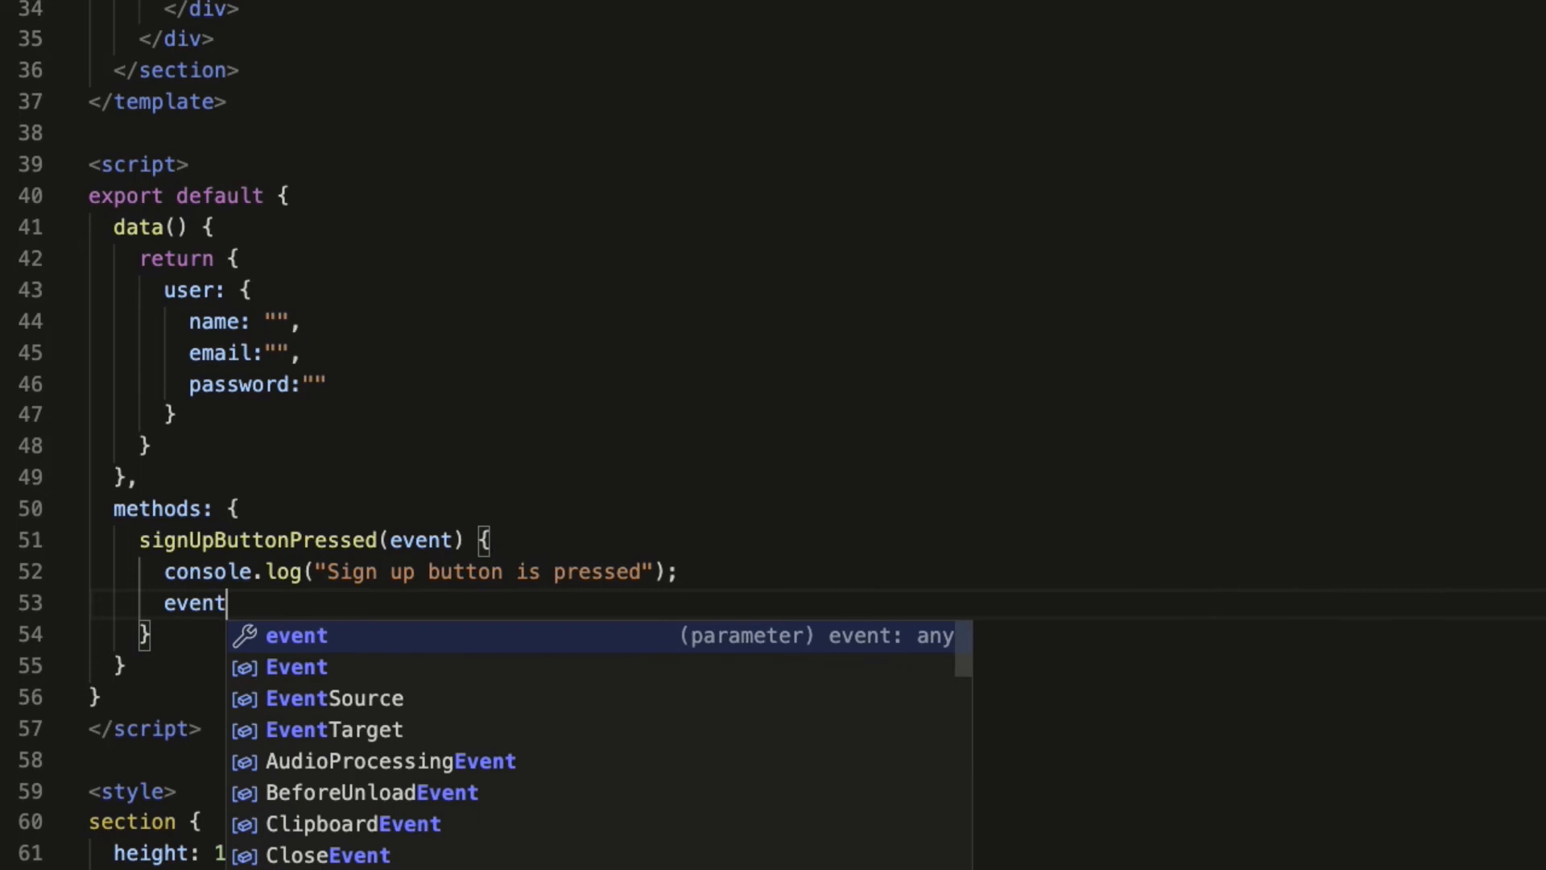
{"action": "type", "text": ".preventDefault()"}
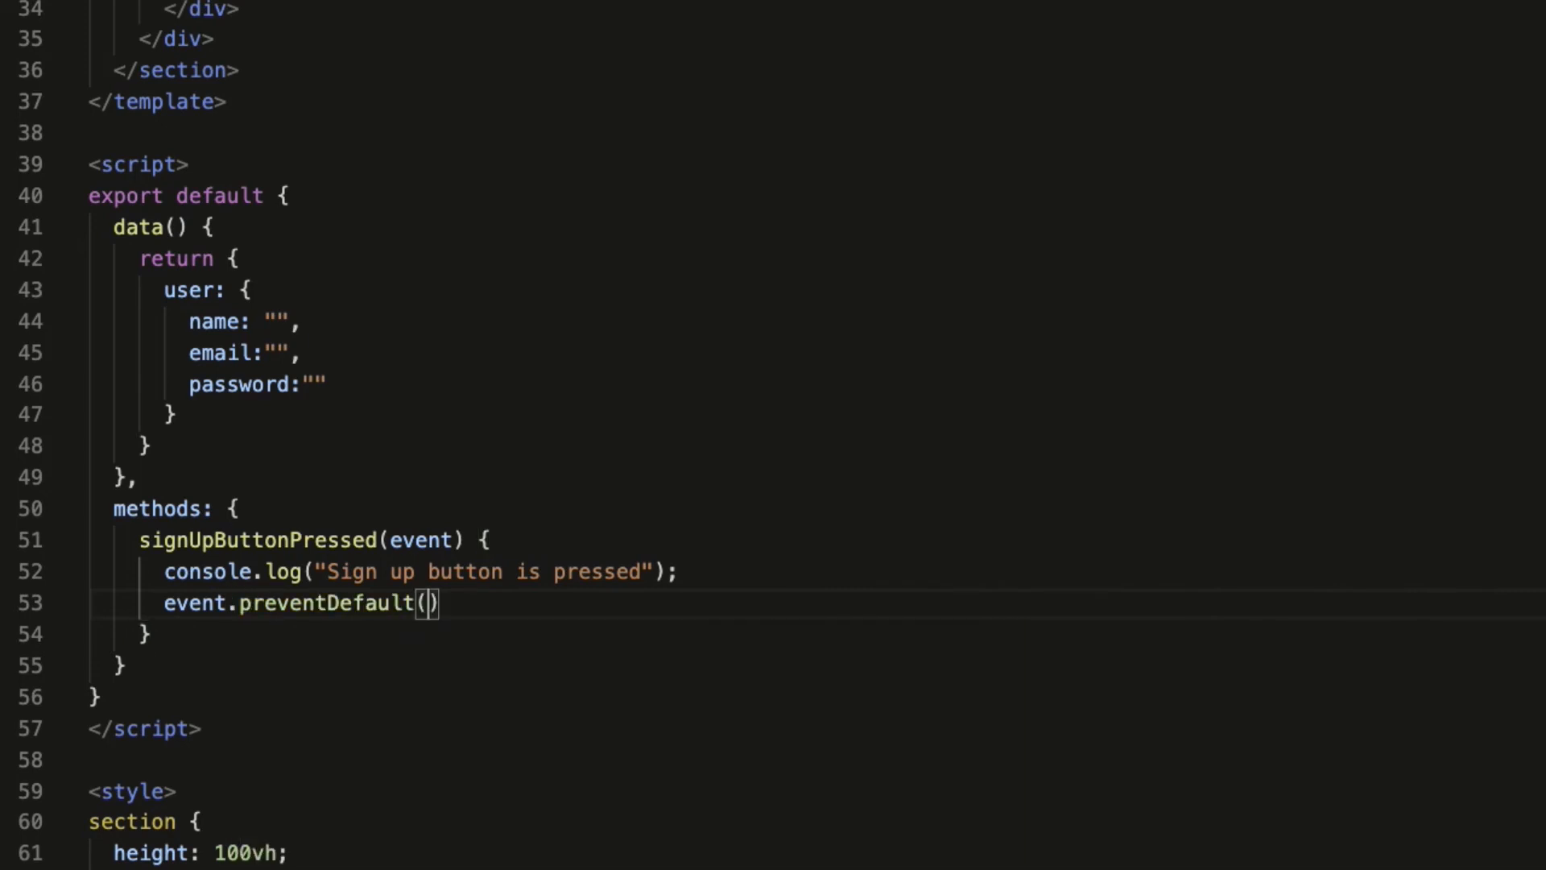
{"action": "type", "text": ";"}
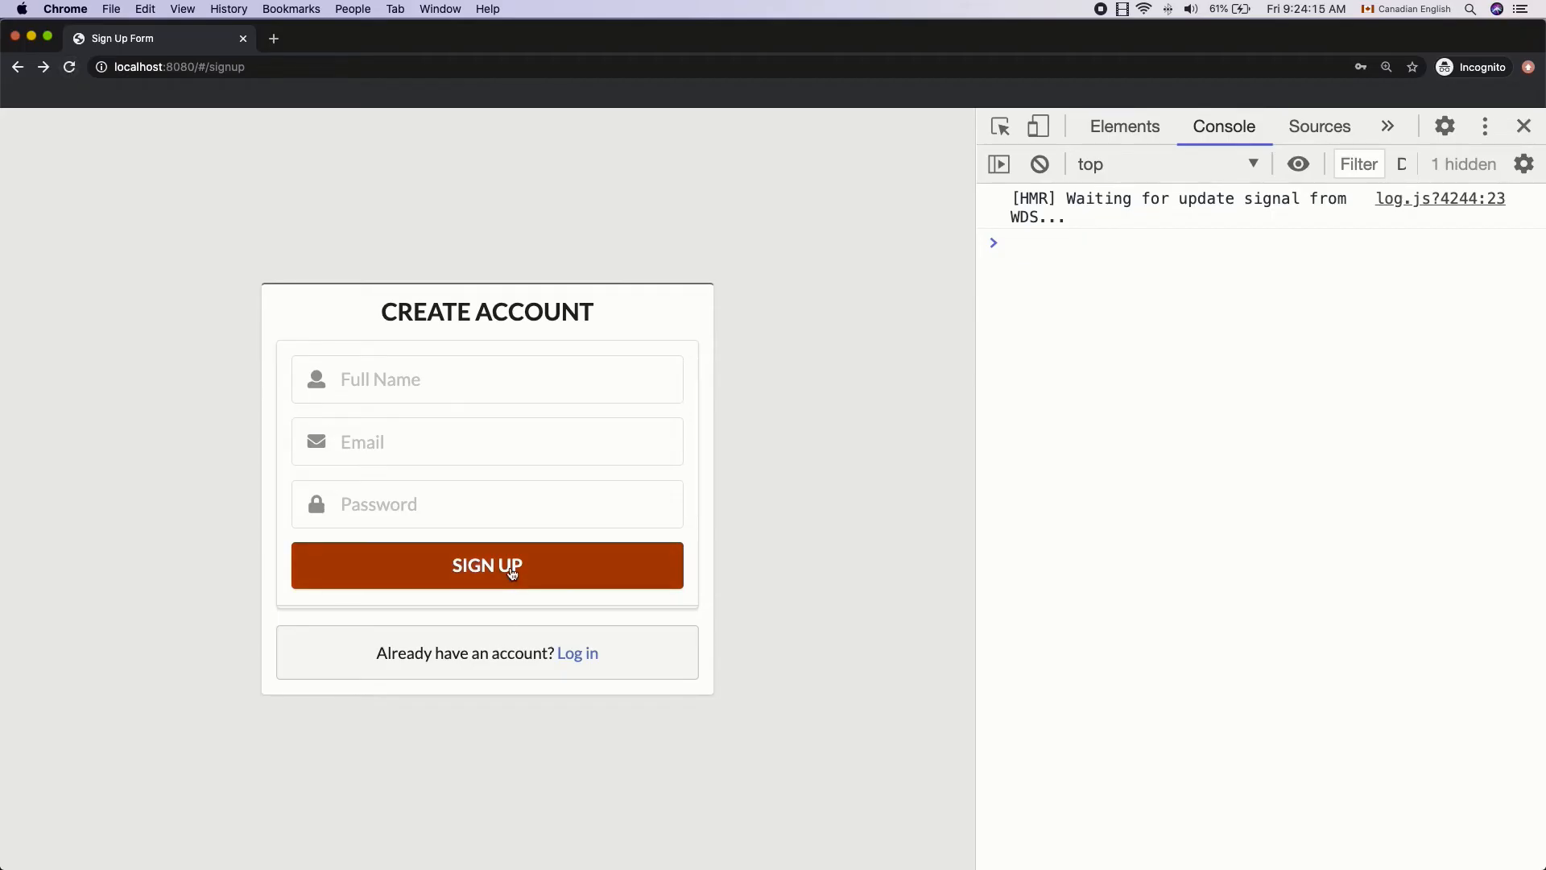
Press SIGN UP twice and see two log lines without a page reload.
{"action": "left_click", "coordinate": [487, 566]}
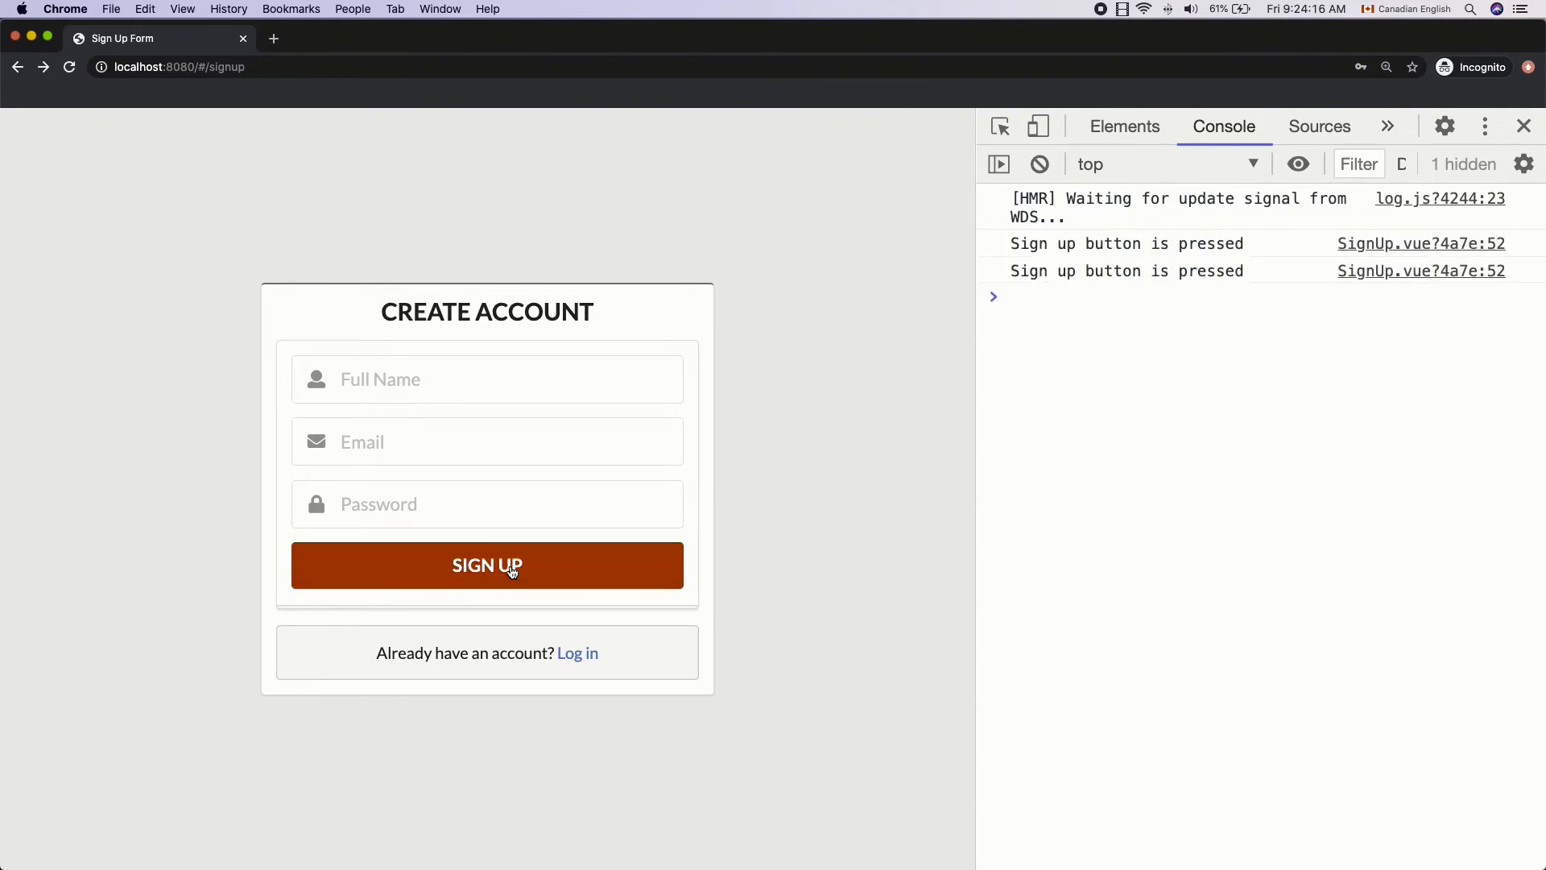
{"action": "left_click", "coordinate": [486, 565]}
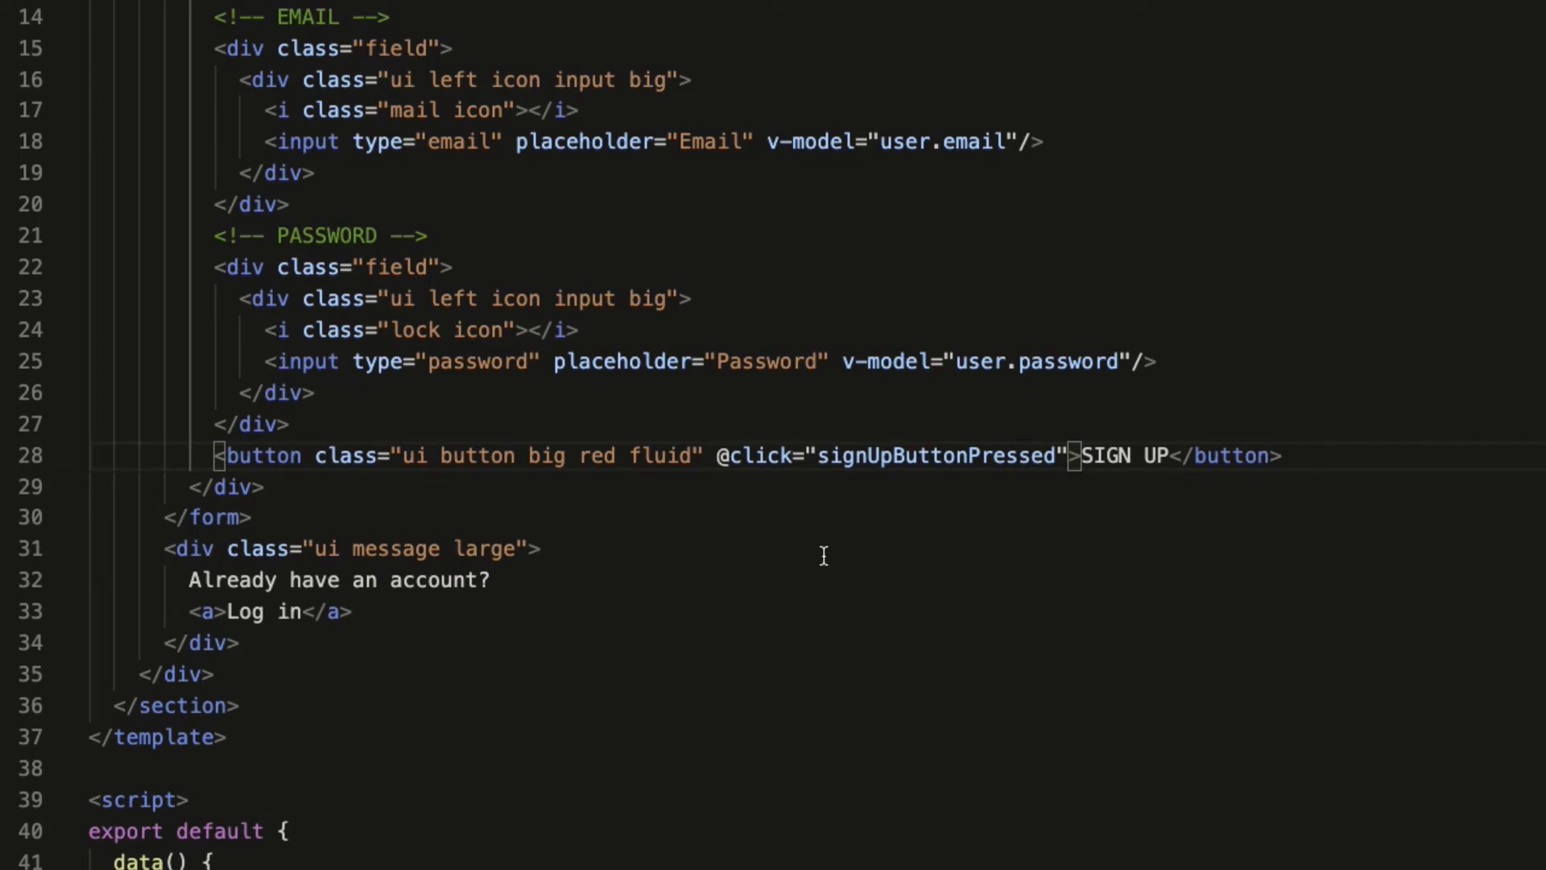
{"action": "type", "text": "."}
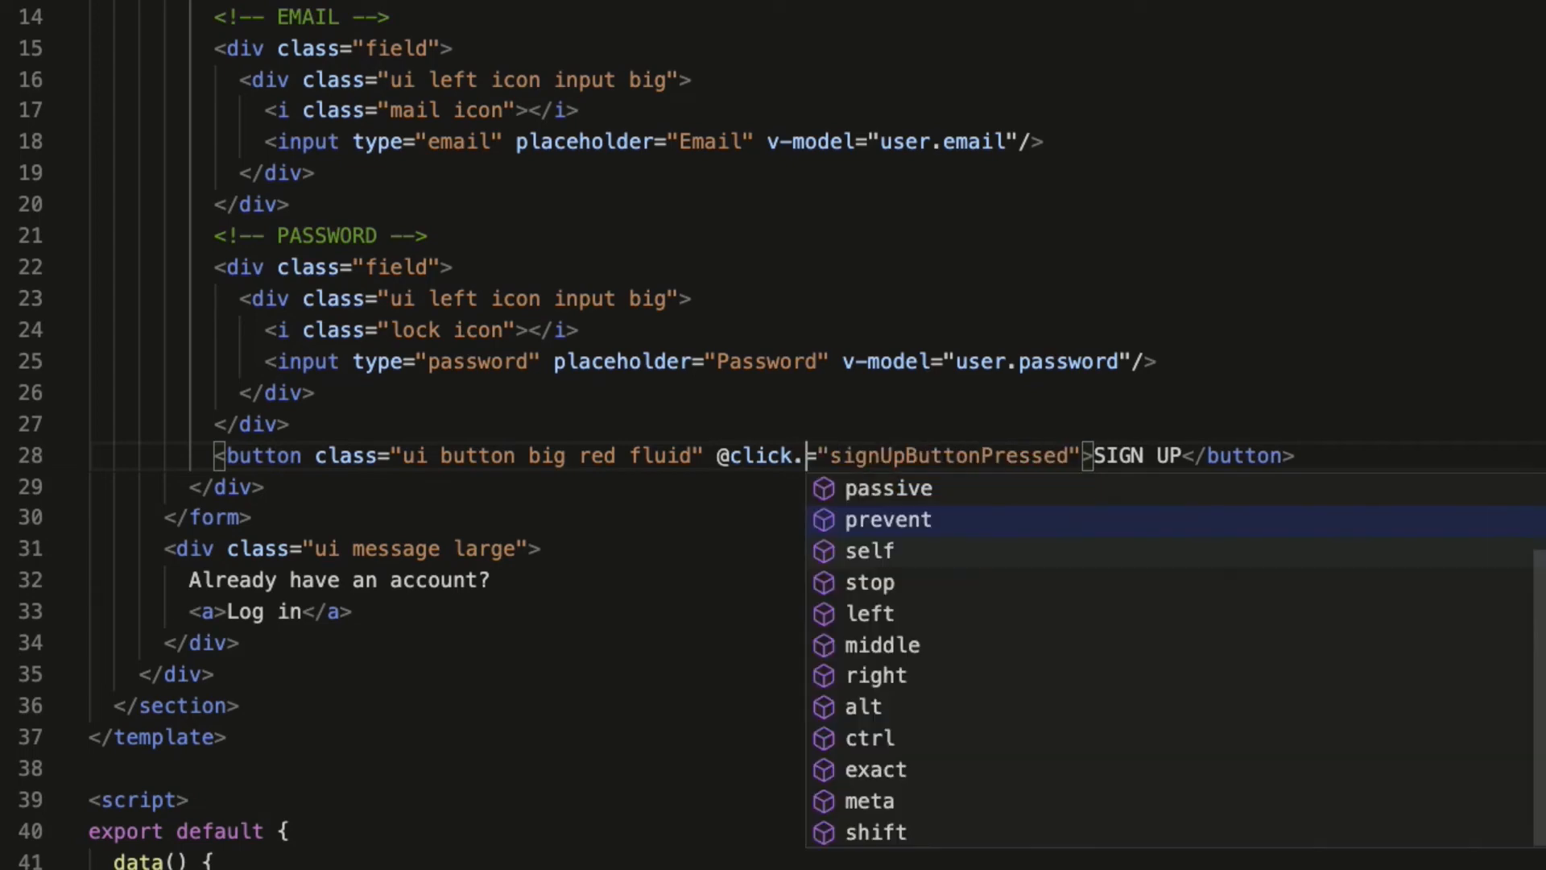
{"action": "type", "text": "prev"}
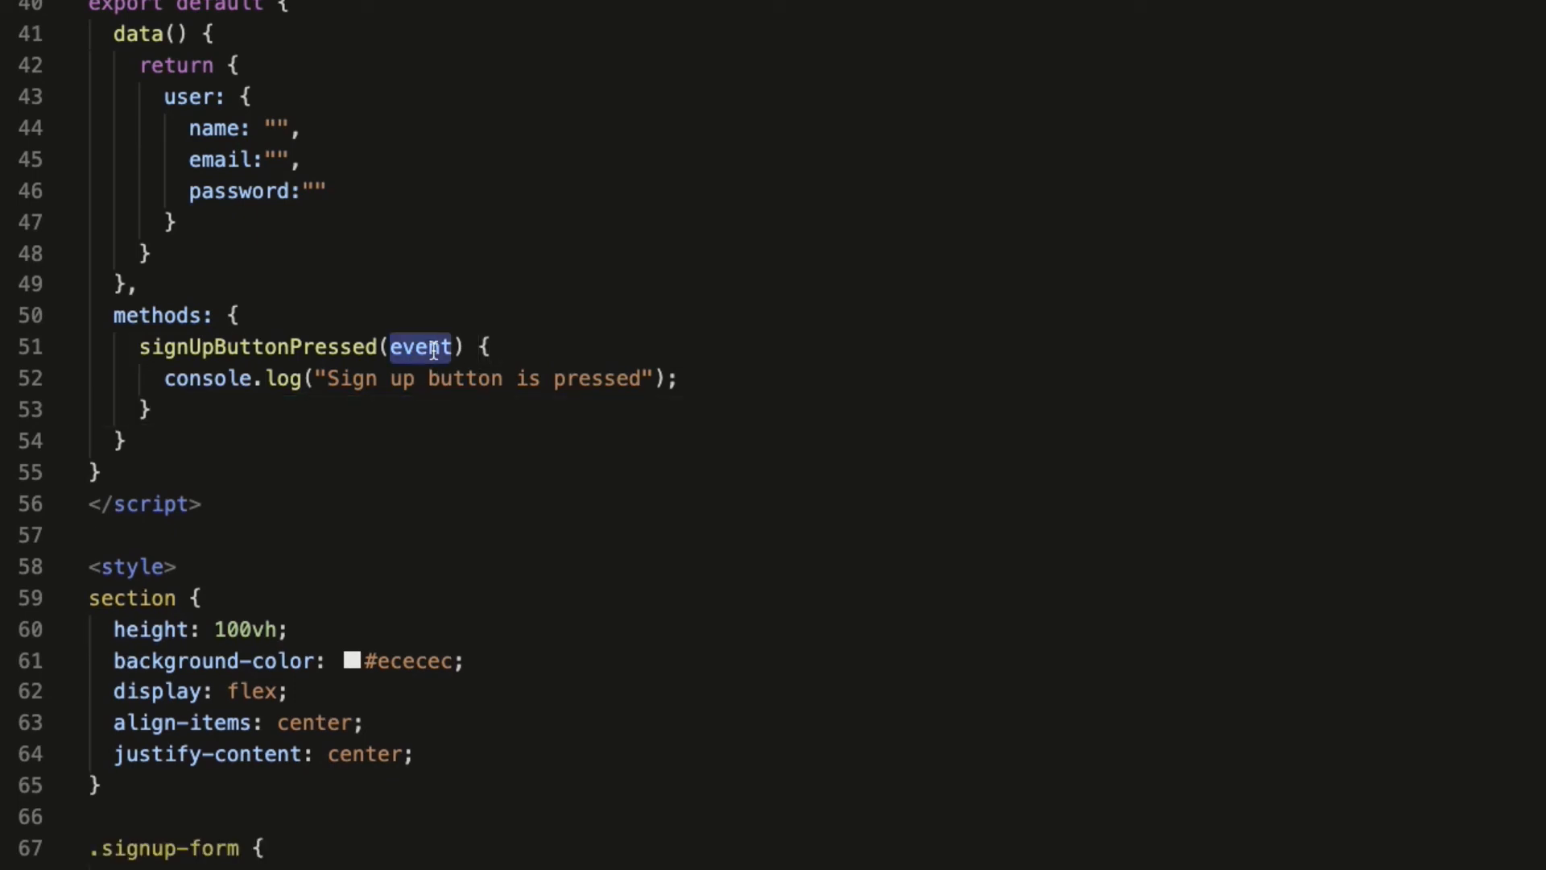
{"action": "key", "text": "Delete"}
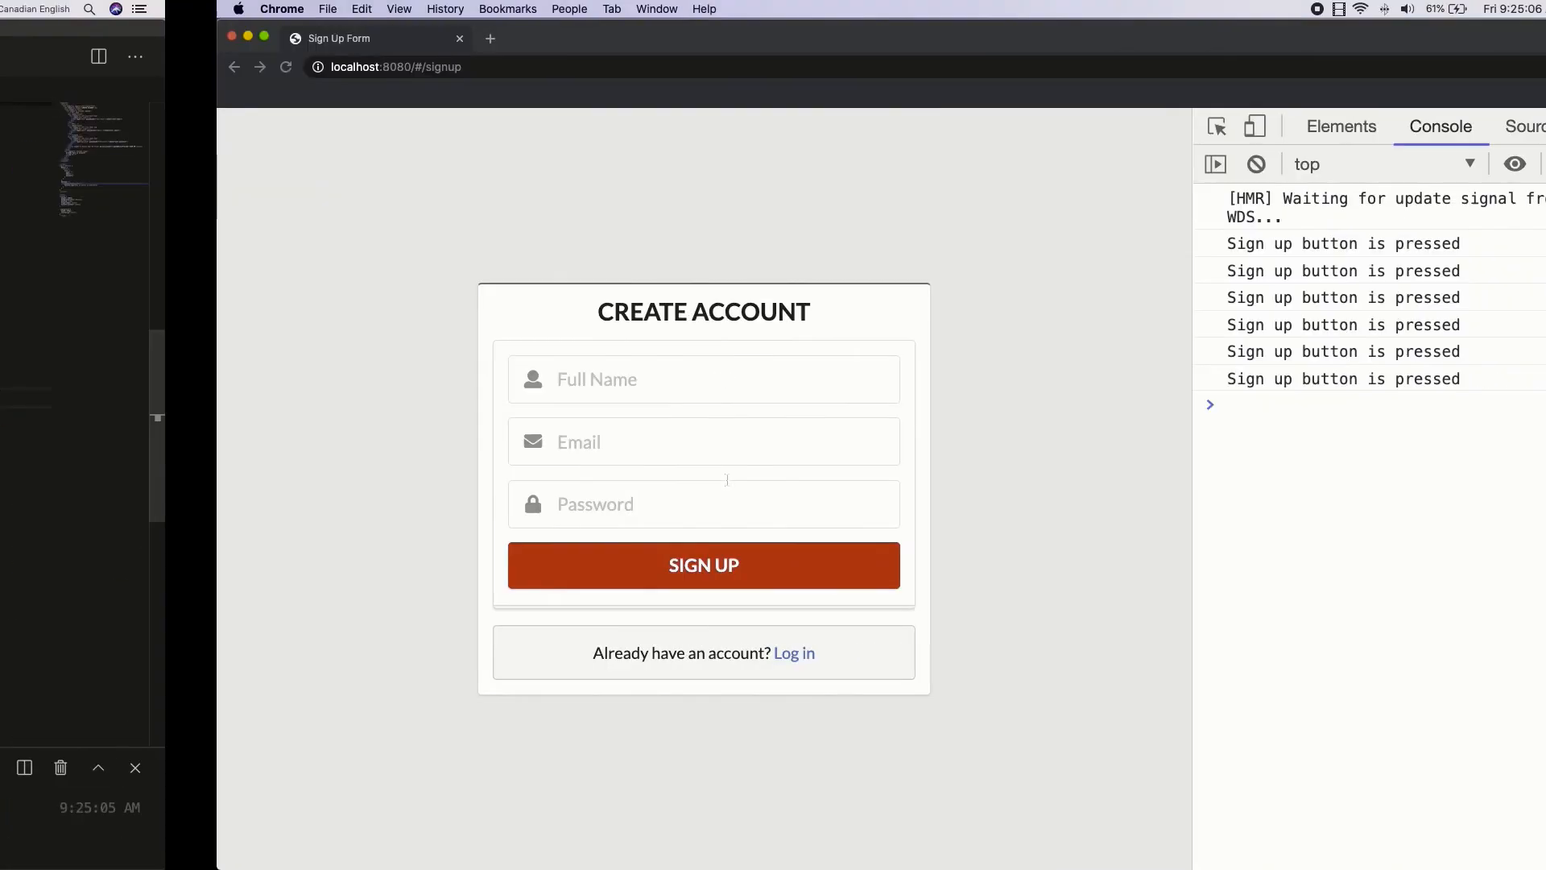
Press SIGN UP again in Chrome and confirm another console message appears.
{"action": "left_click", "coordinate": [486, 565]}
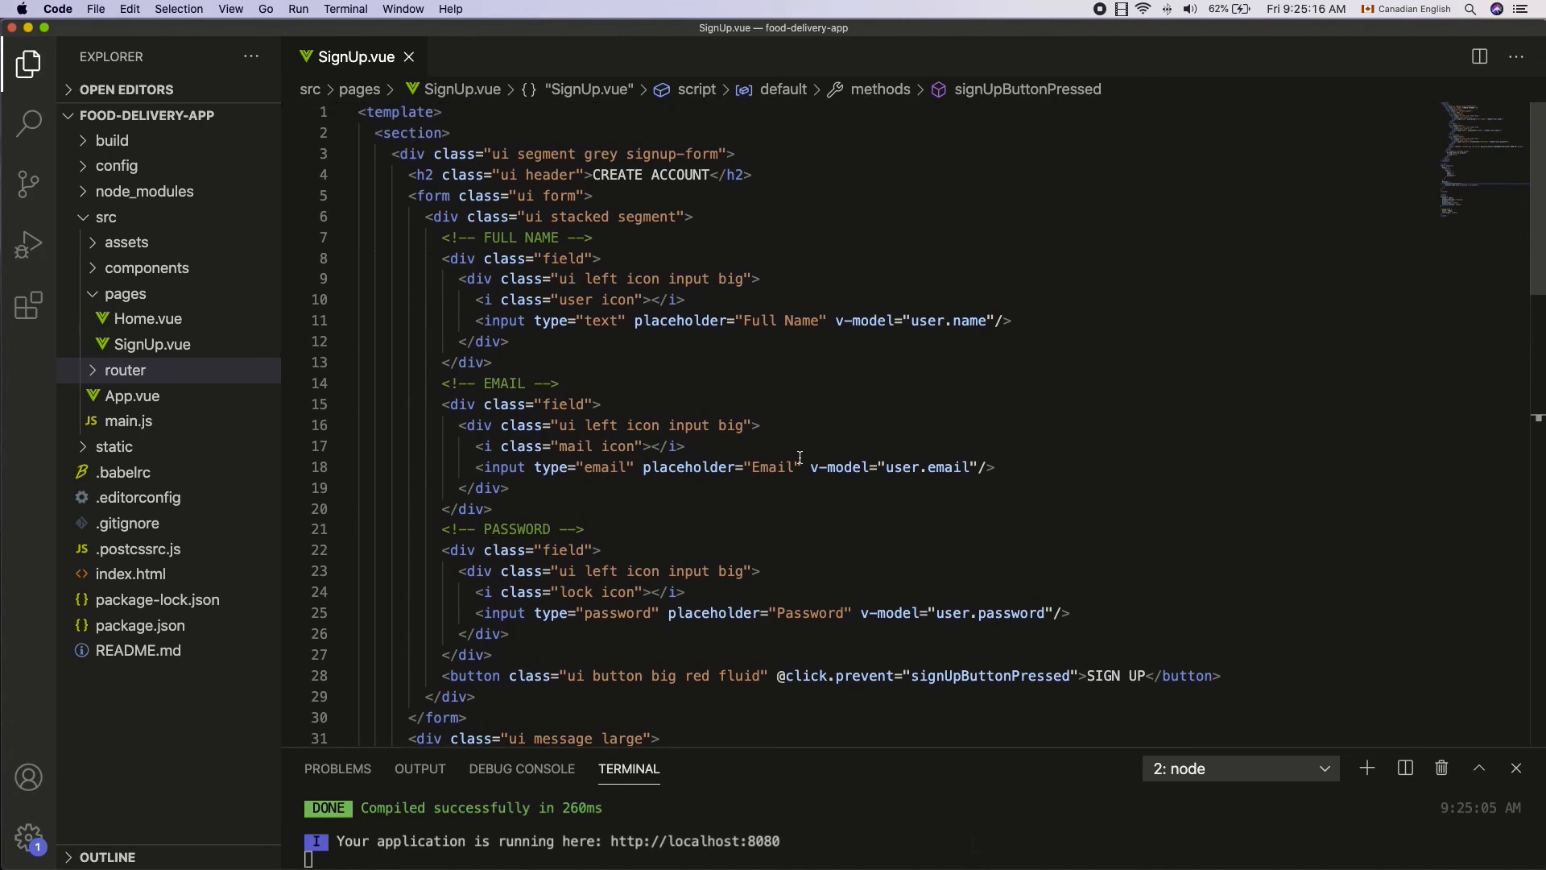
{"action": "mouse_move", "coordinate": [808, 470]}
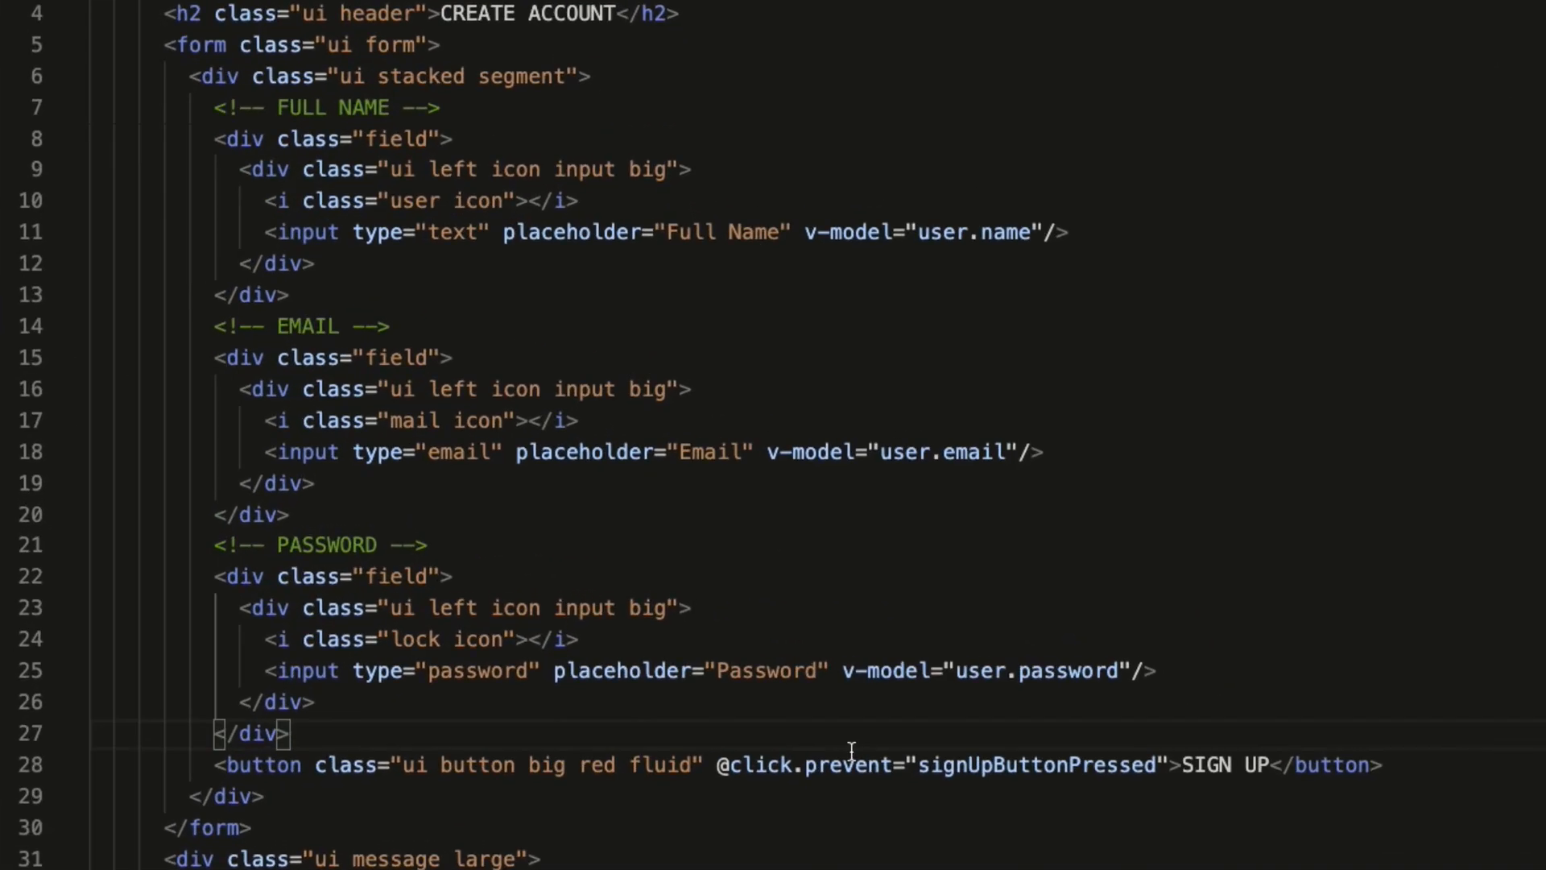
{"action": "left_click_drag", "start_coordinate": [719, 763], "coordinate": [1146, 763]}
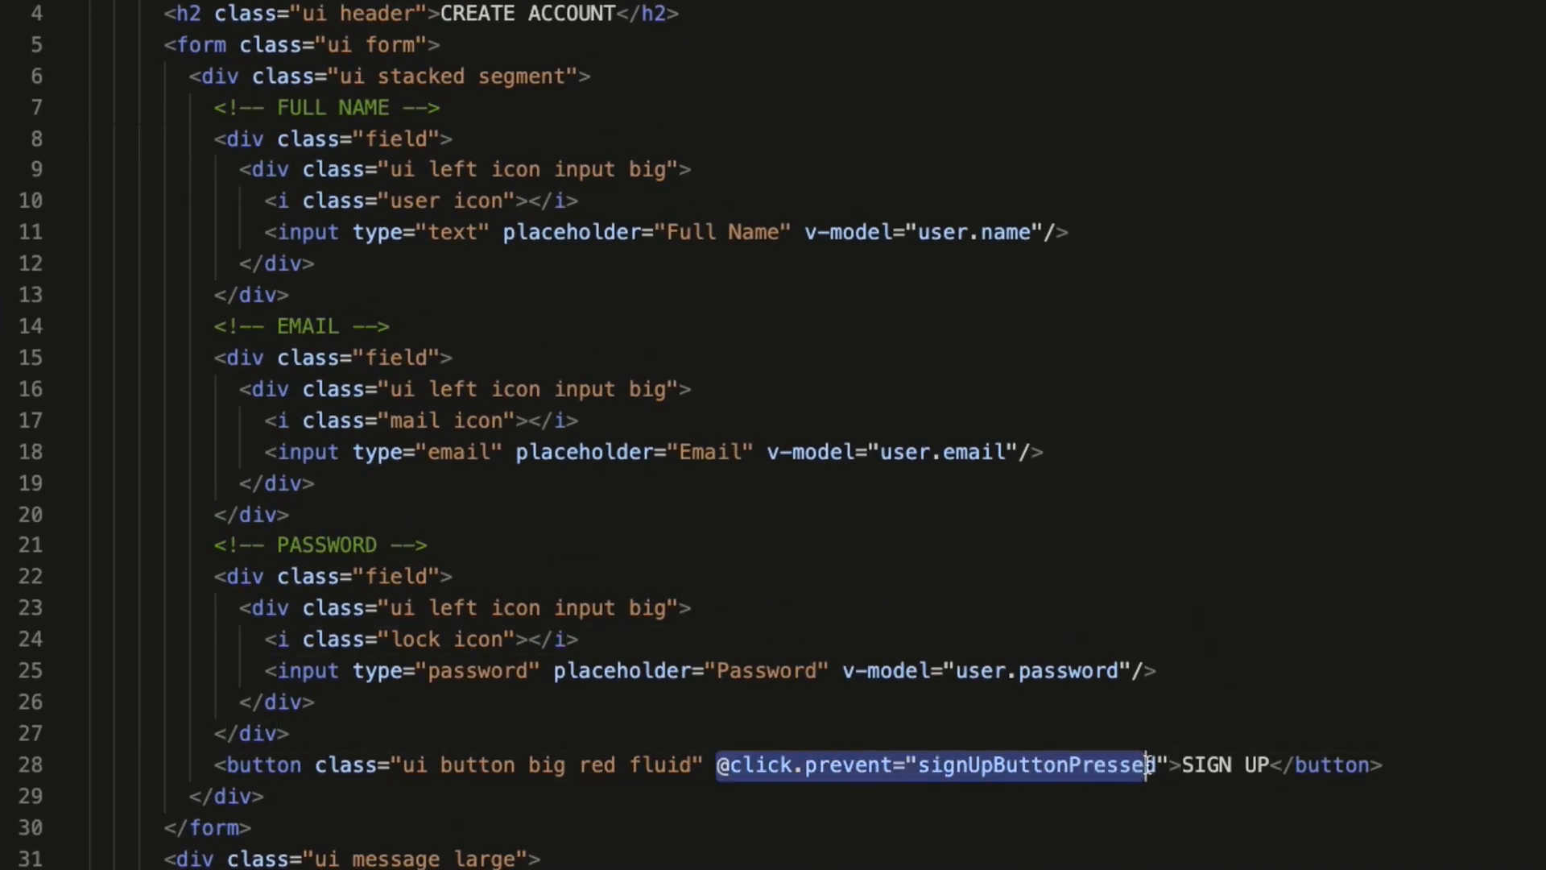
{"action": "key", "text": "Delete"}
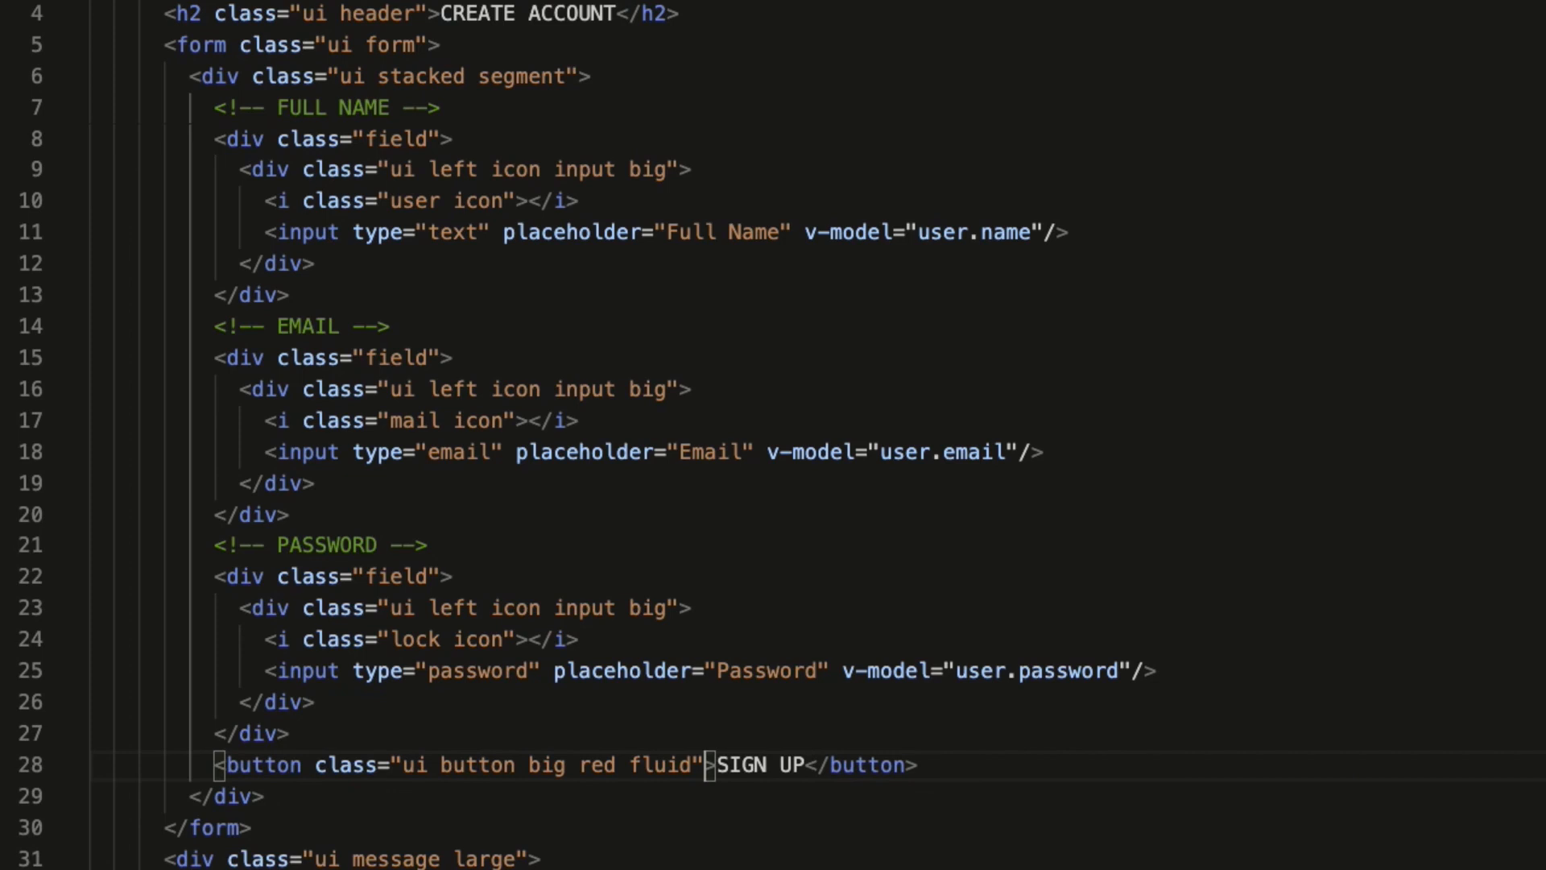
{"action": "double_click", "coordinate": [273, 43]}
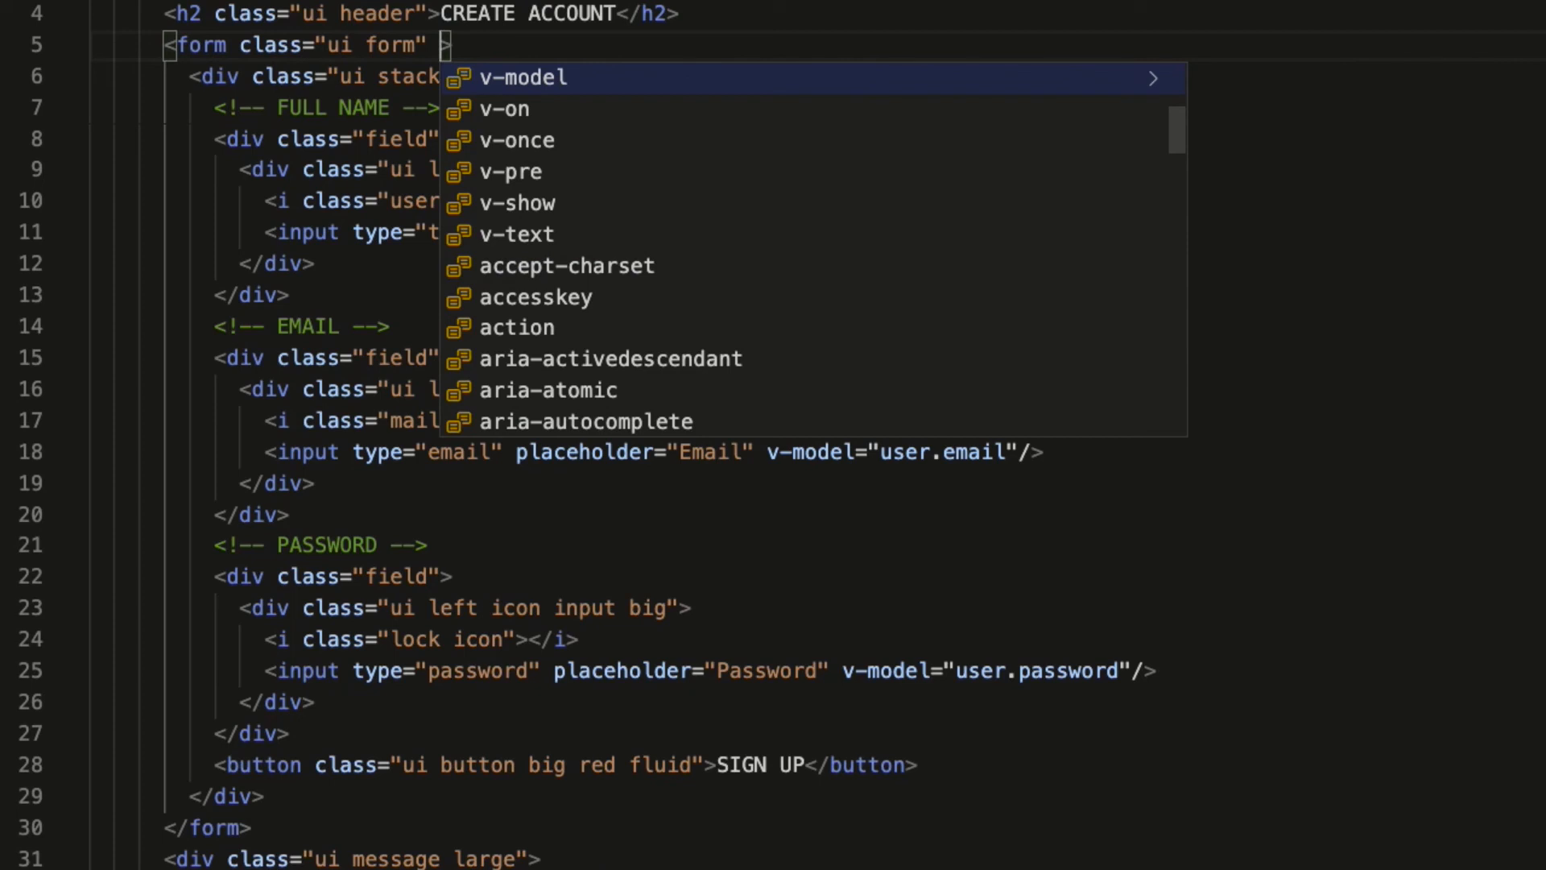
{"action": "type", "text": "@submit=\"sign"}
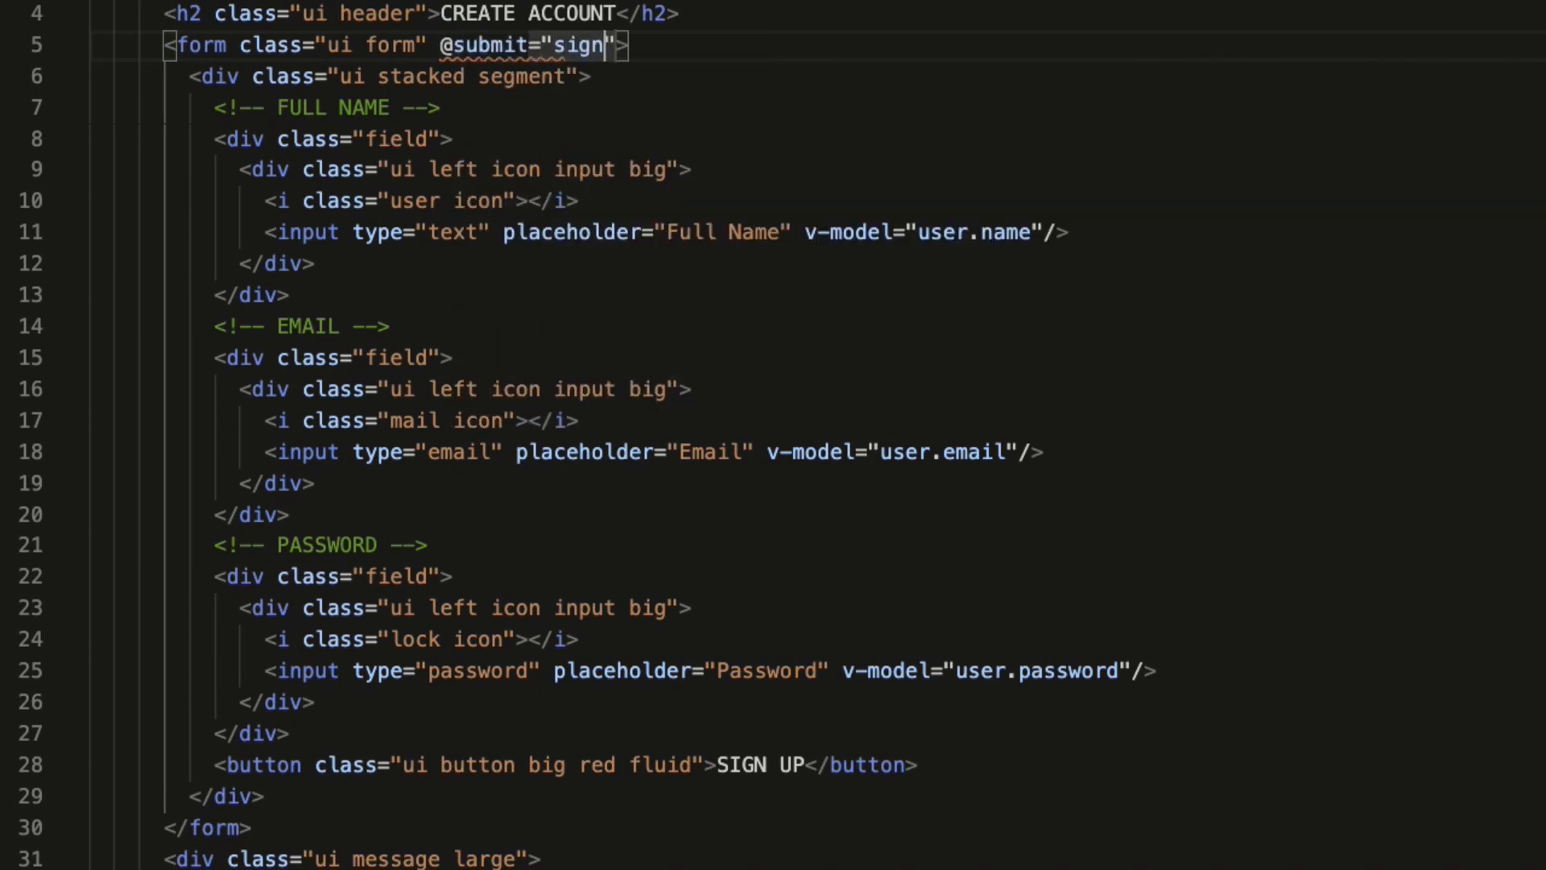
{"action": "type", "text": "UpButtonPre"}
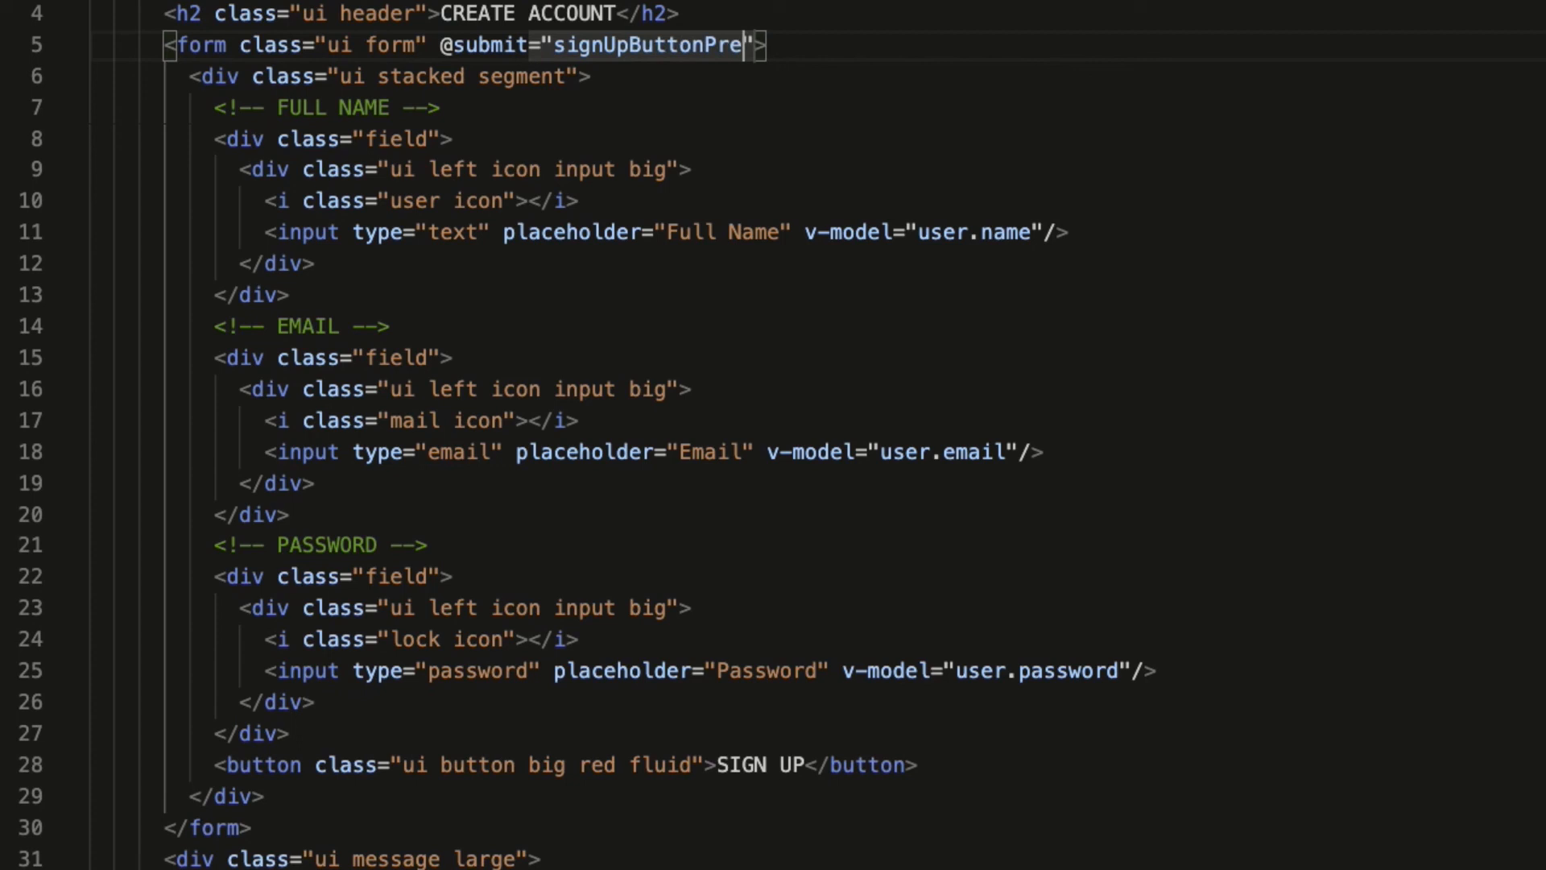
{"action": "type", "text": "ssed"}
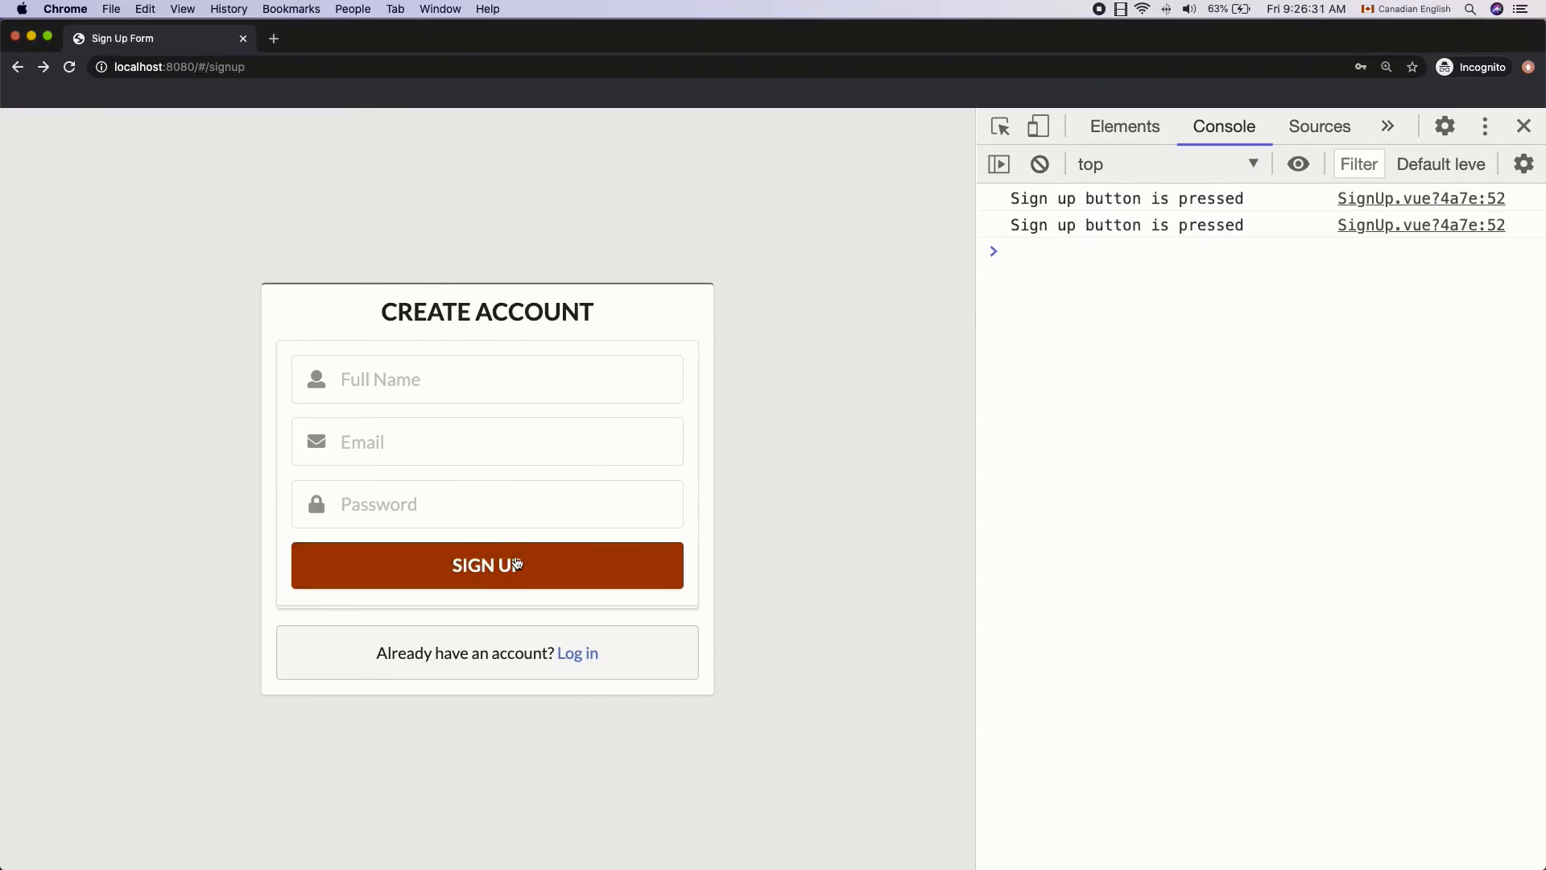
Submit the sign-up form in Chrome and see the message logged again with no page reload.
{"action": "left_click", "coordinate": [486, 565]}
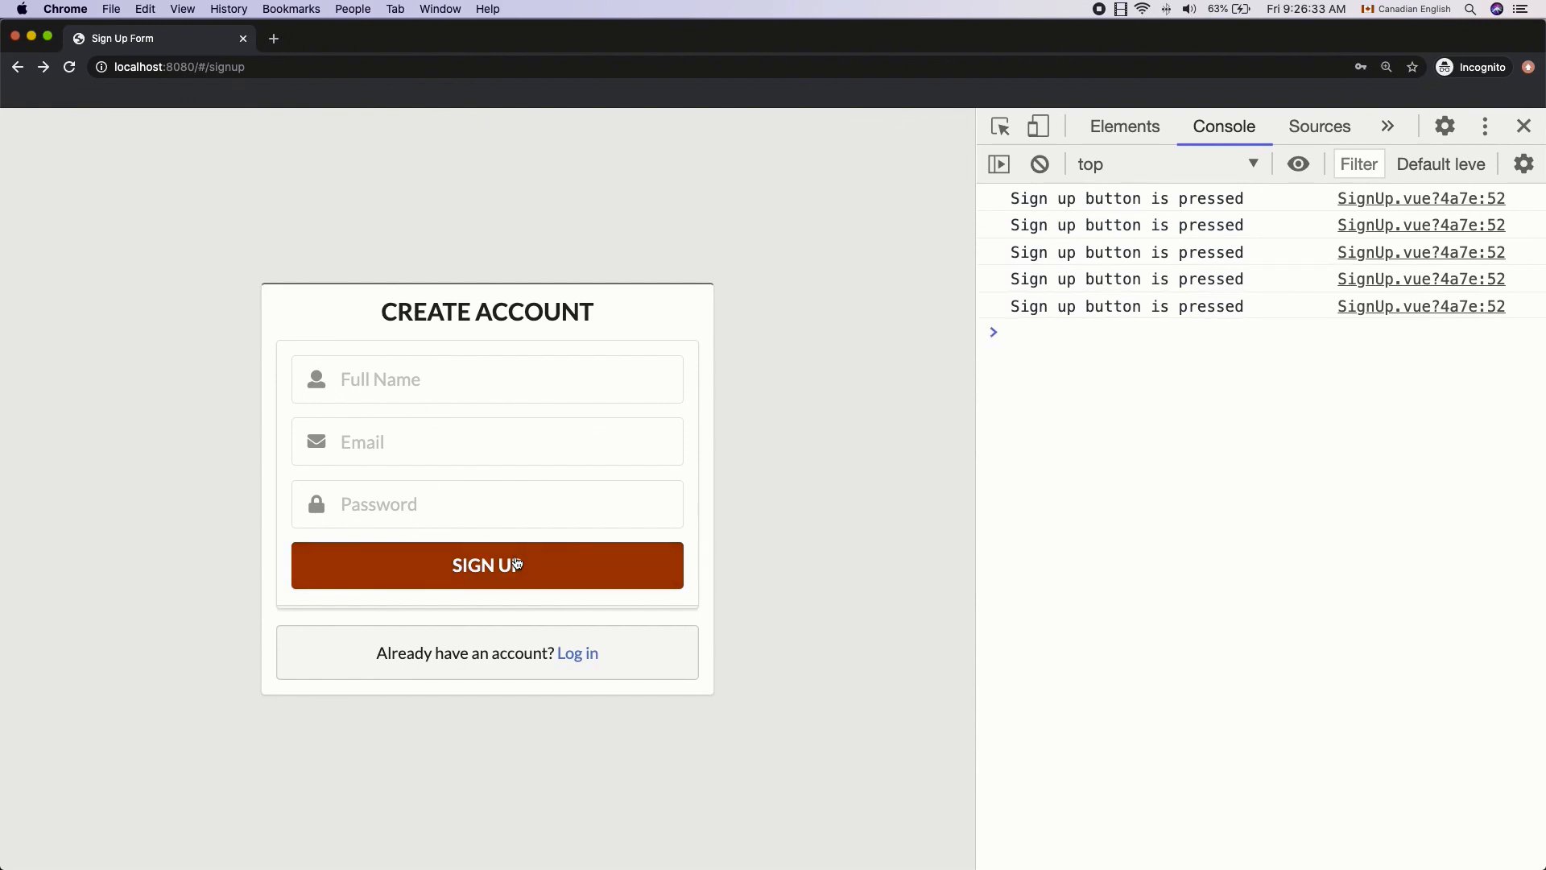
{"action": "mouse_move", "coordinate": [757, 570]}
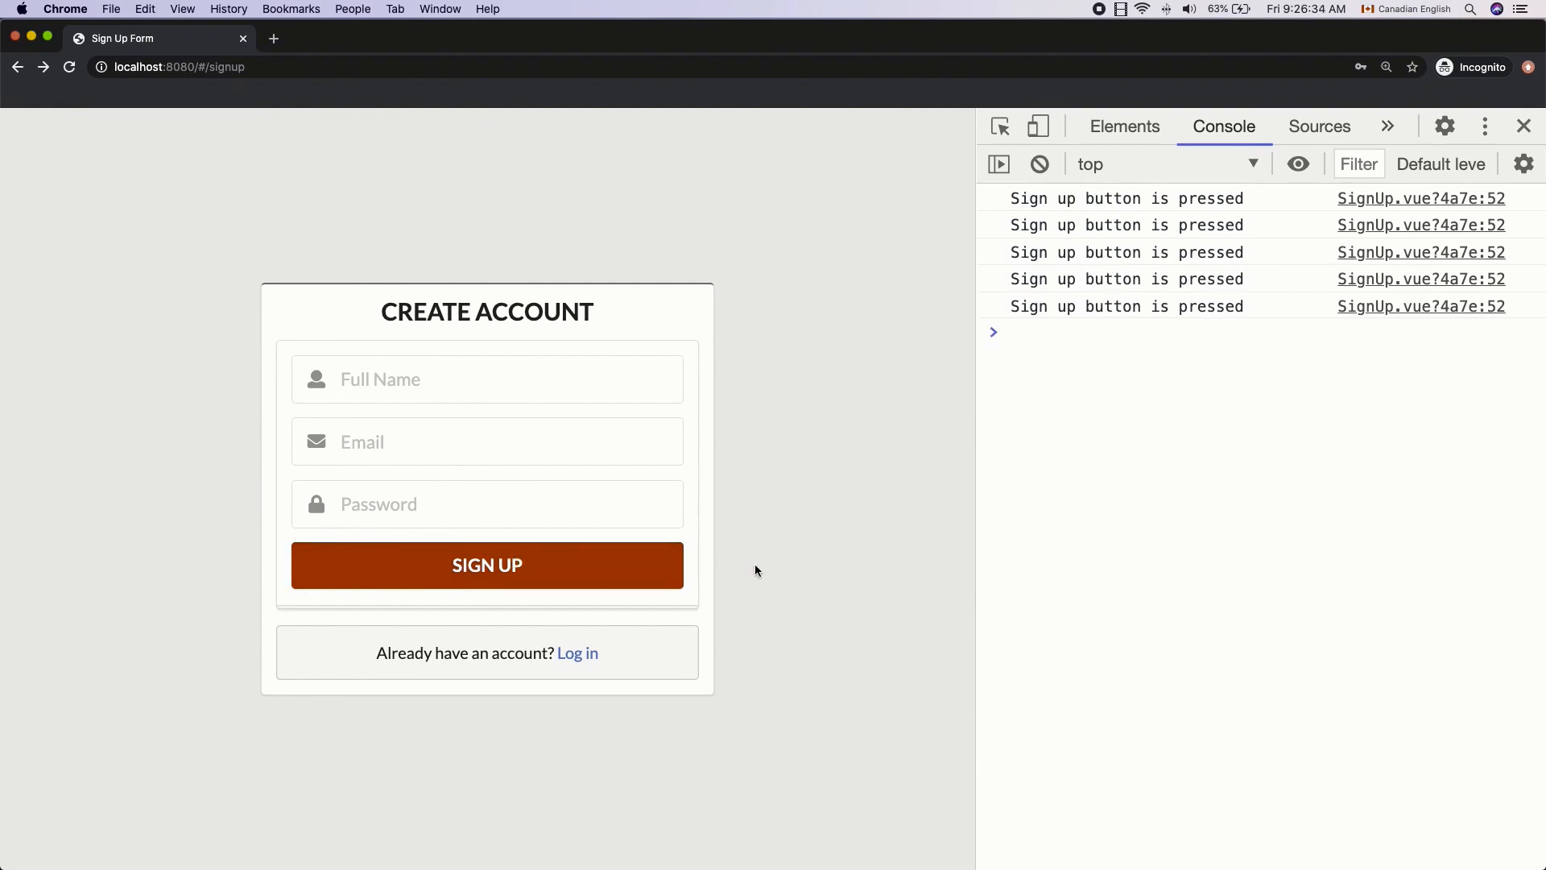